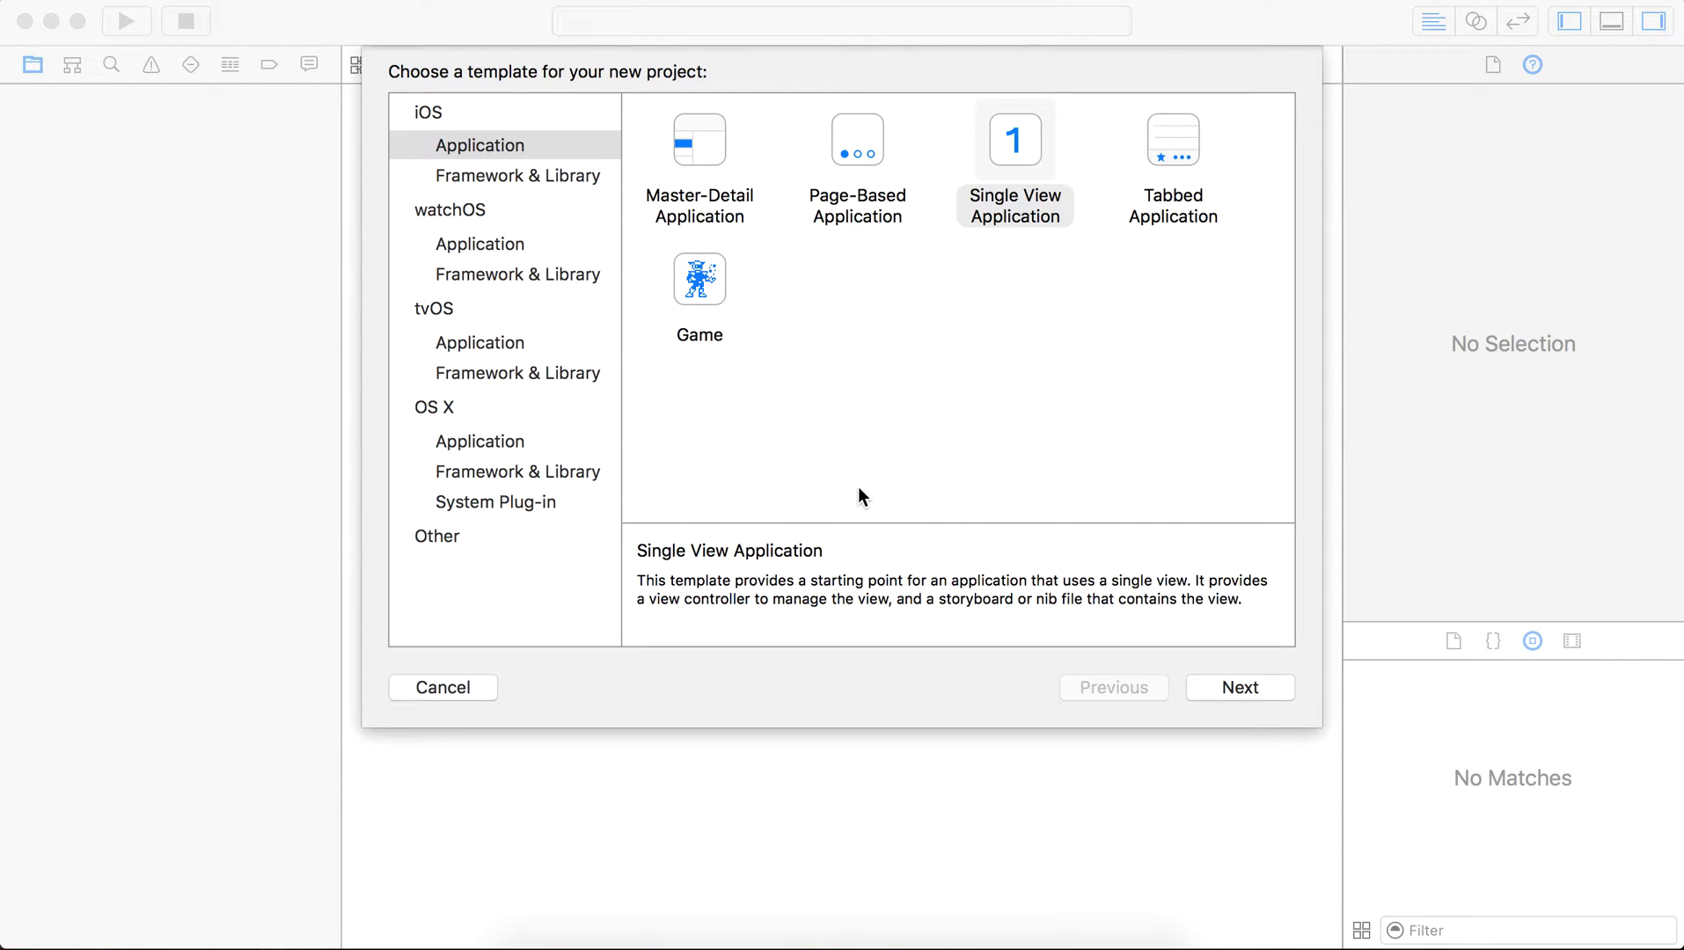
Step: Create a Swift Single View Application project named movableView saved to the Desktop
left_click(1239, 688)
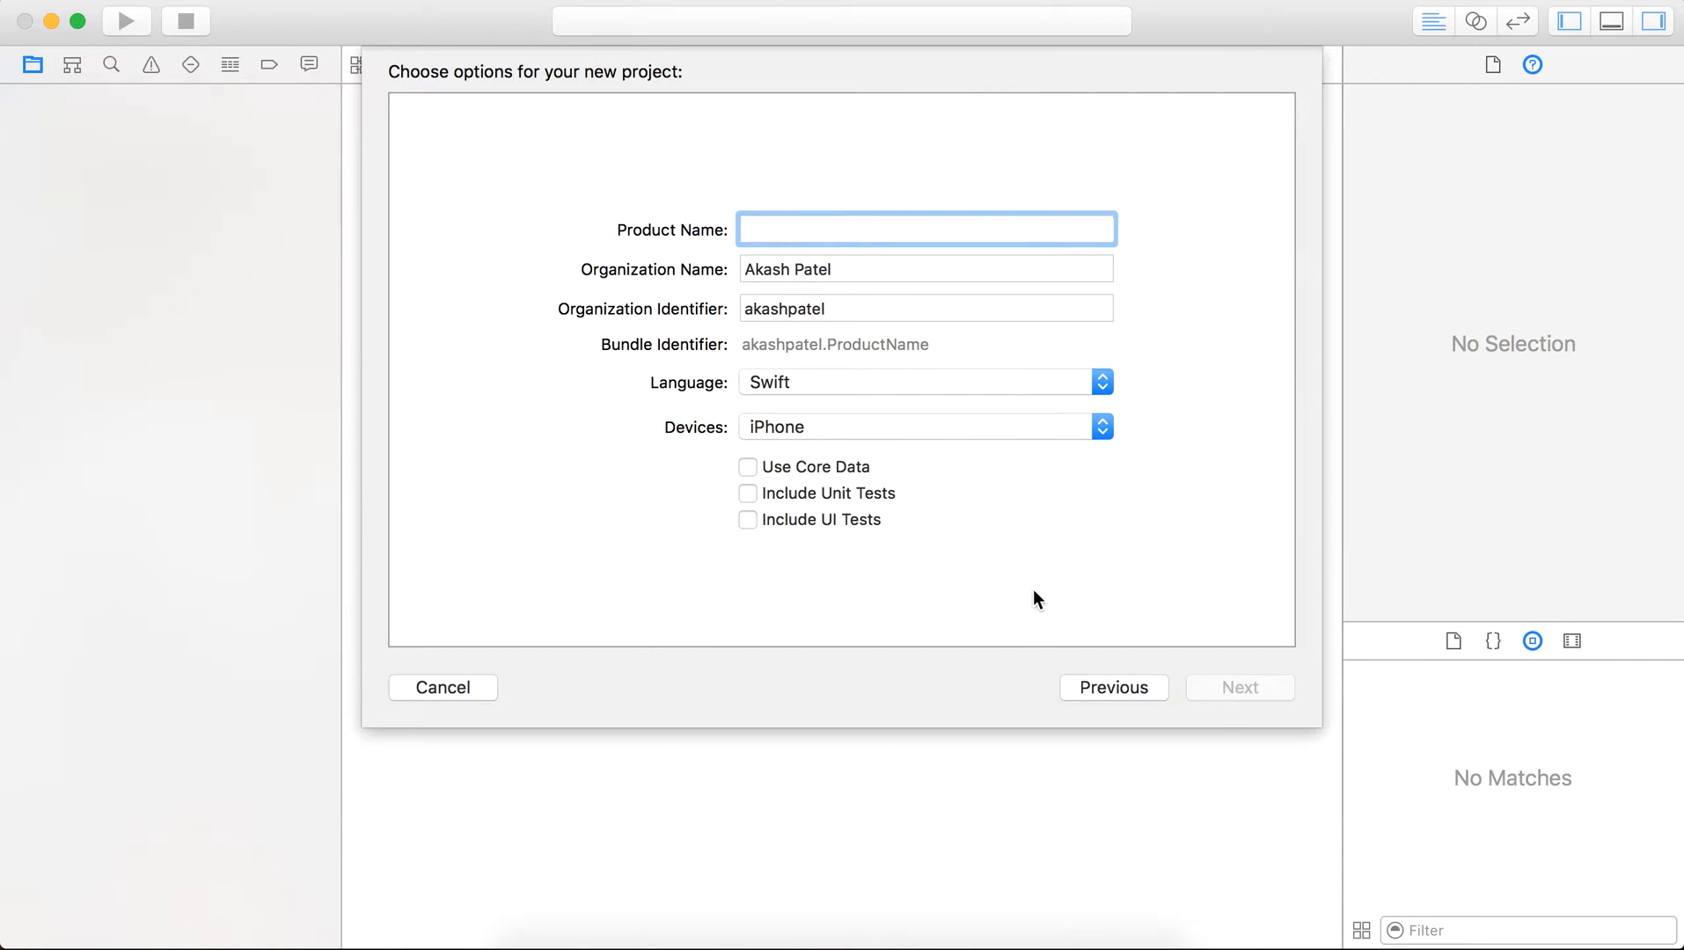
type("movabl")
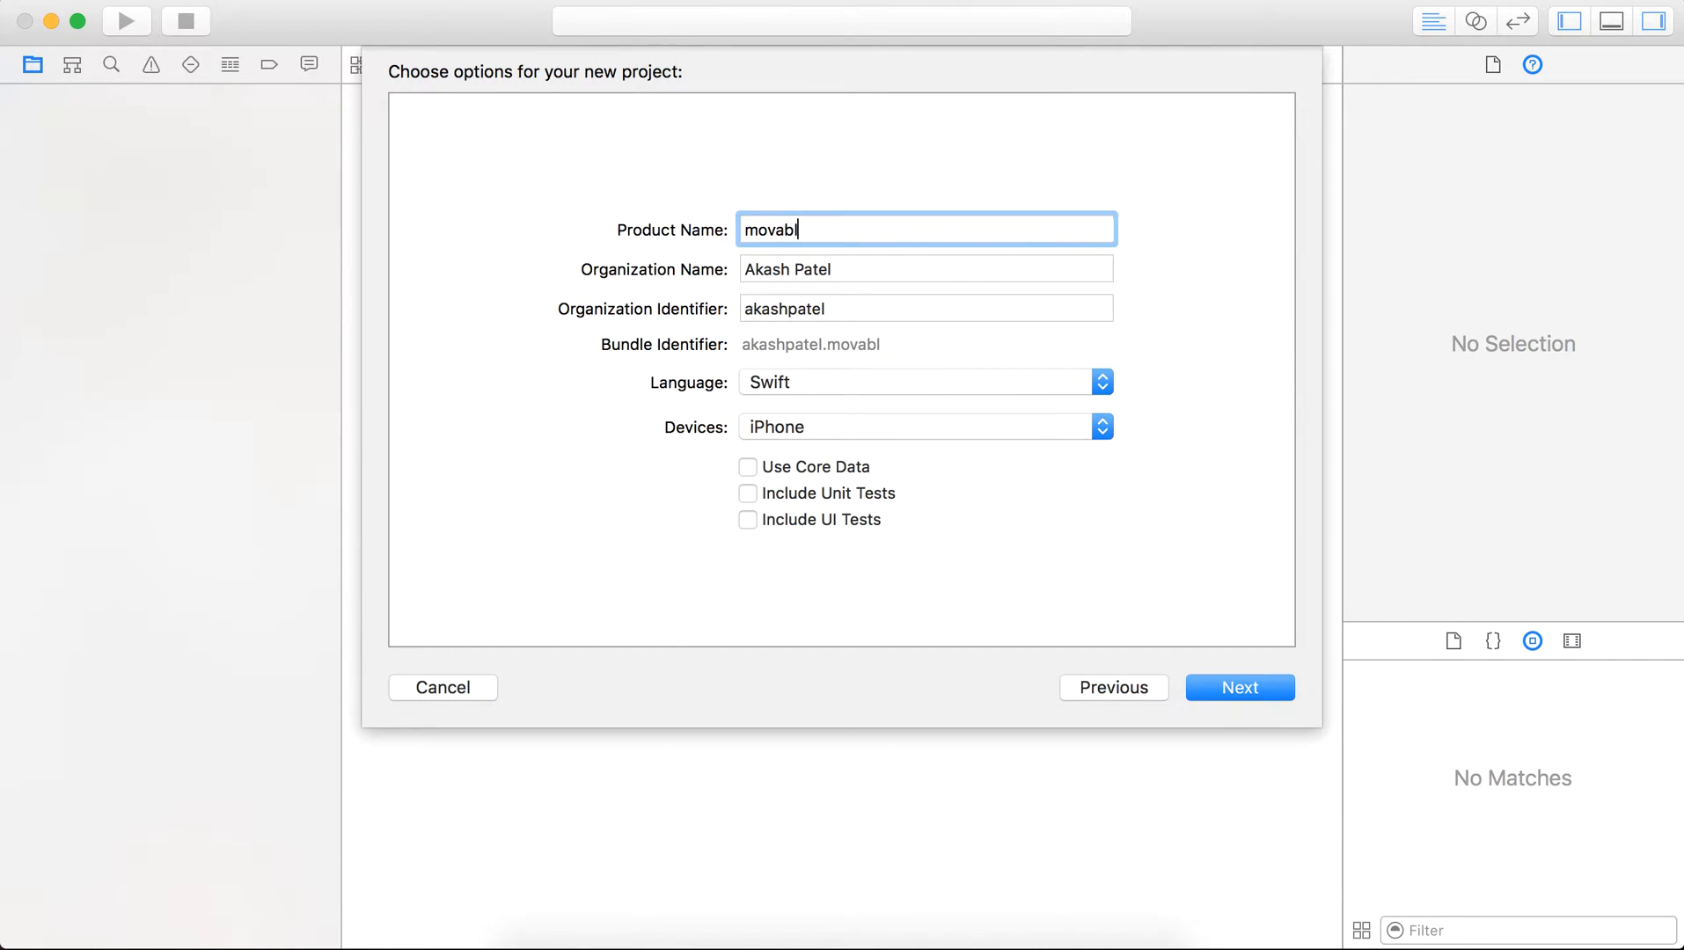
left_click(1239, 688)
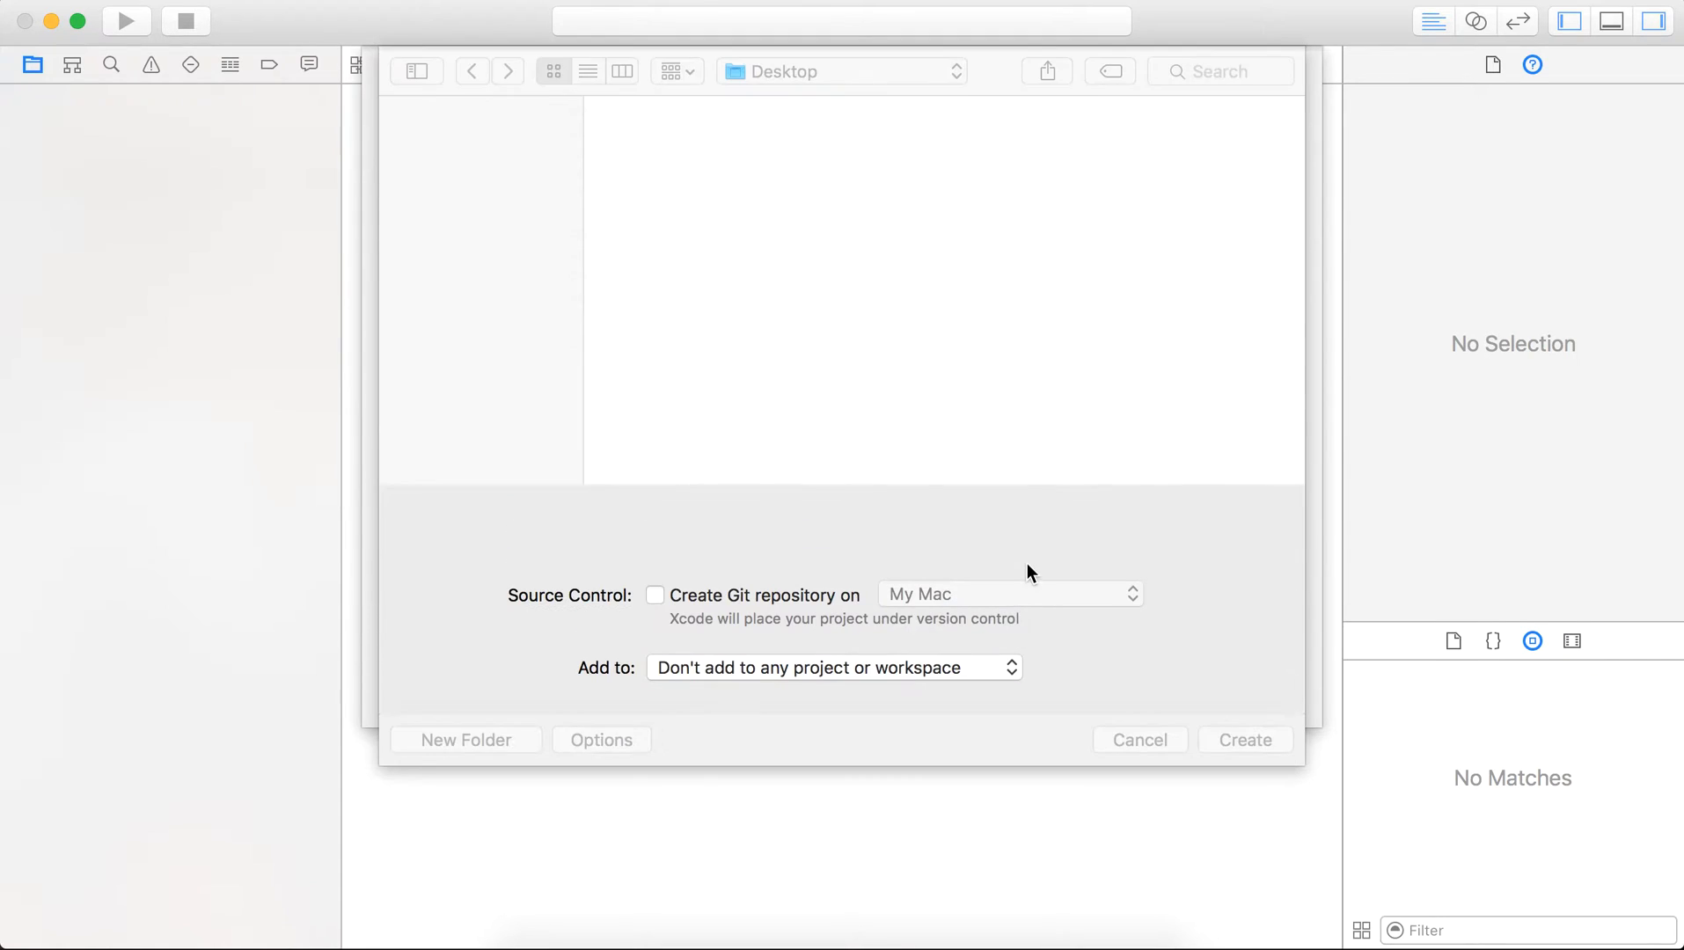
left_click(1136, 739)
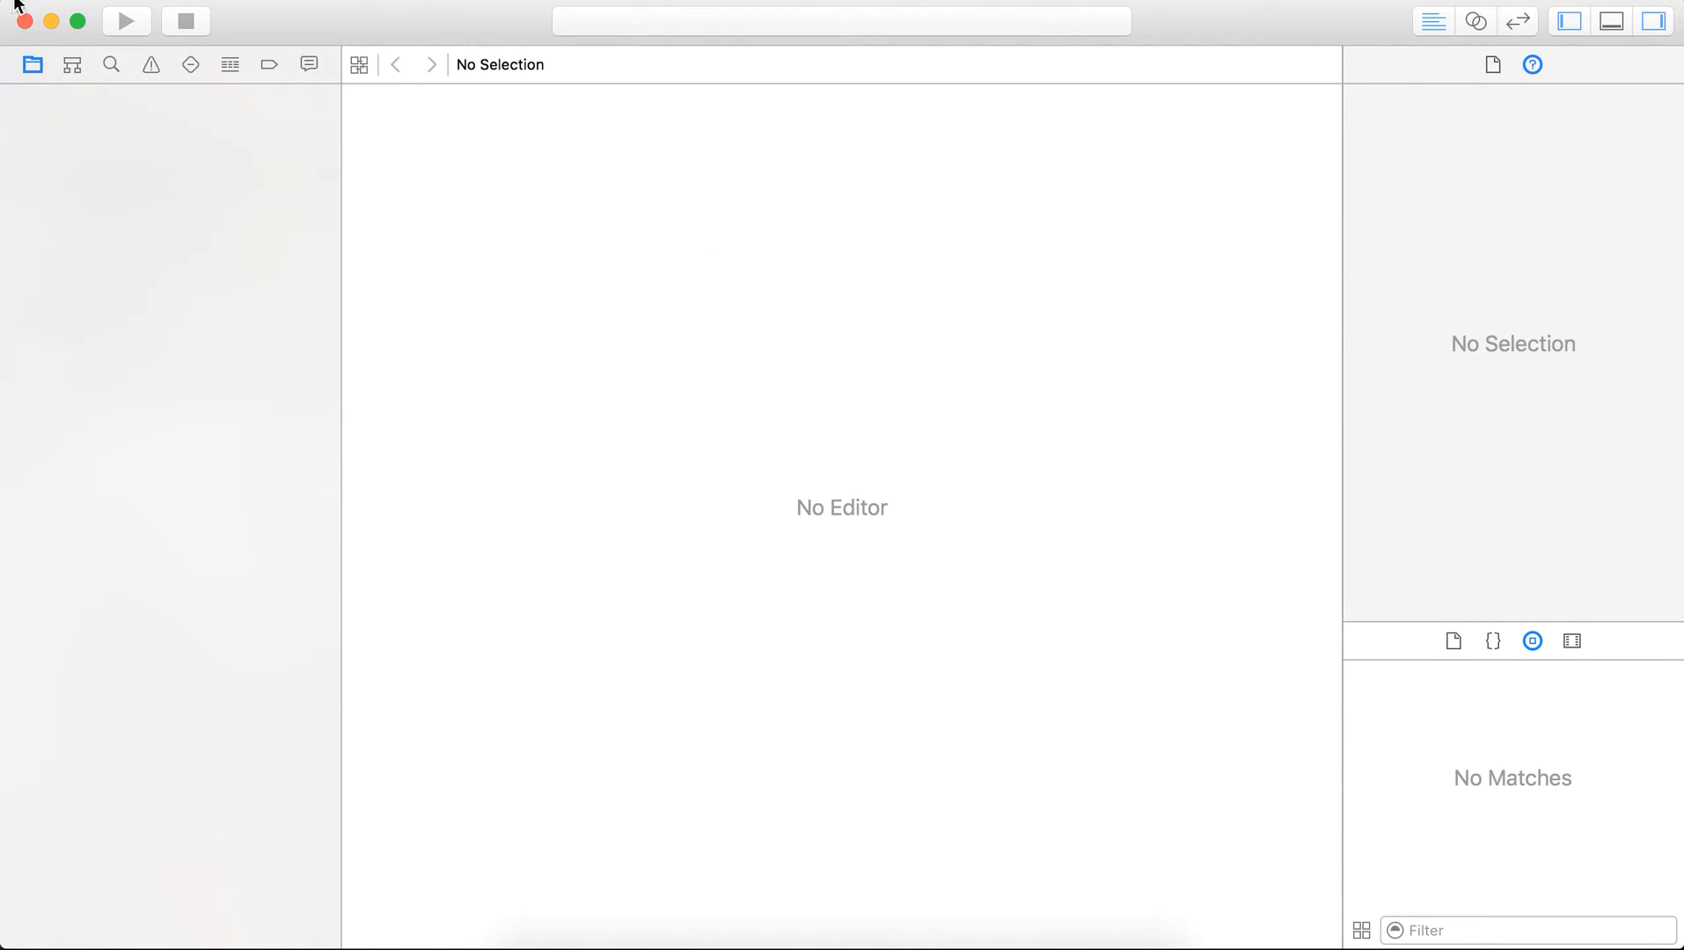
left_click(141, 202)
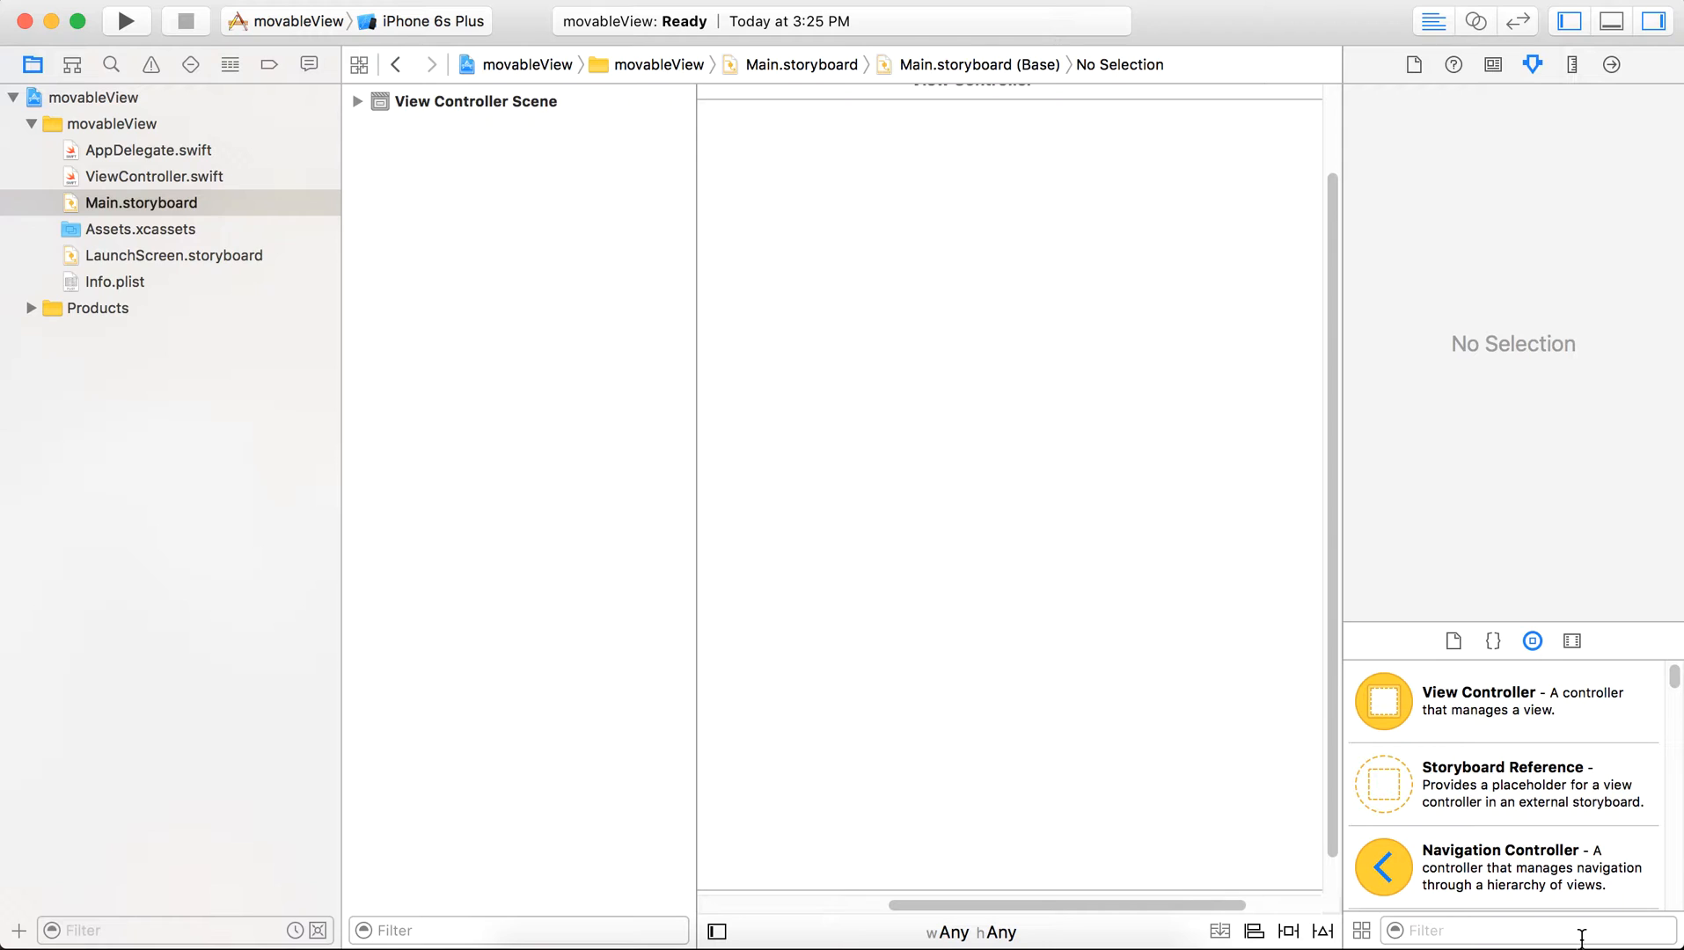
Step: Drop a View from the Object Library onto the view controller and colour its background orange
type("view")
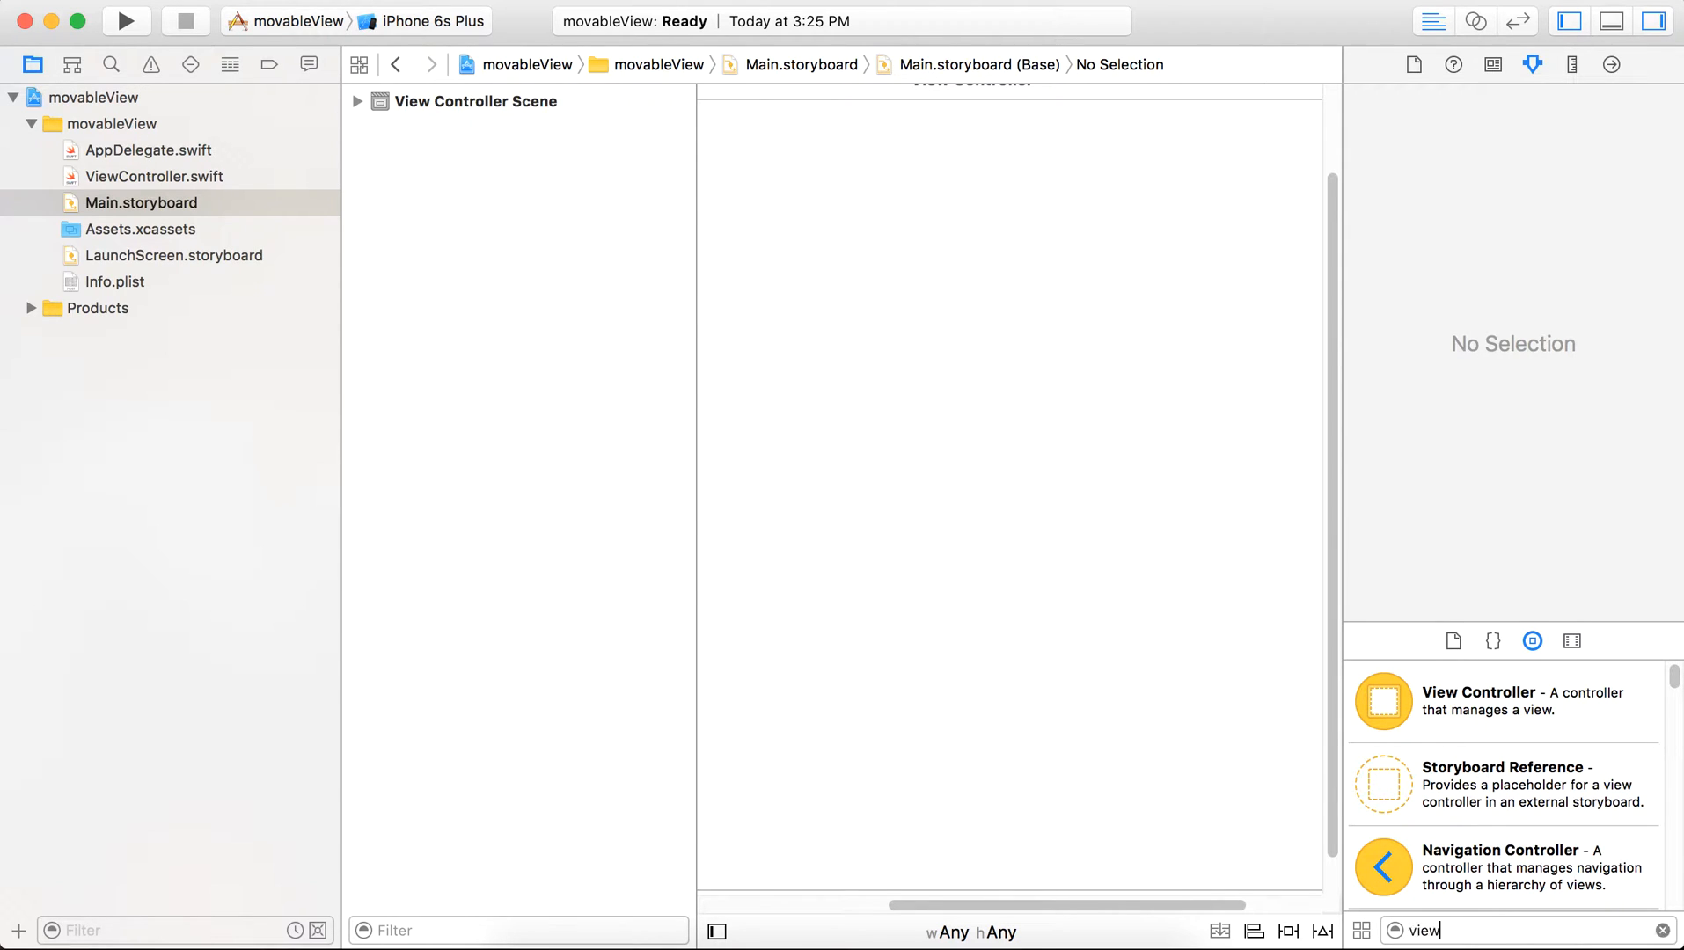
scroll("down", 3)
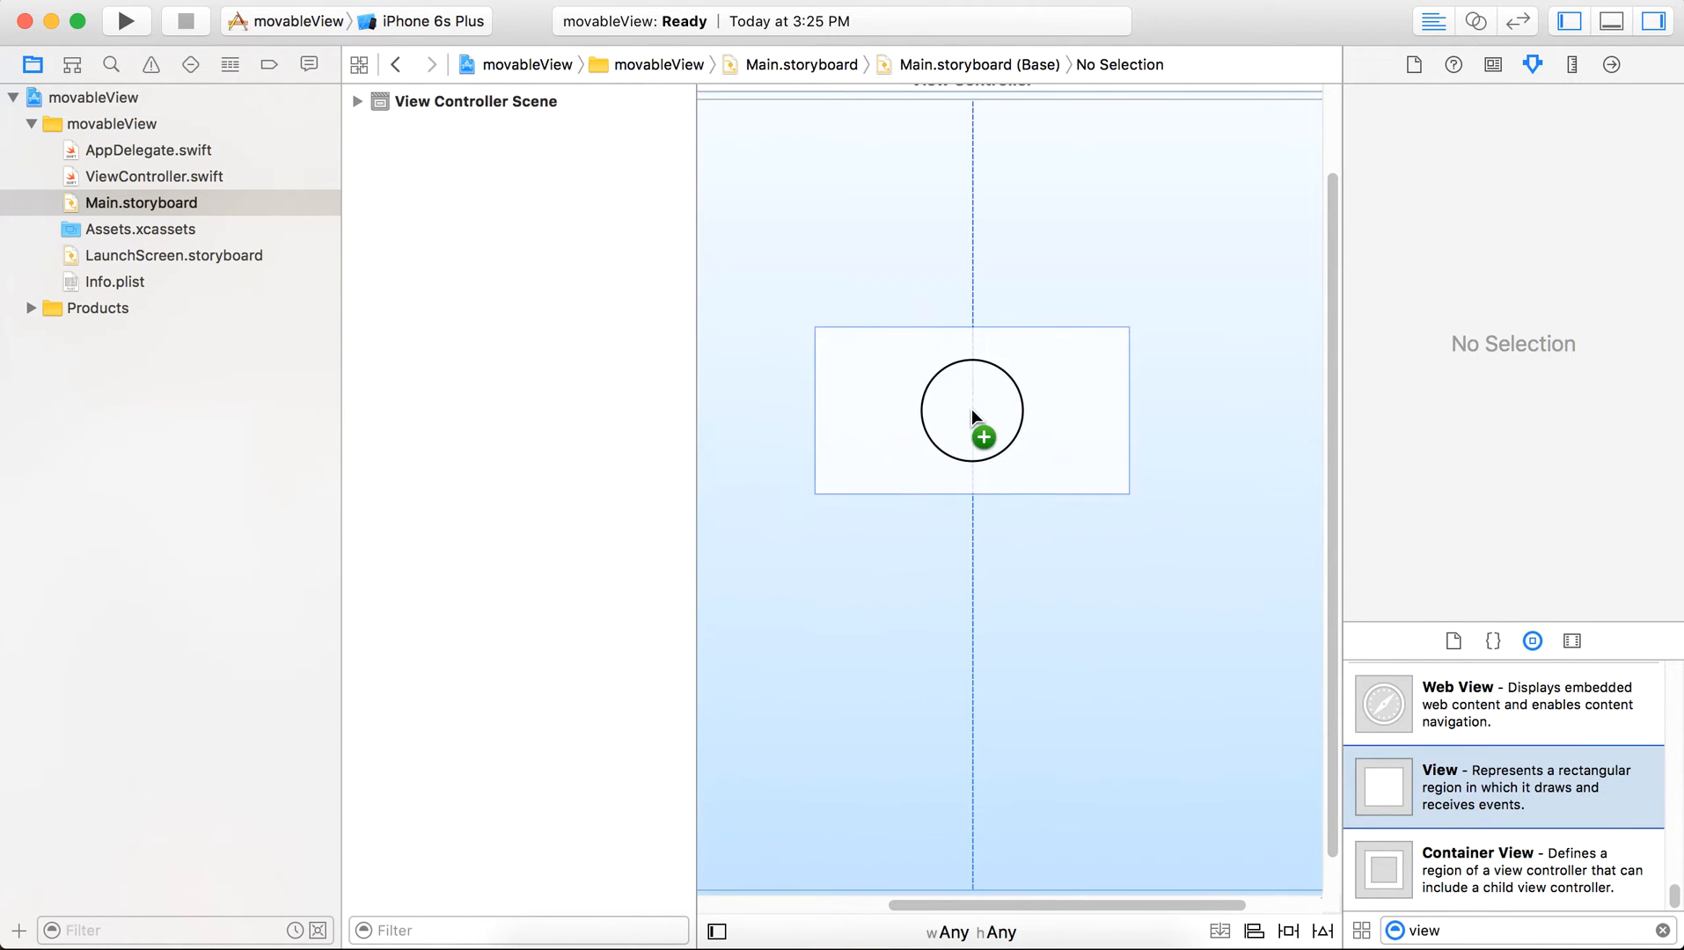
left_click(971, 412)
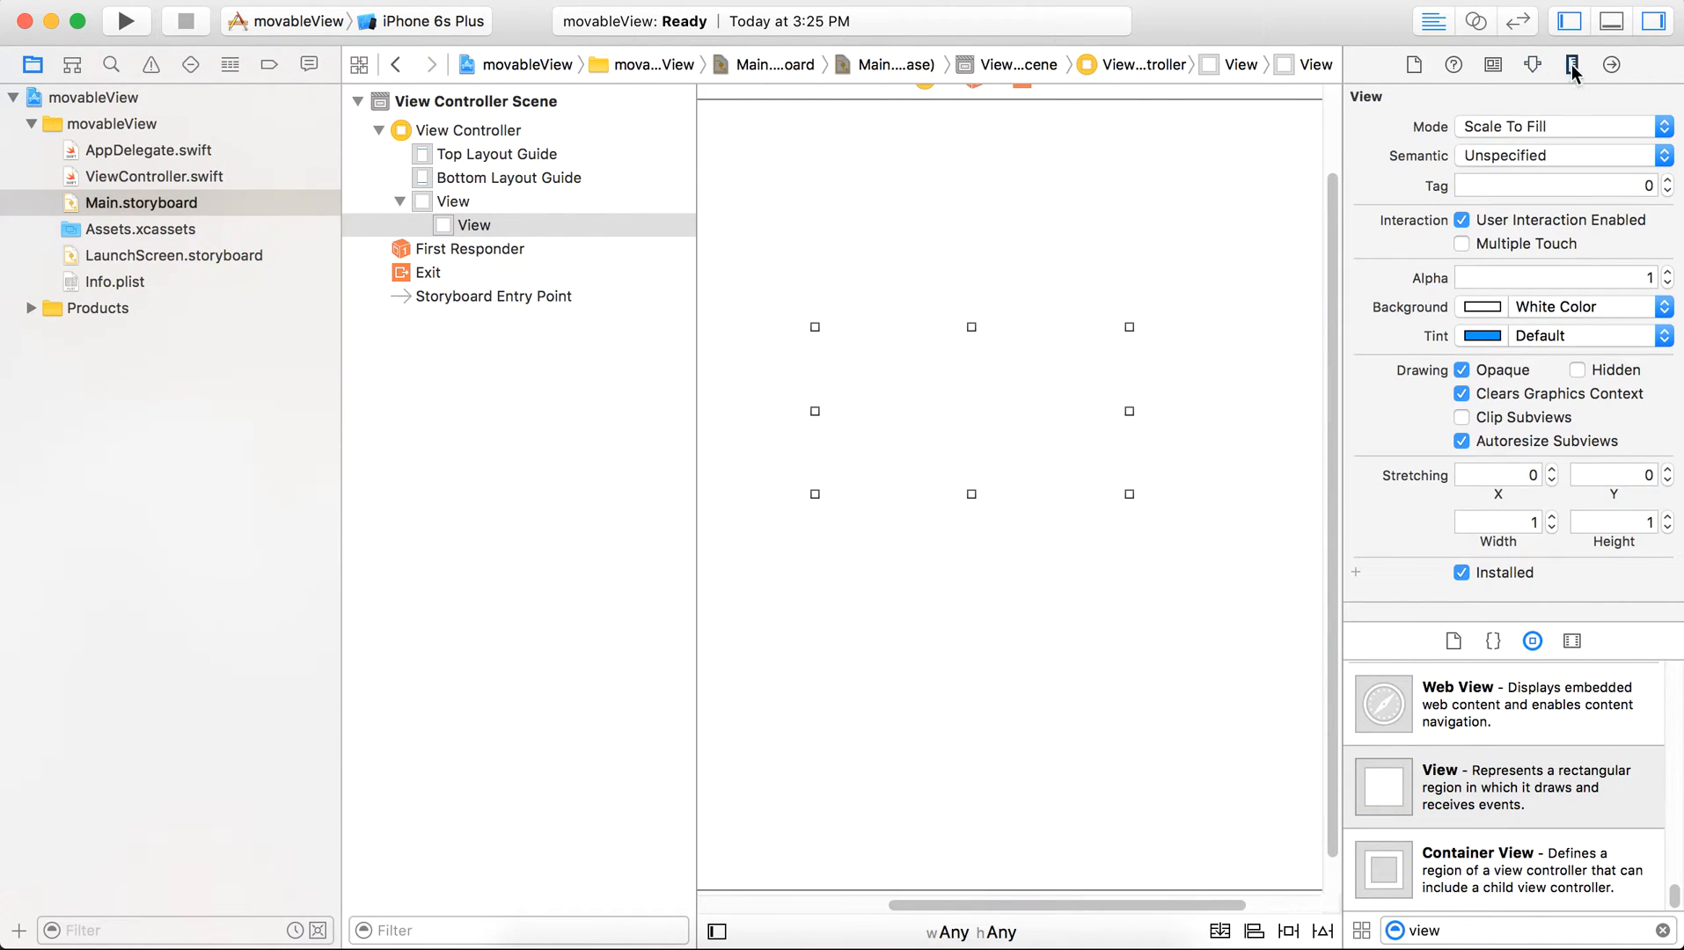
left_click(1571, 65)
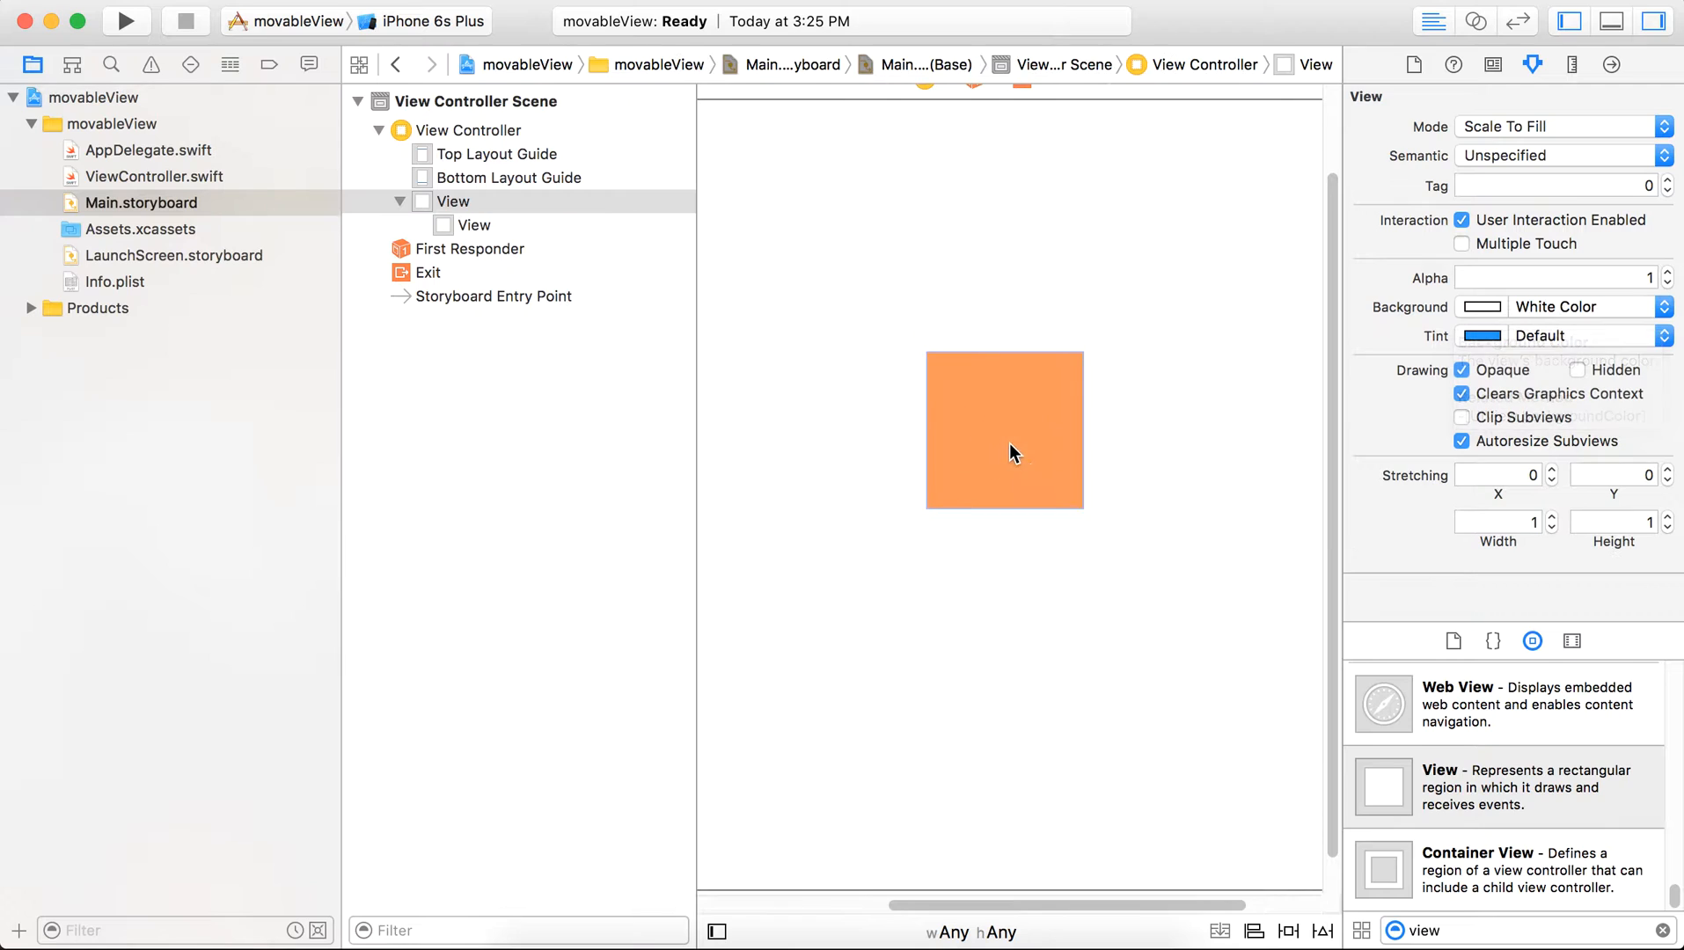
left_click(1003, 432)
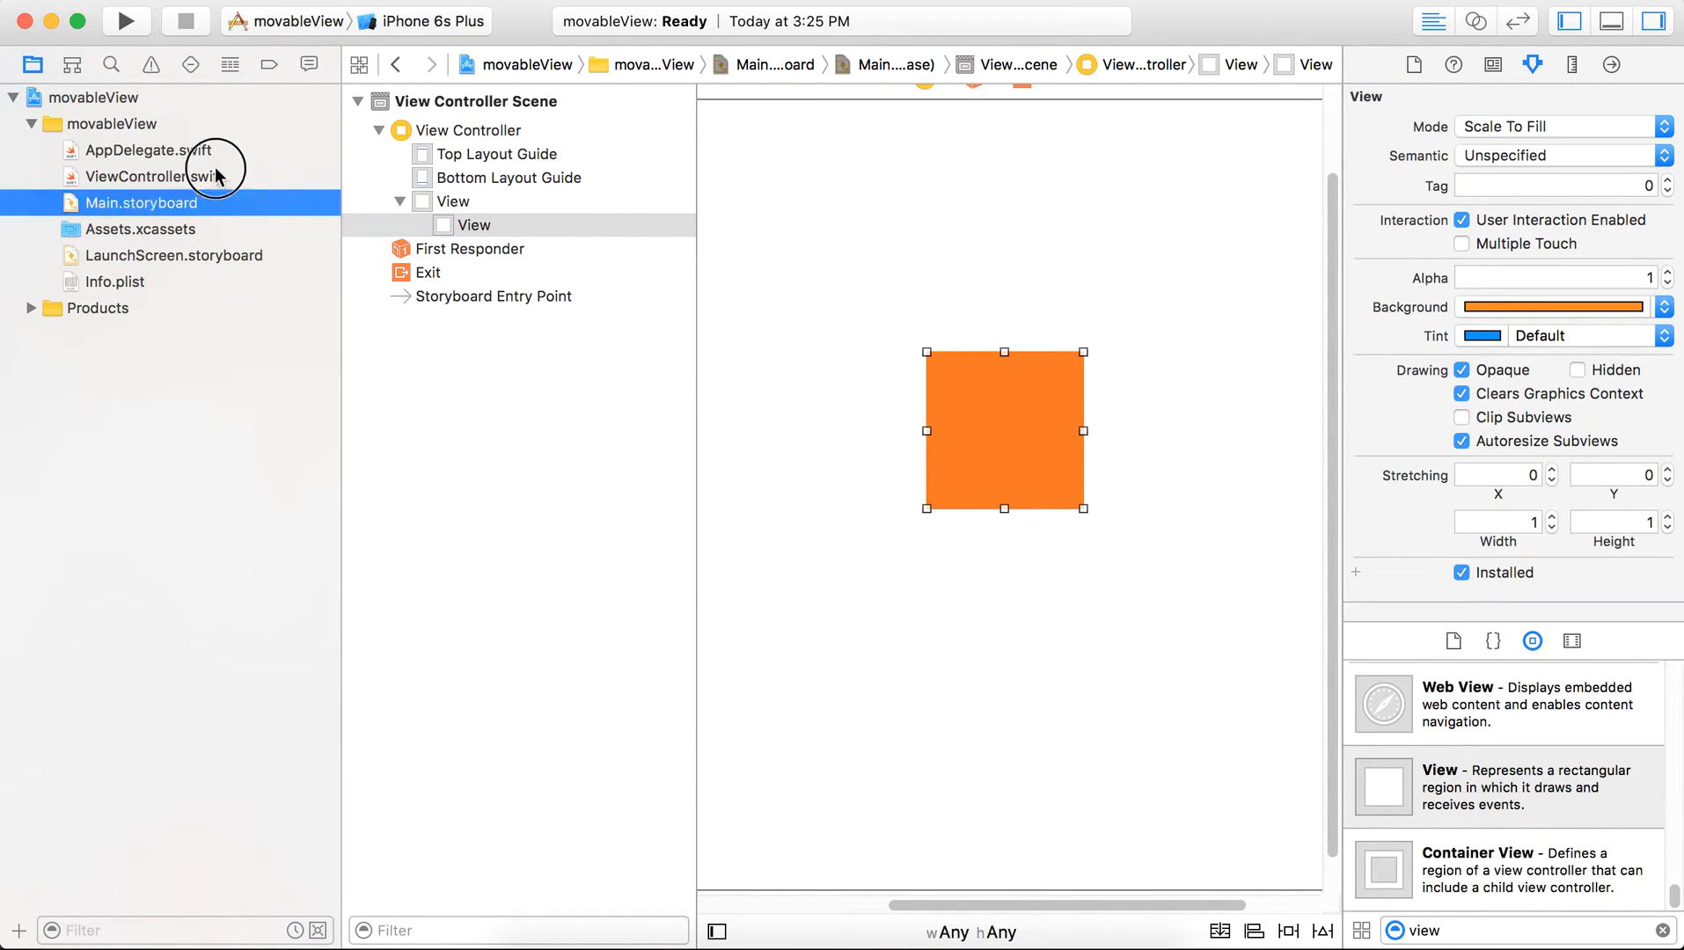
left_click(153, 176)
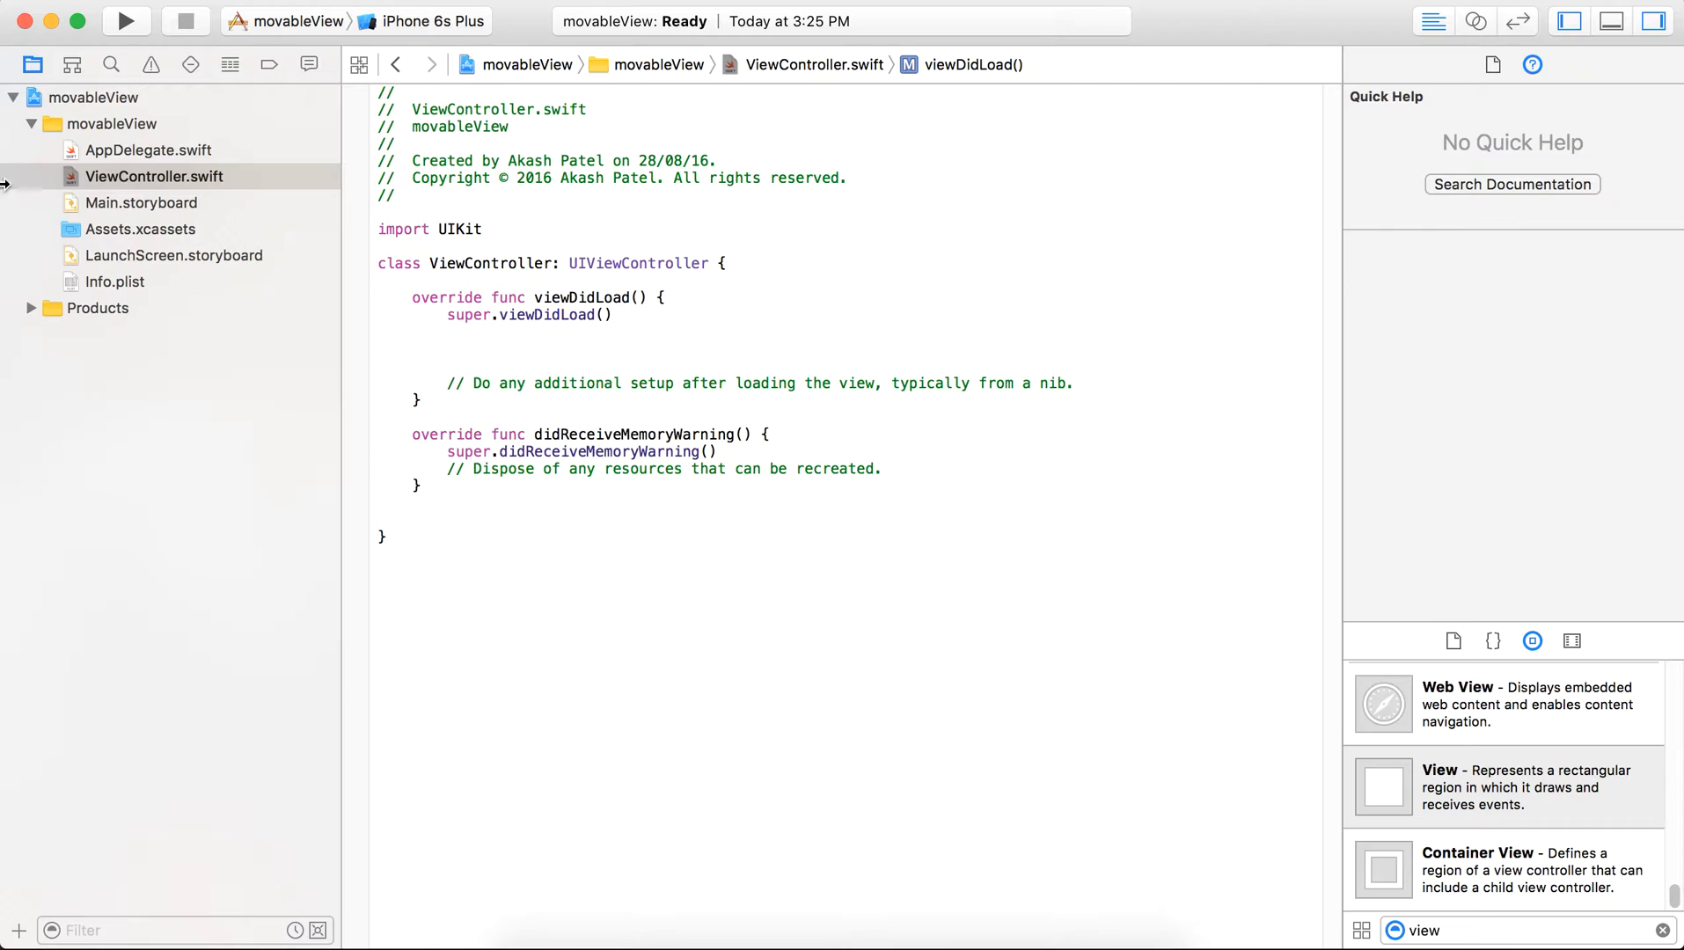
mouse_move(128, 194)
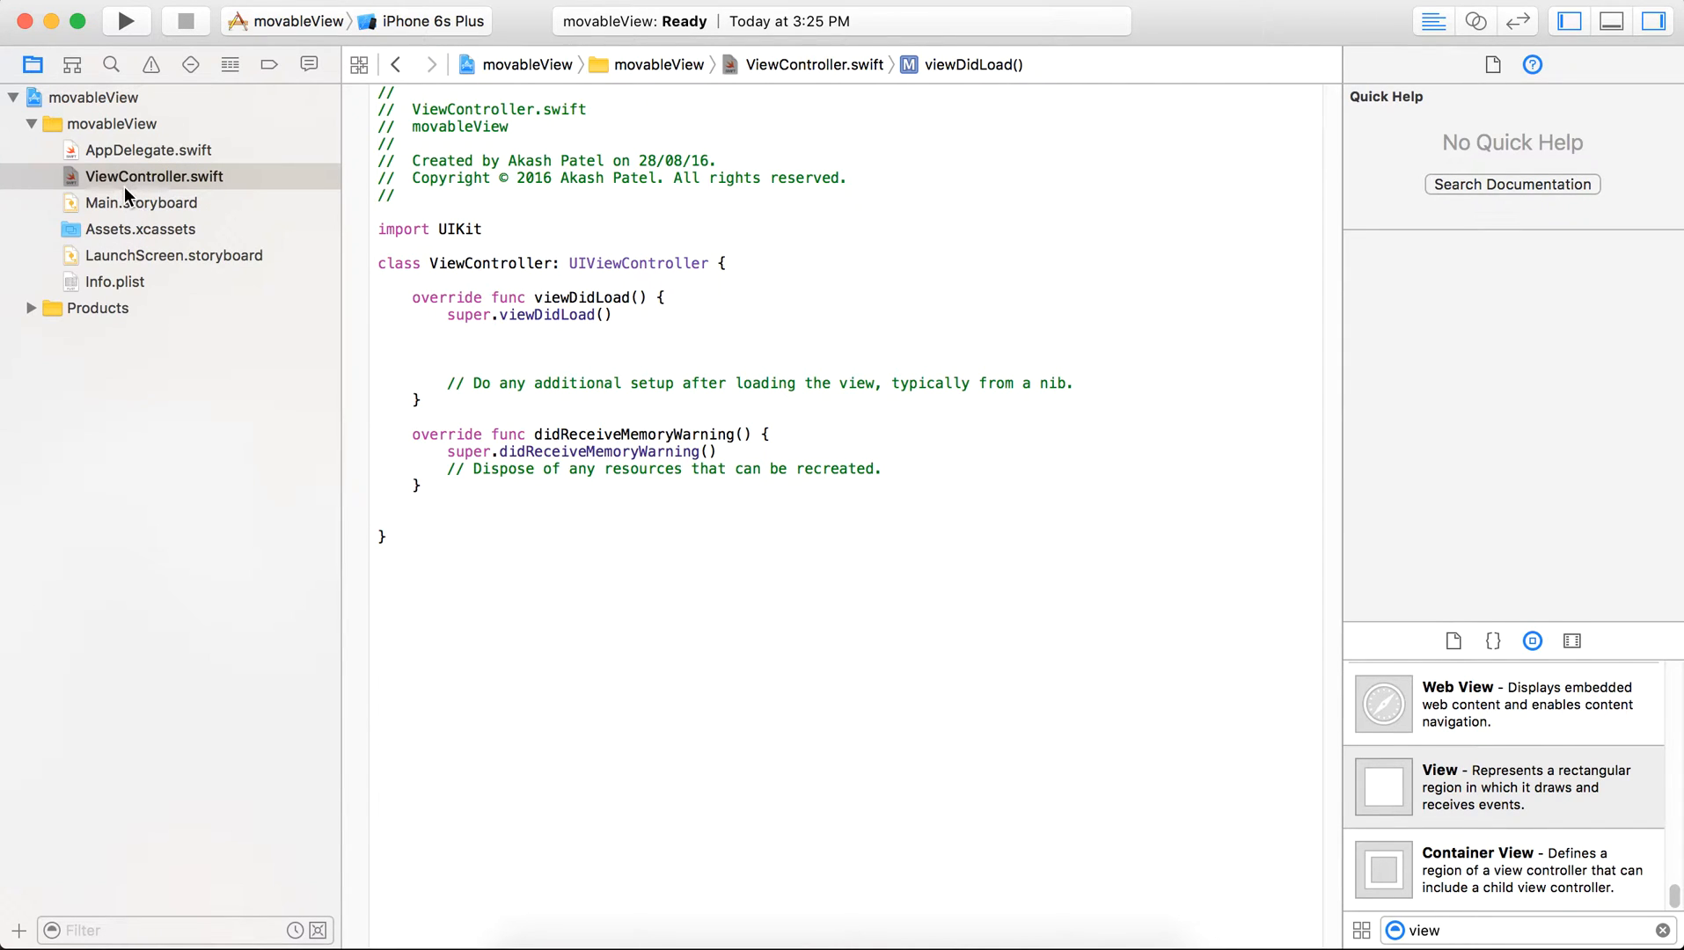
Step: Connect the orange view to ViewController.swift as an outlet named myView via the Assistant Editor
left_click(140, 202)
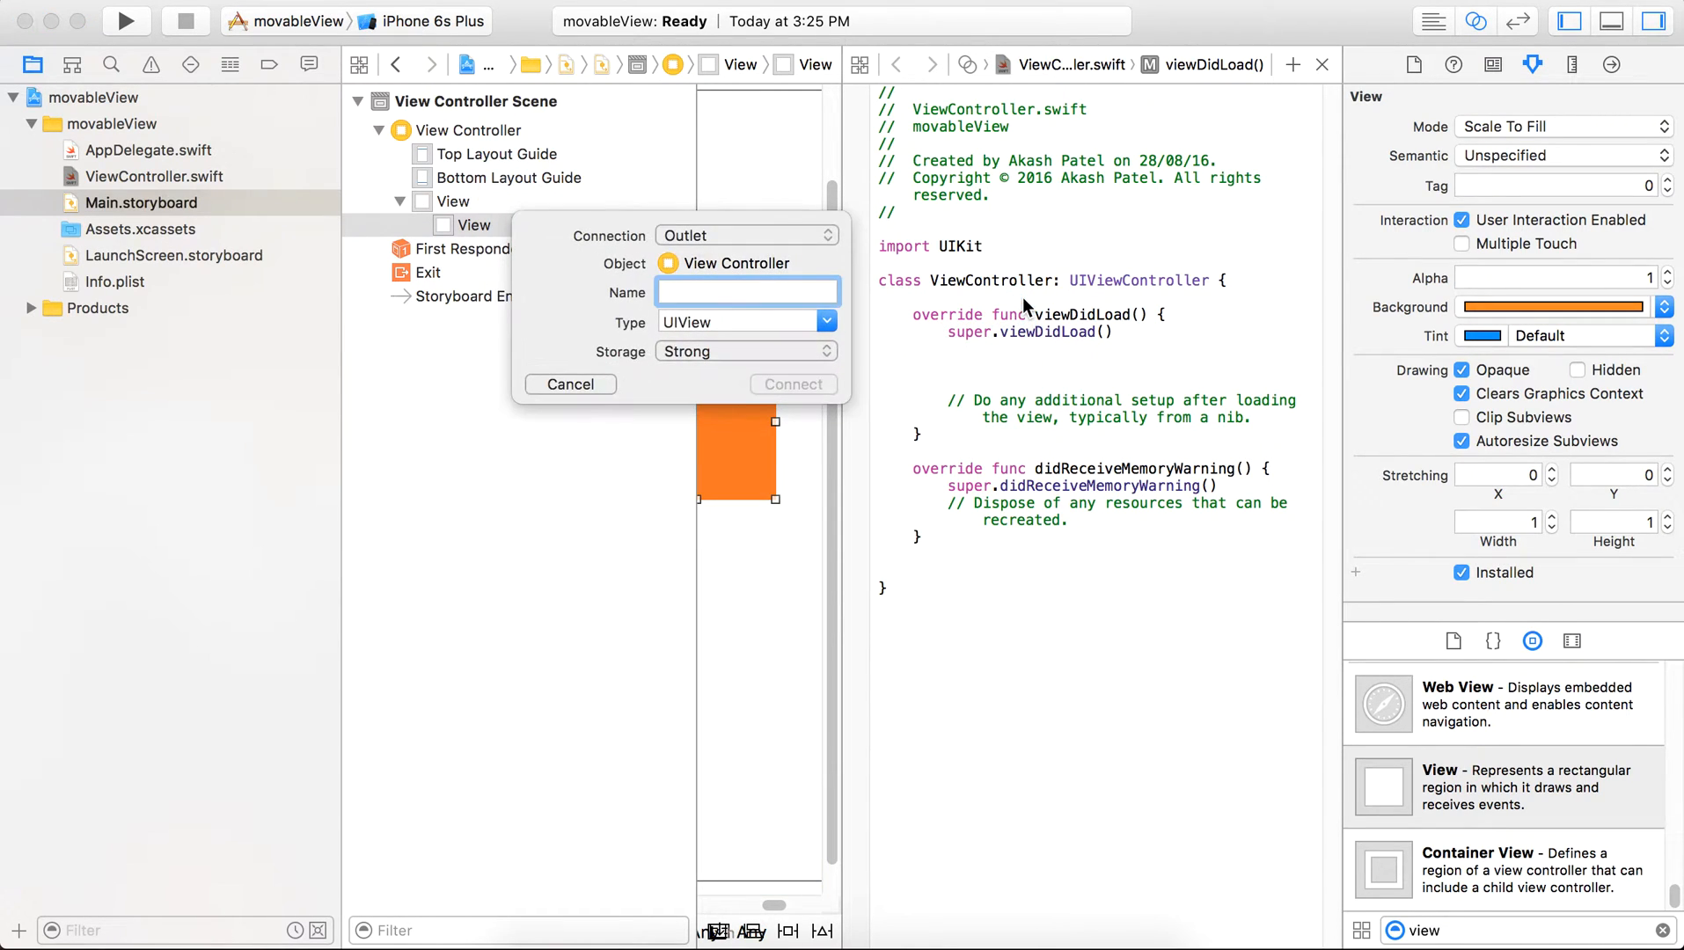
type("myView")
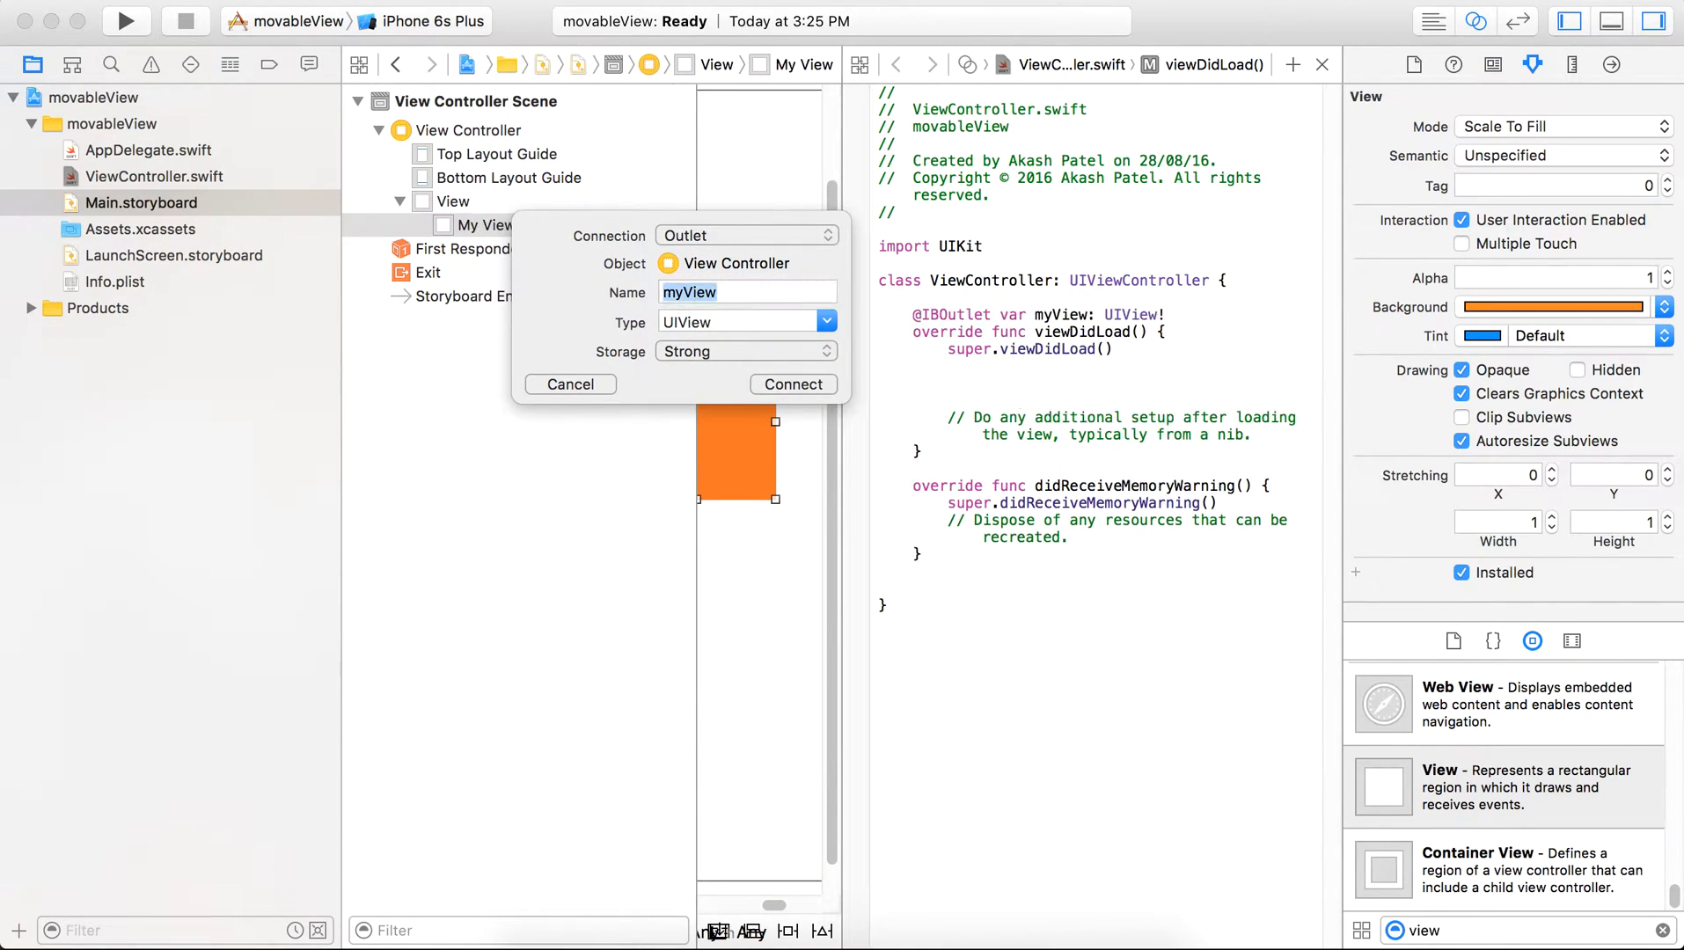
left_click(792, 384)
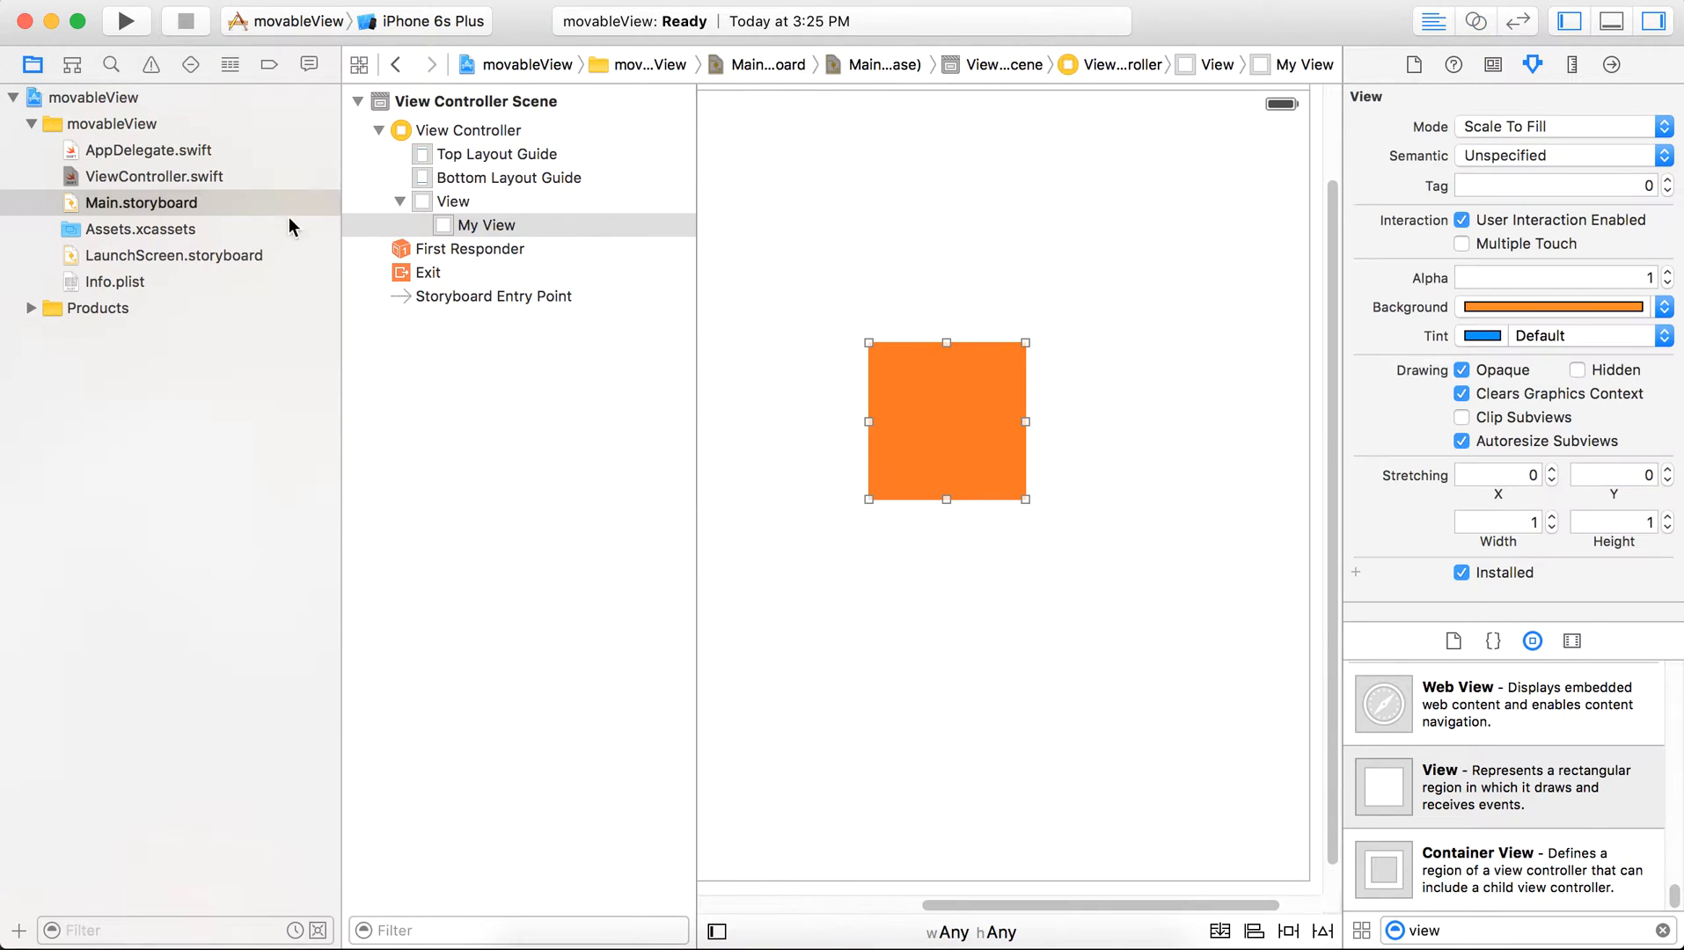
Step: In viewDidLoad set myView.layer.cornerRadius to half its frame width and masksToBounds to true
left_click(153, 176)
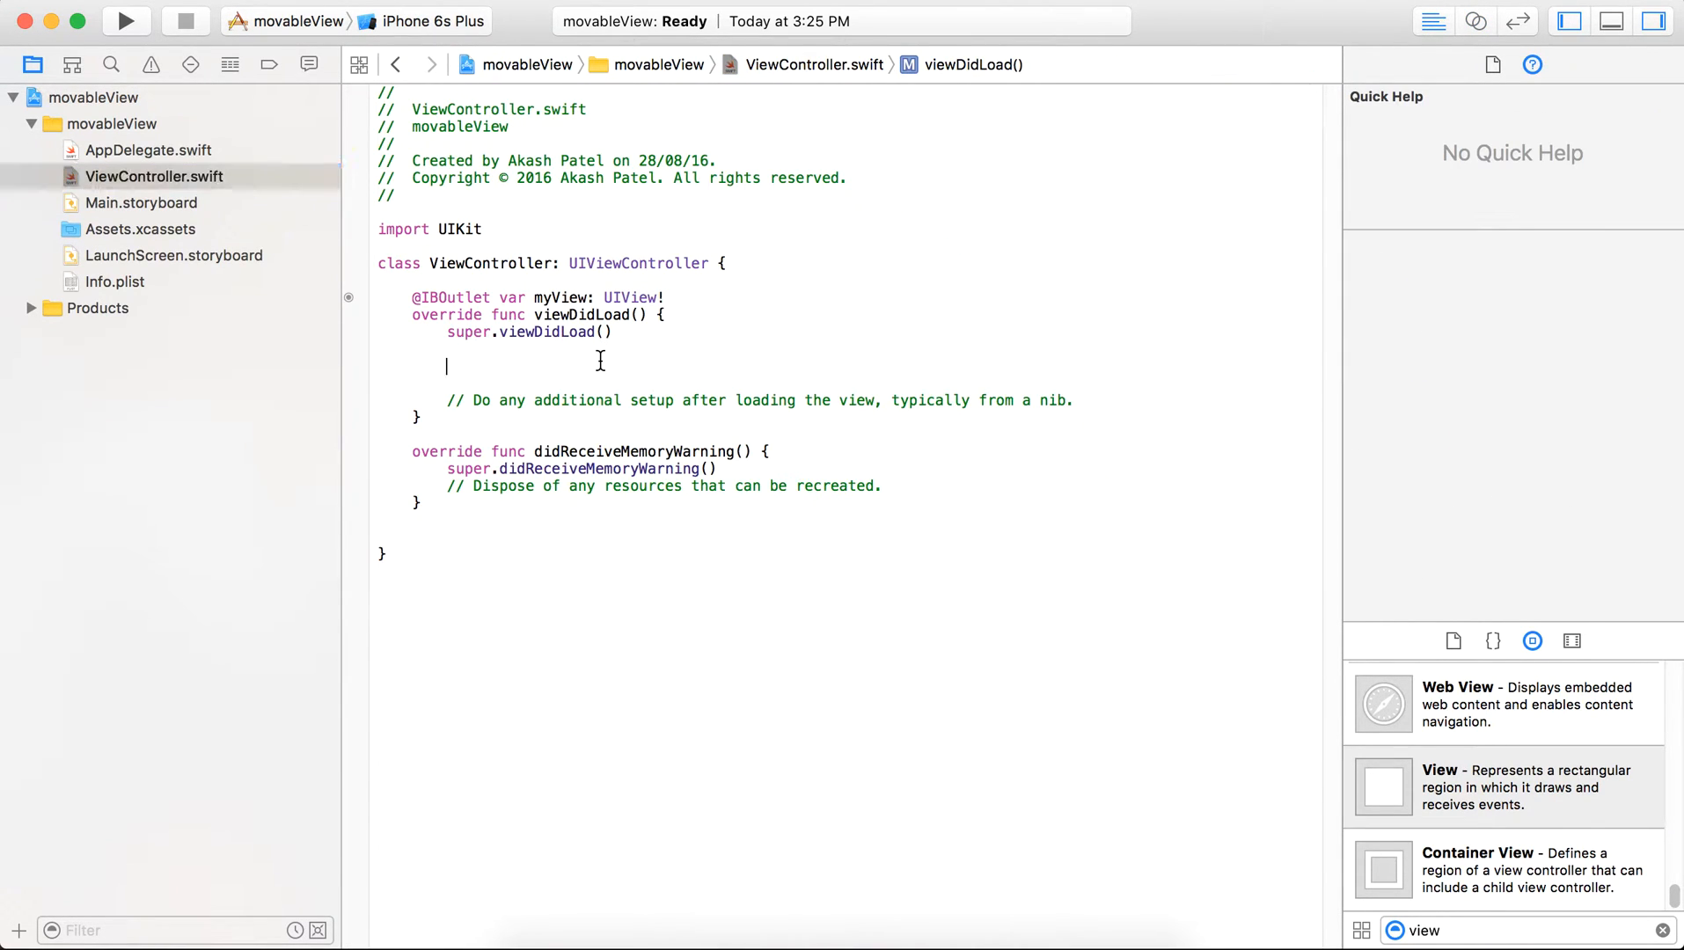
type("m")
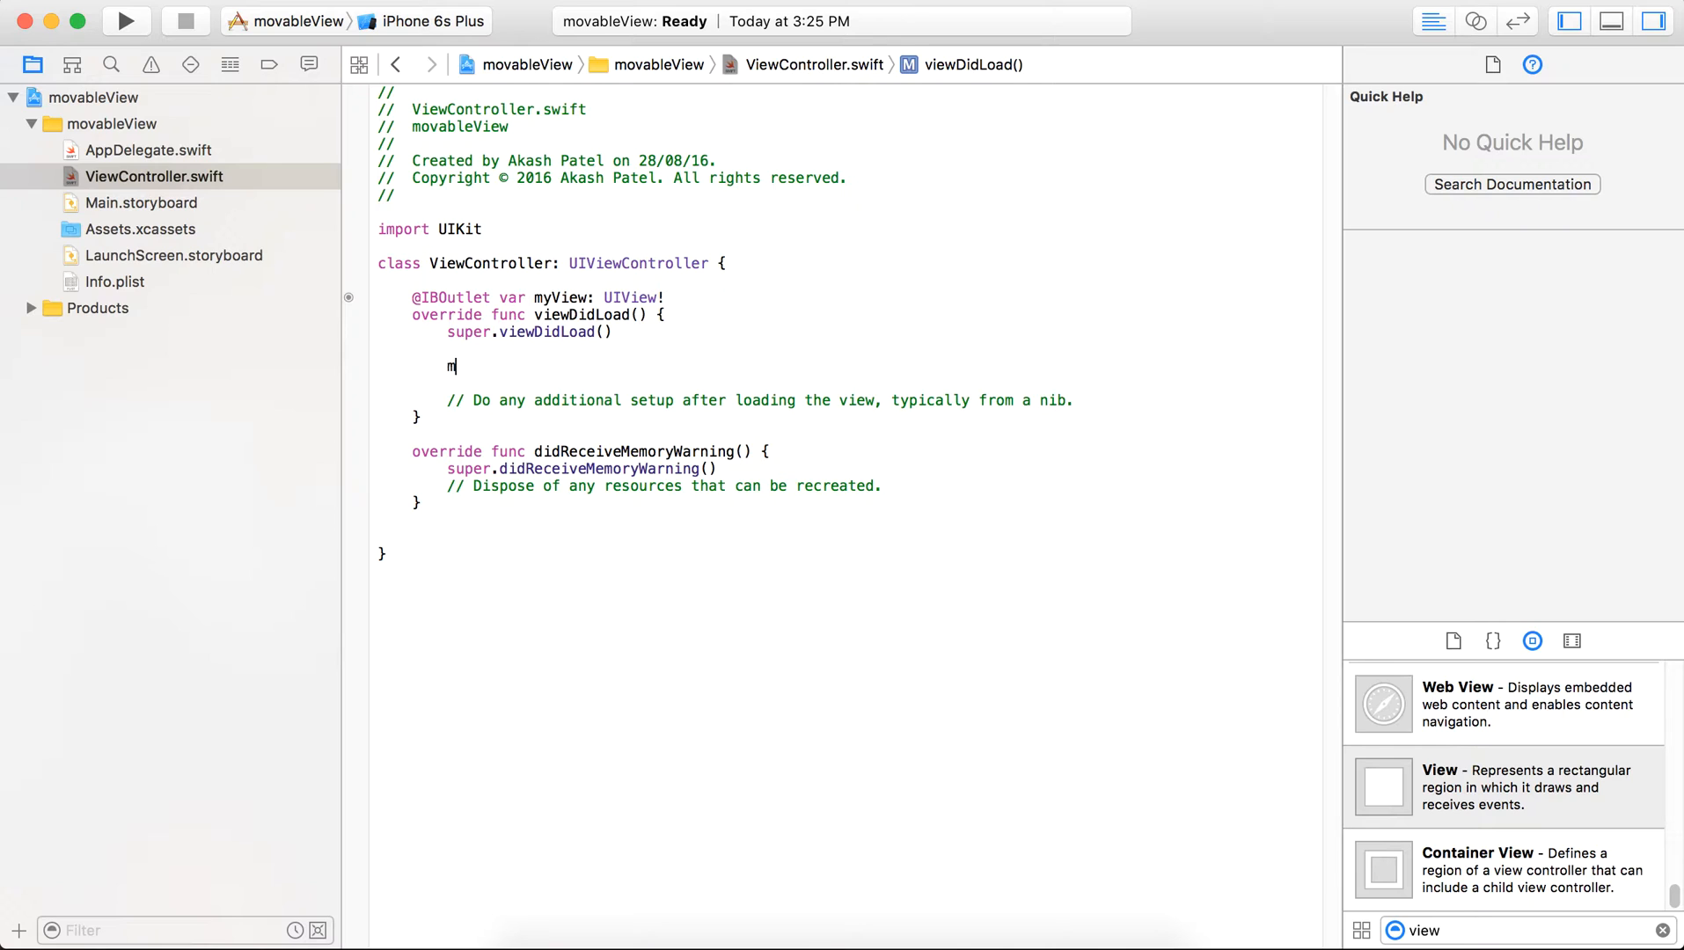
type("yView.layer.cornerRadius")
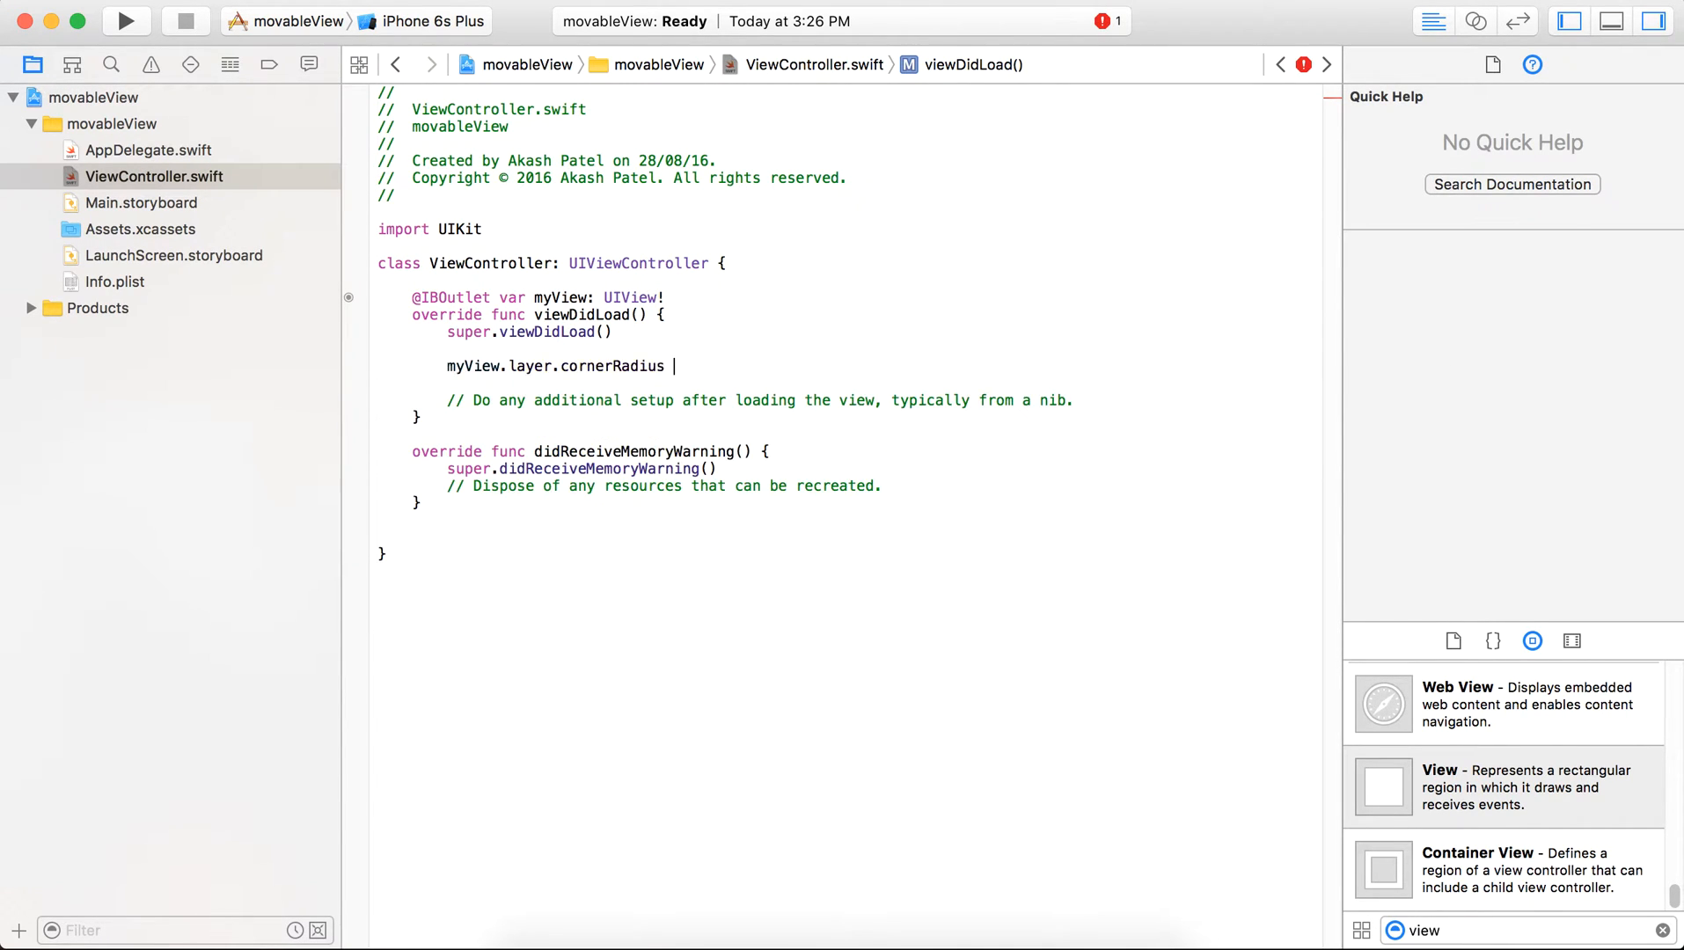
type("= self.")
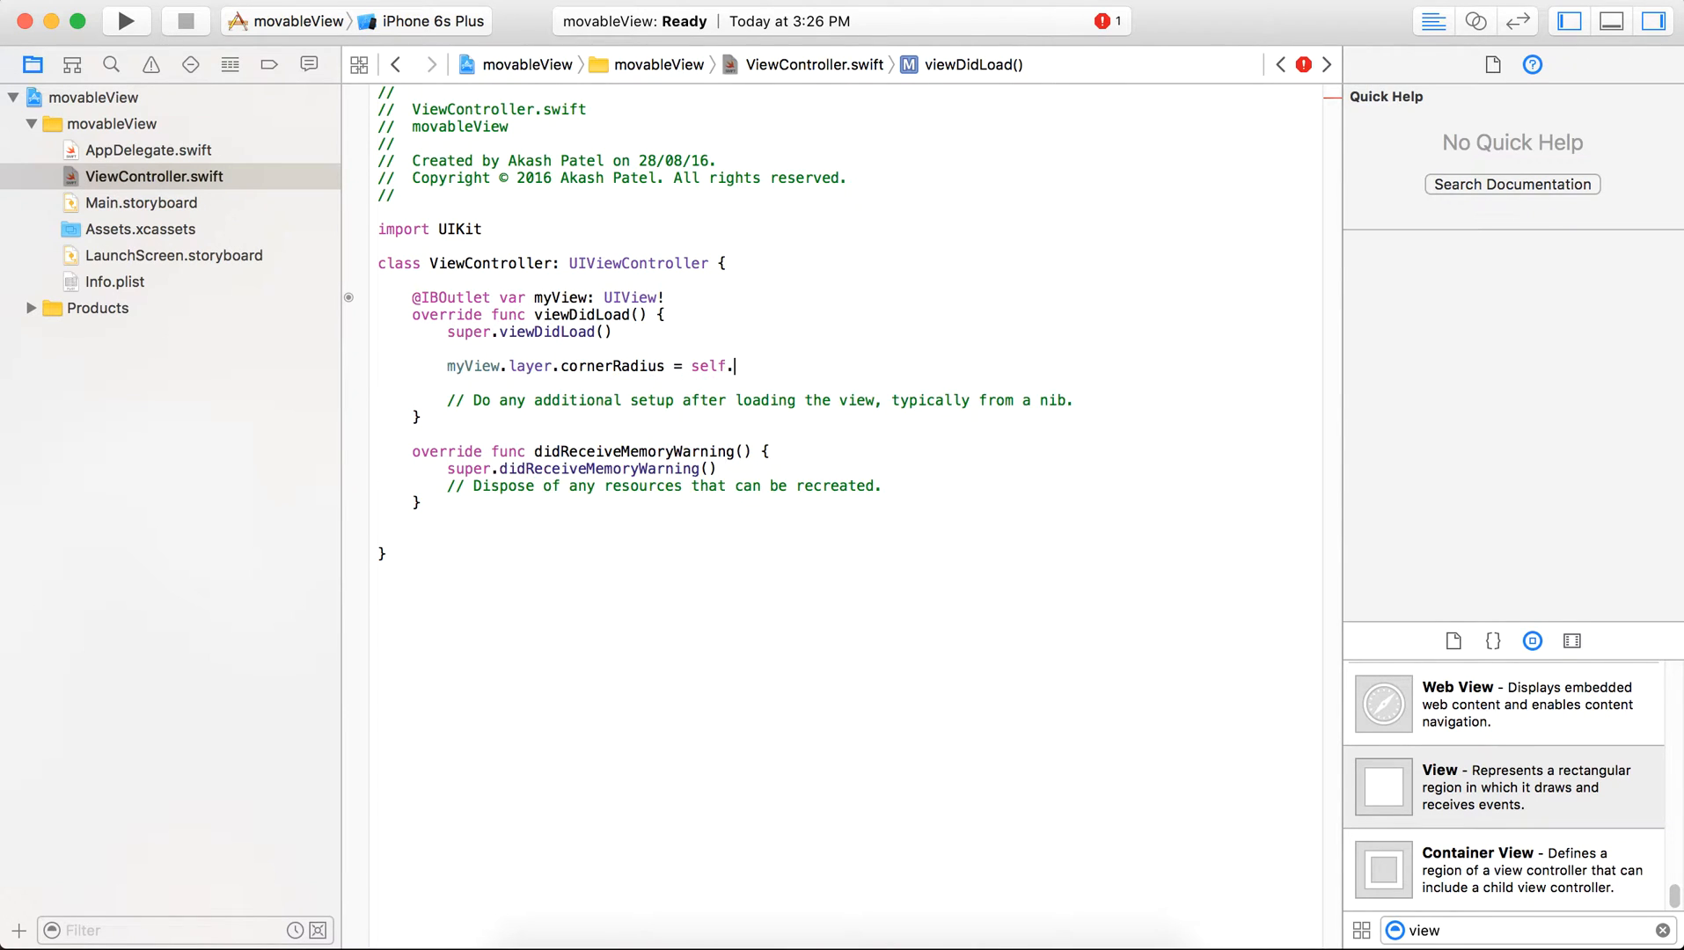
type("myView.frame")
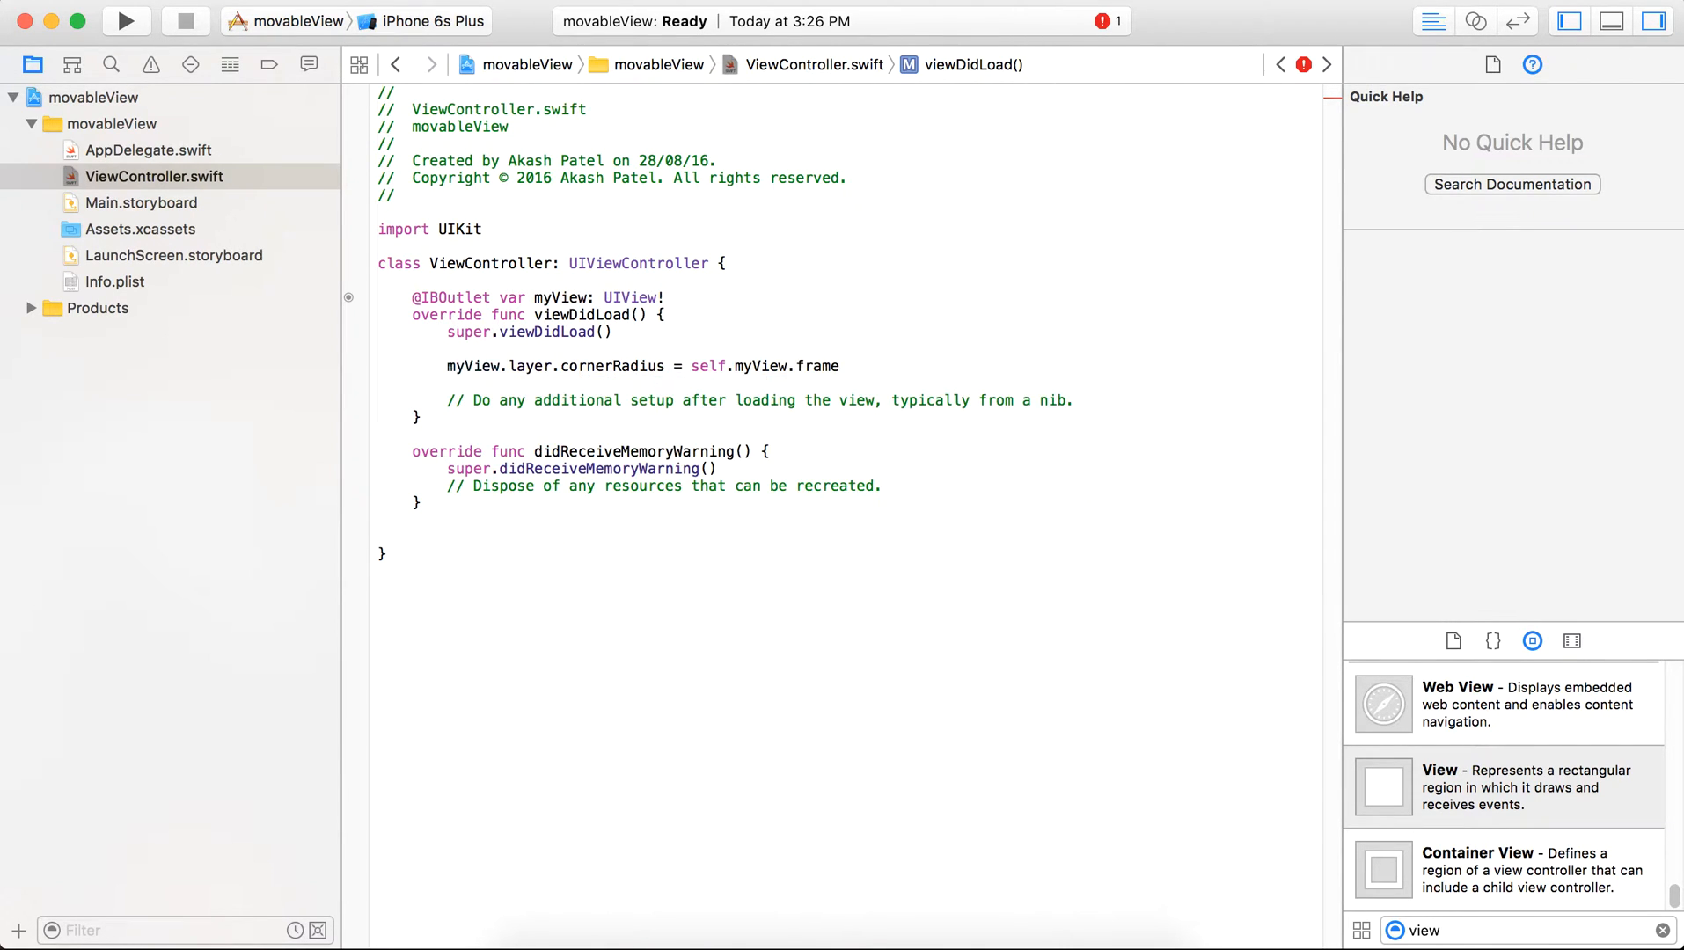
type(".size.width/2")
type("myView.layer")
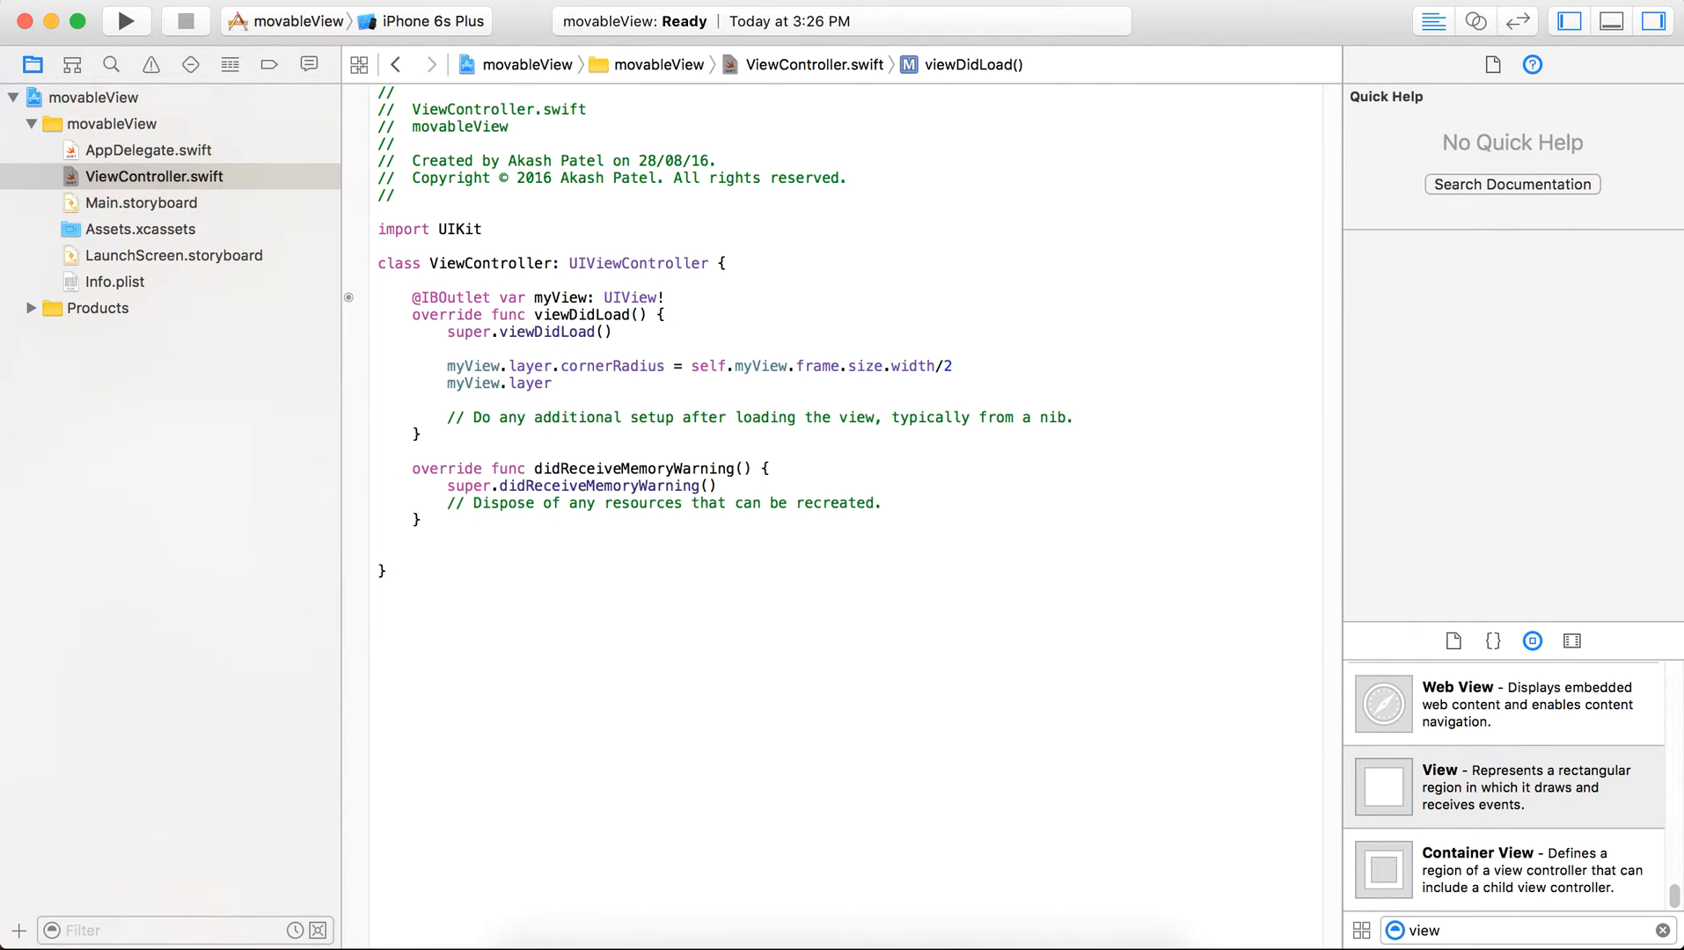
type(".masksToBounds")
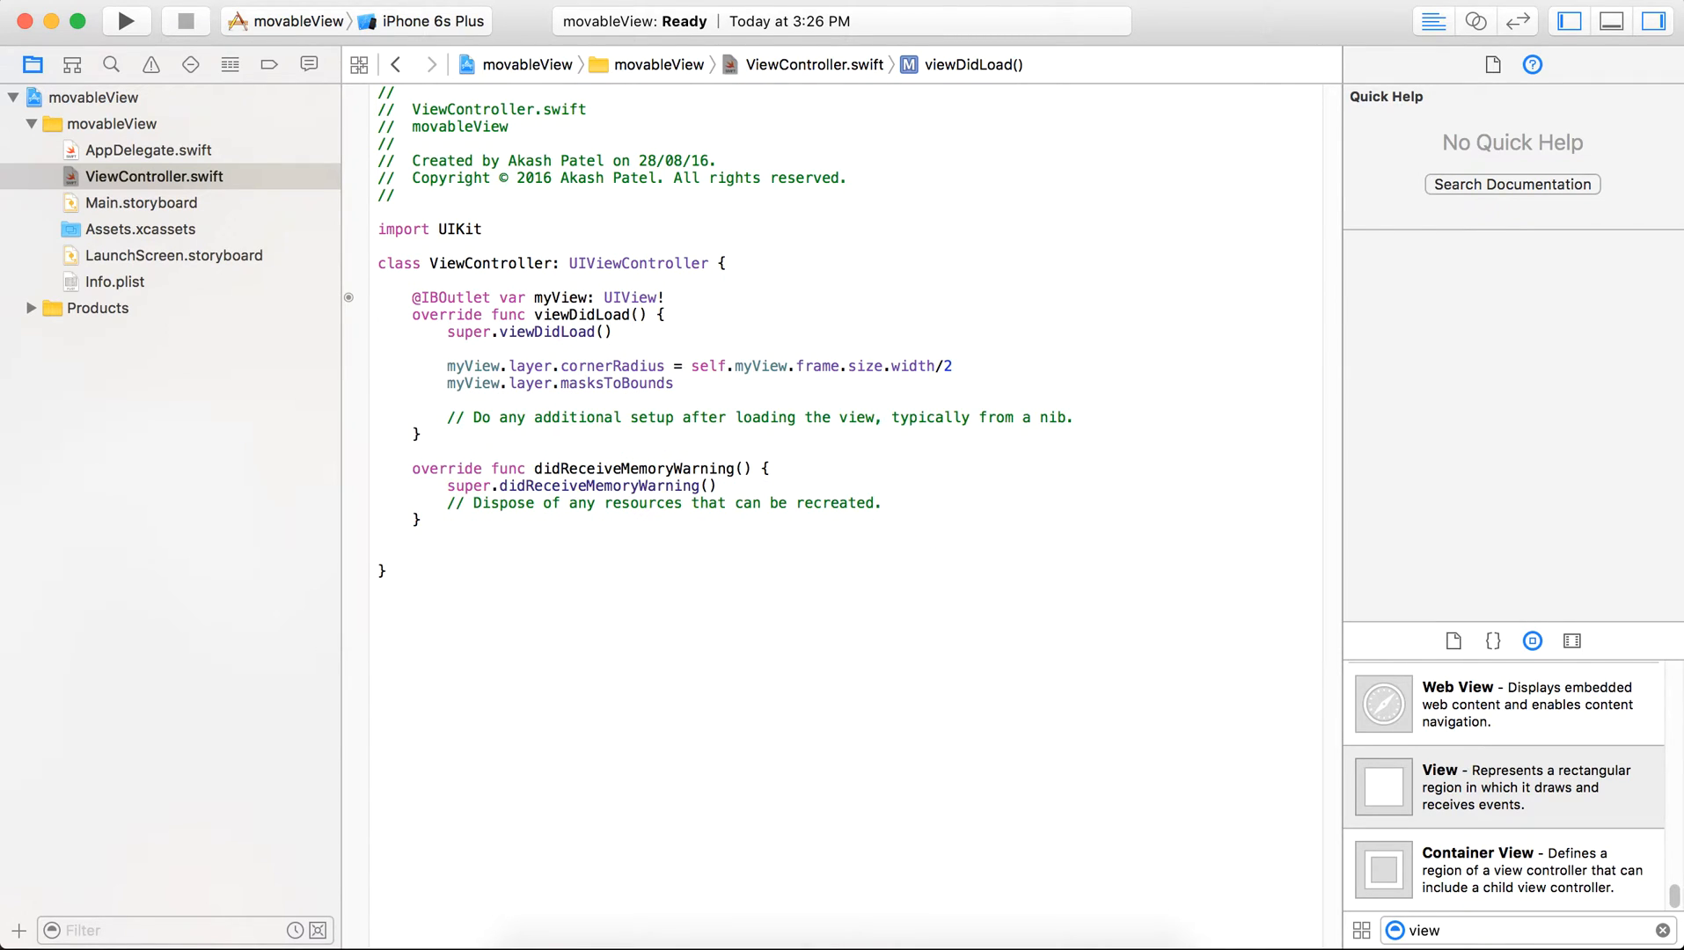
type("= true")
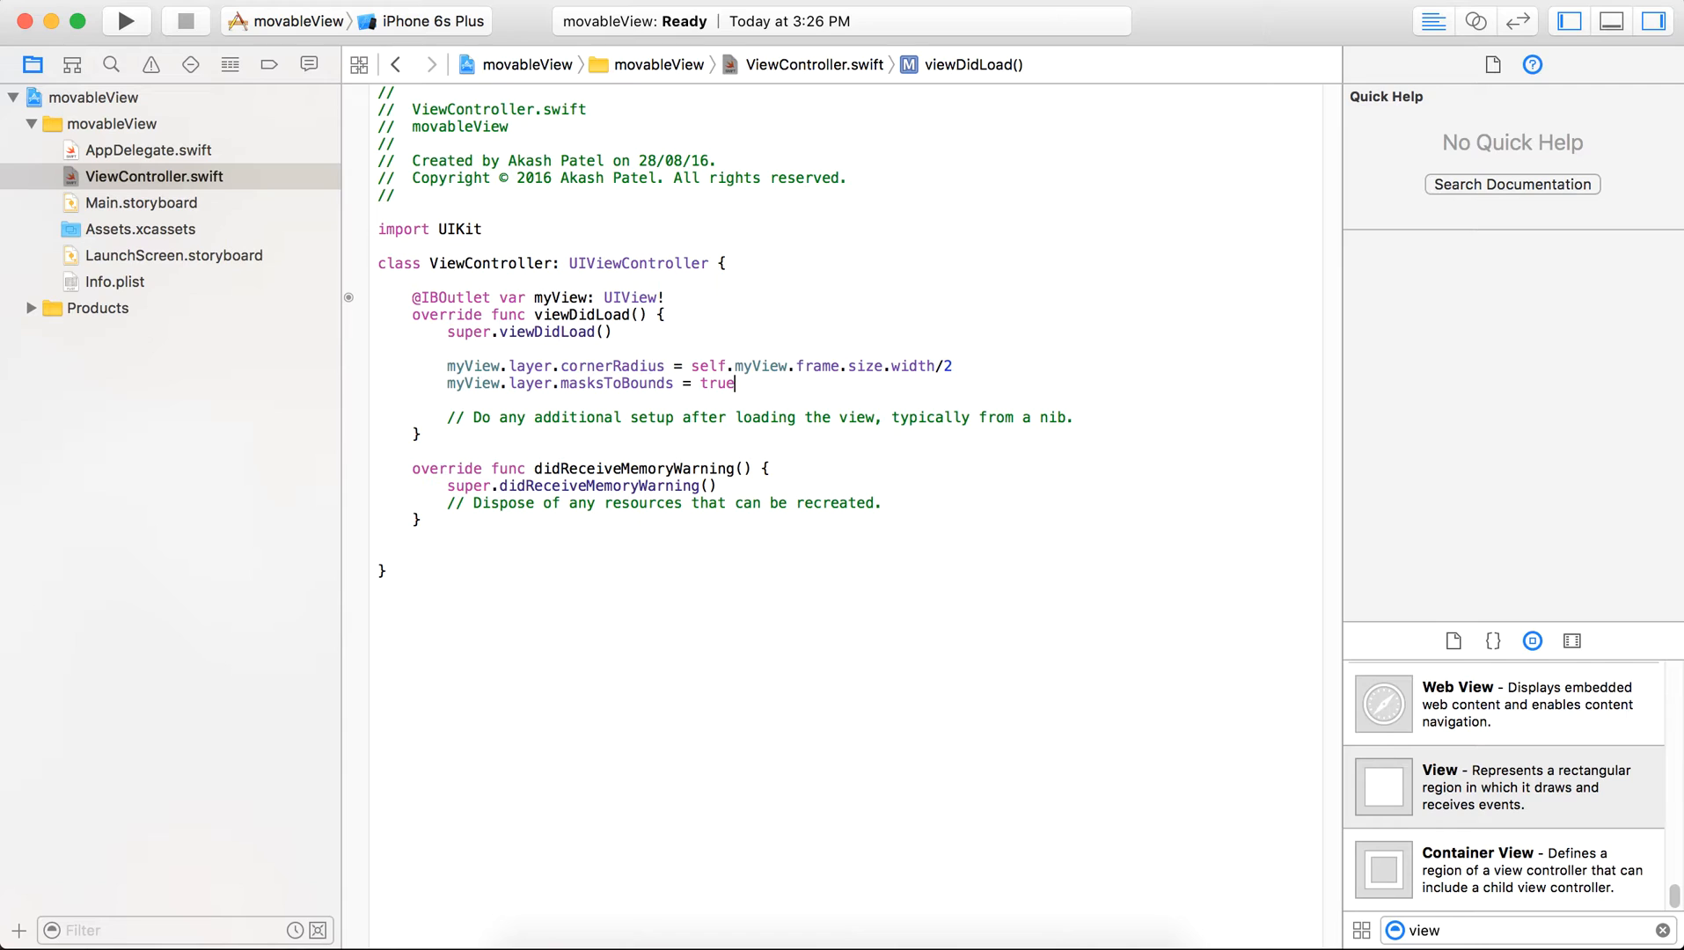
Step: Build and run the movableView app on the iPhone 6 simulator
left_click(440, 21)
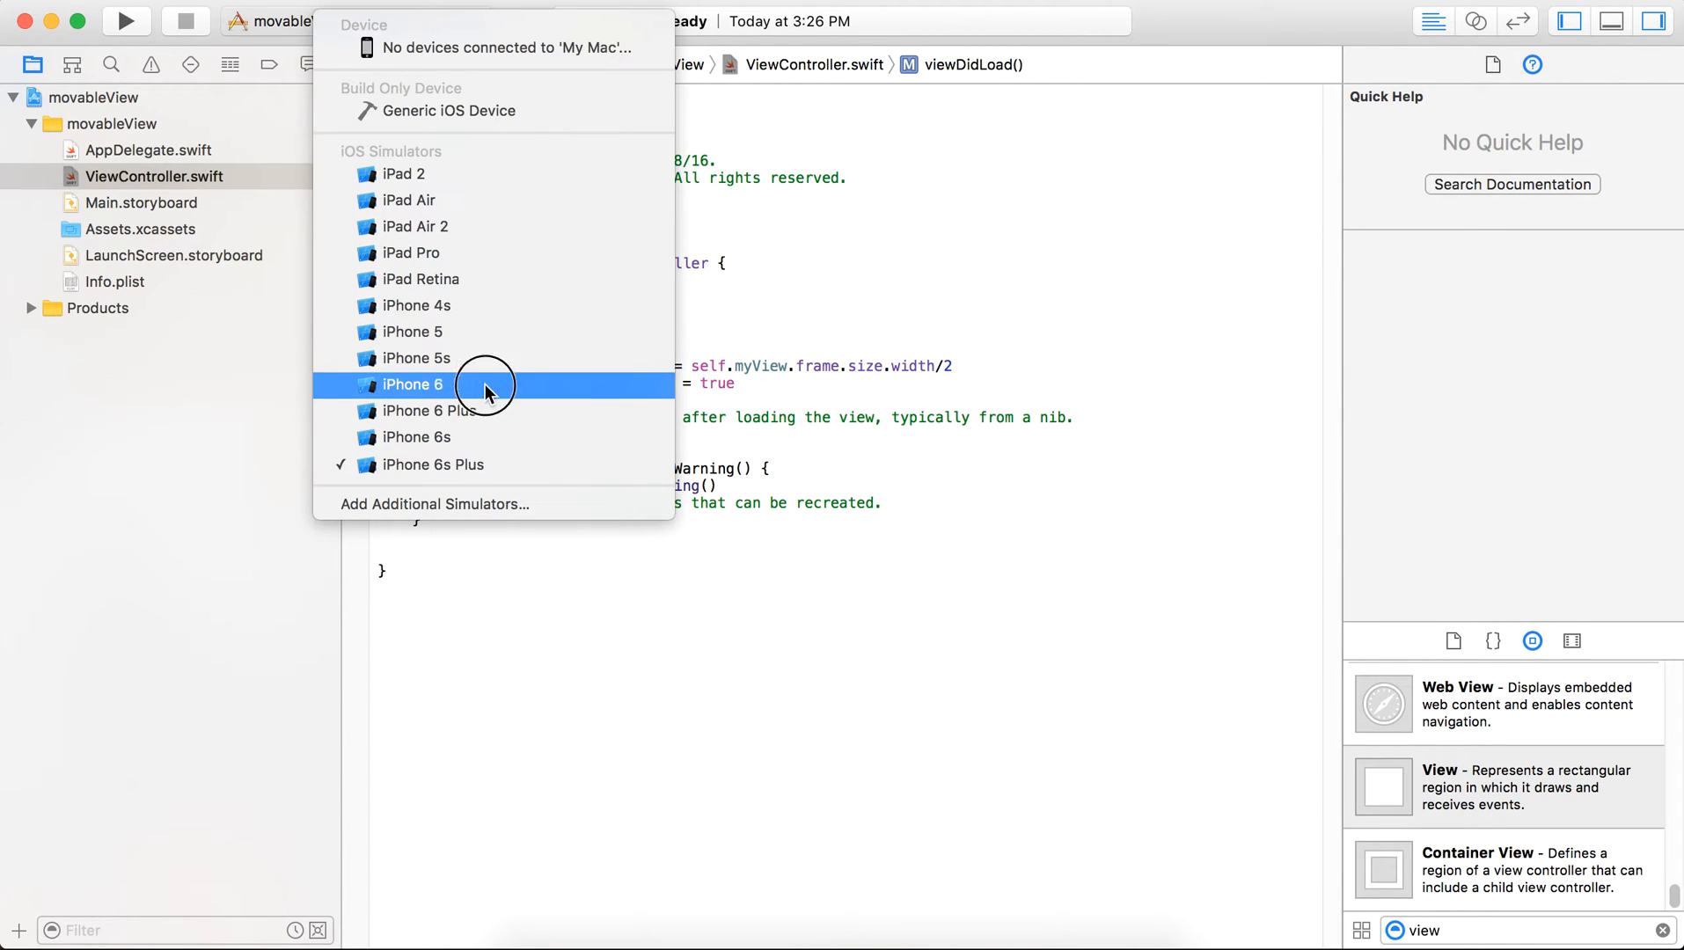
left_click(412, 384)
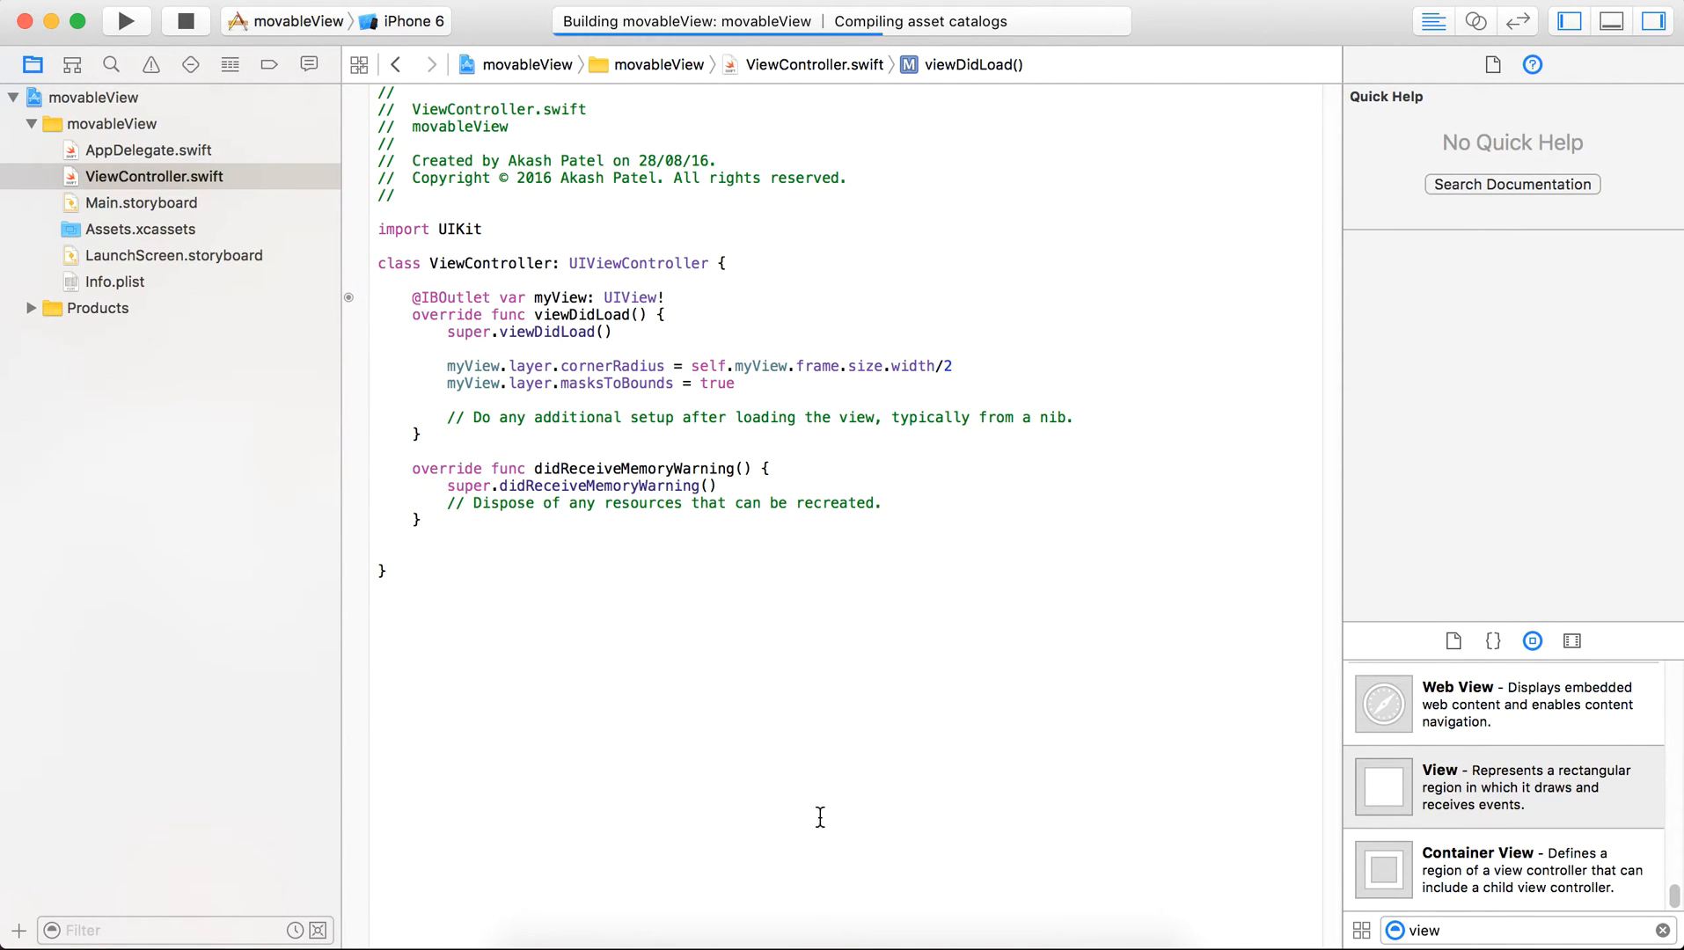
left_click(125, 21)
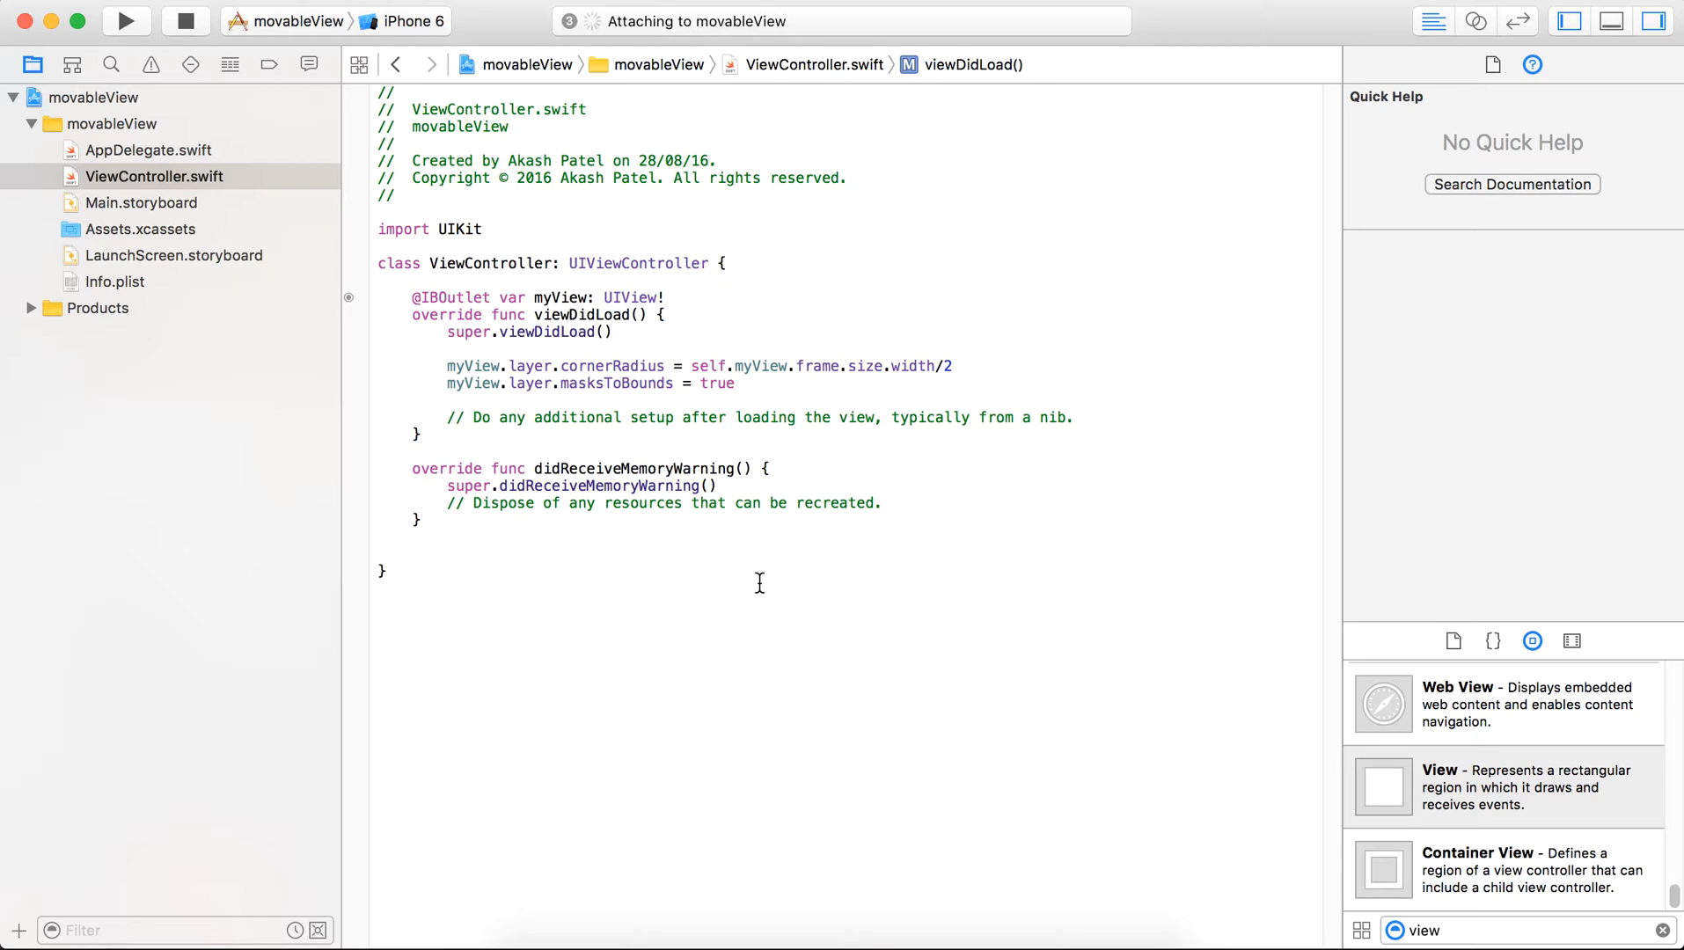
left_click(125, 21)
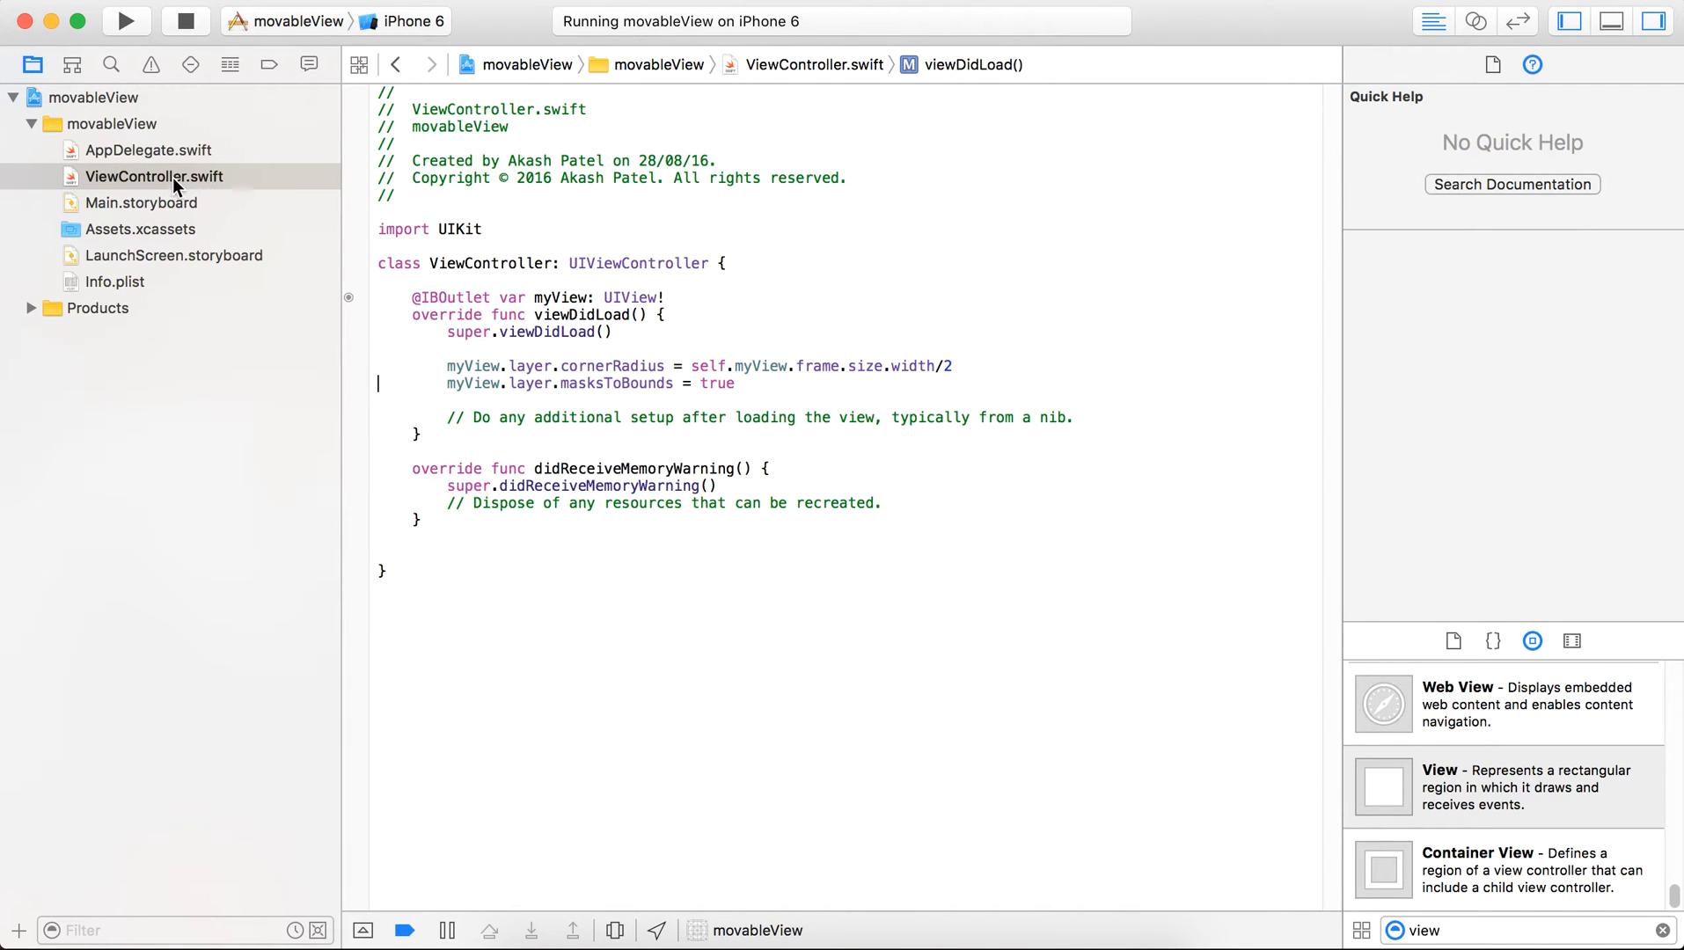
Step: Return to ViewController.swift with the insertion point after the myView outlet
left_click(141, 203)
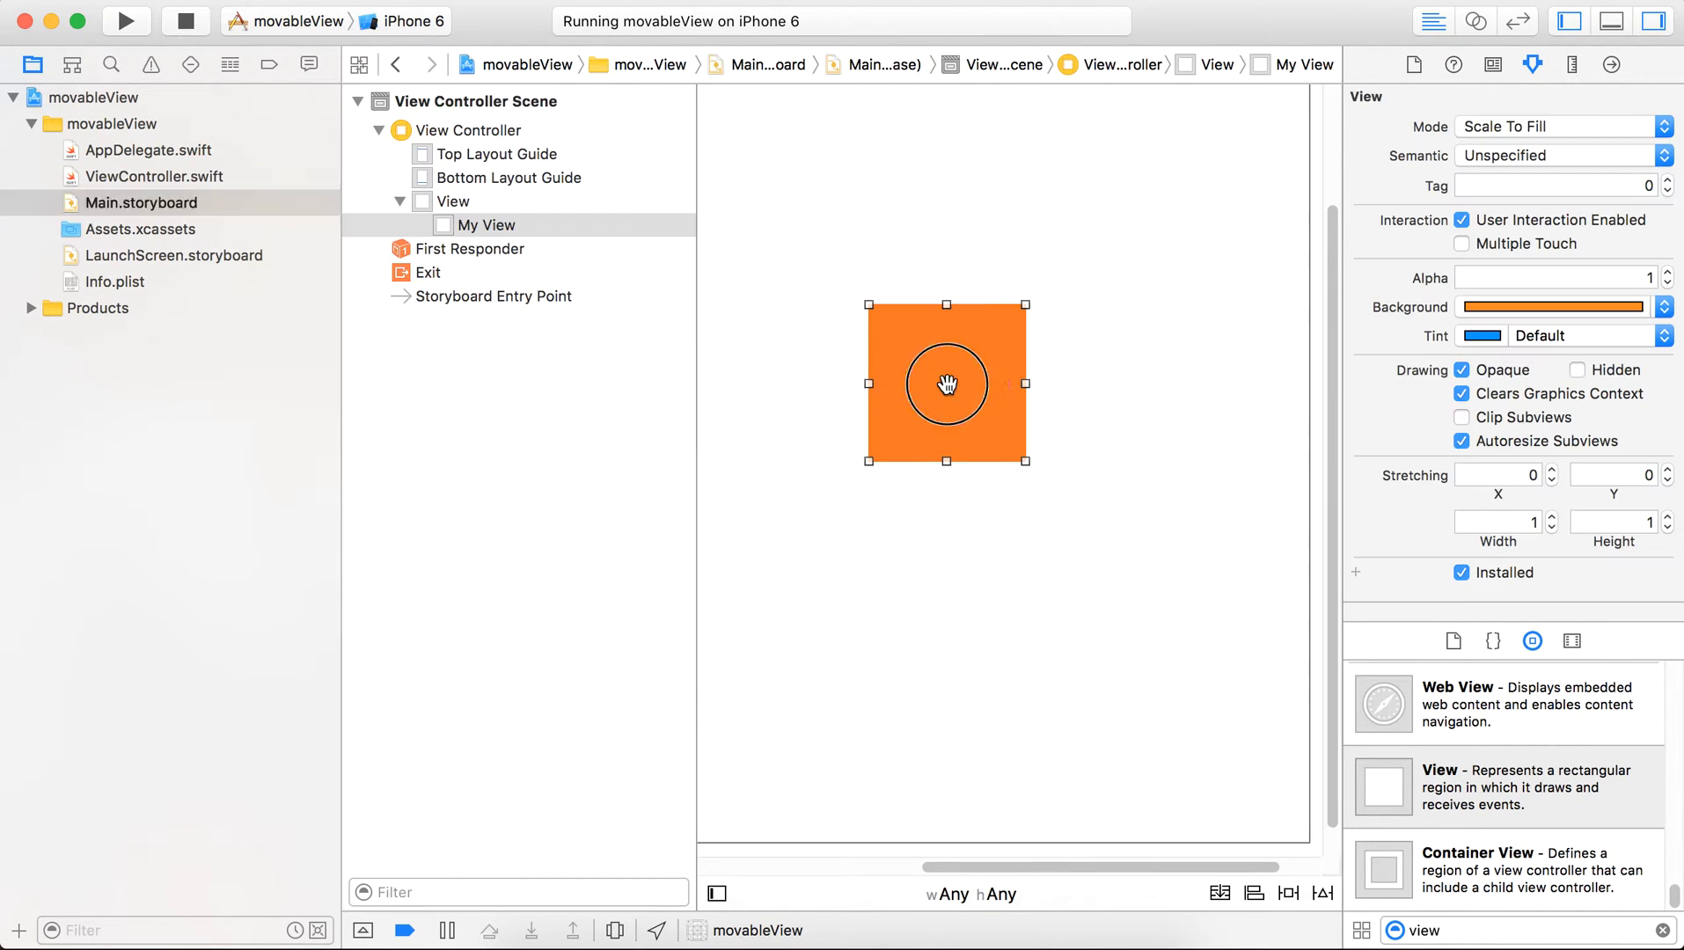
left_click(154, 176)
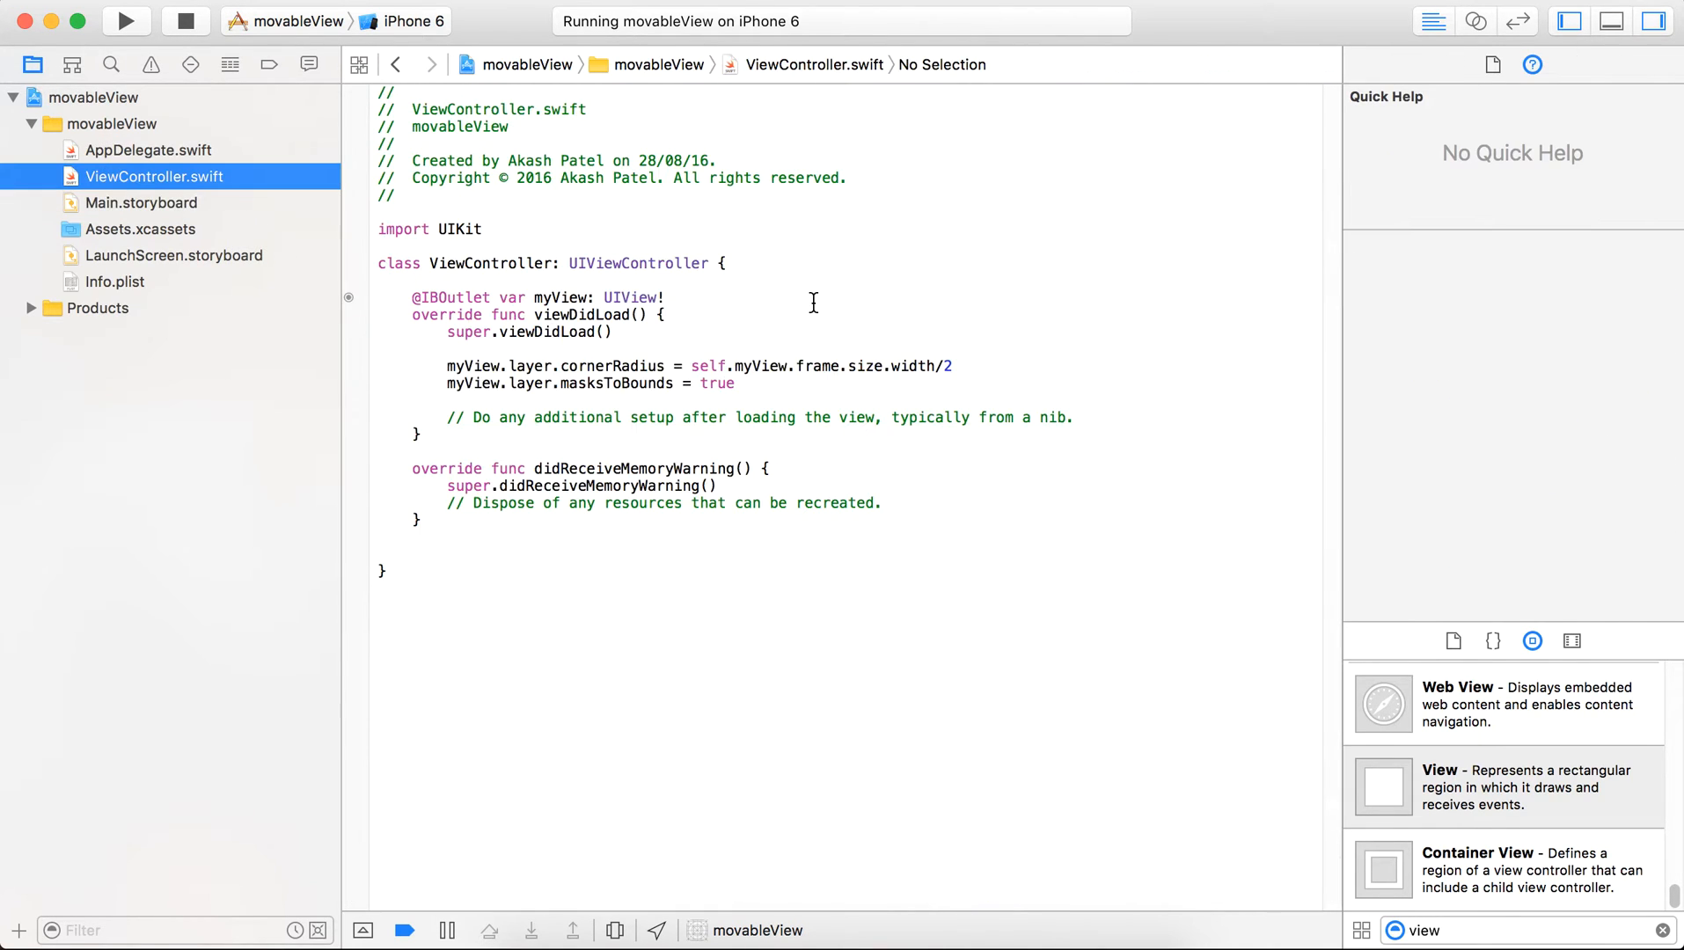
left_click(688, 297)
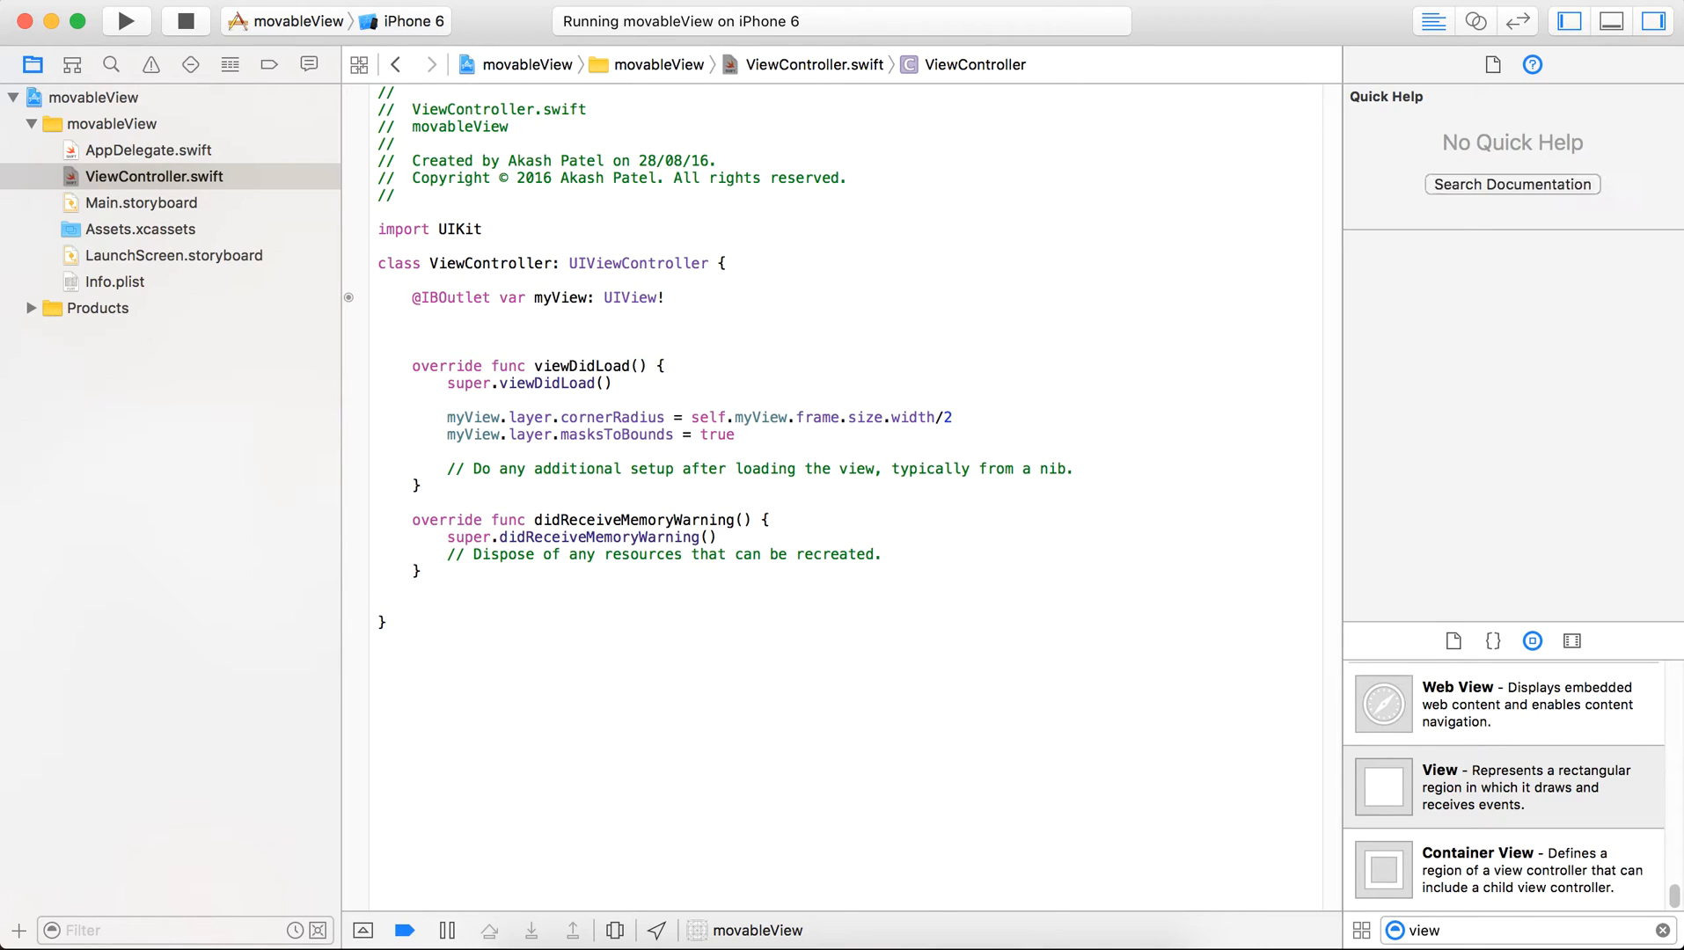
Step: Insert blank lines between the myView outlet and viewDidLoad for a new property
left_click(412, 331)
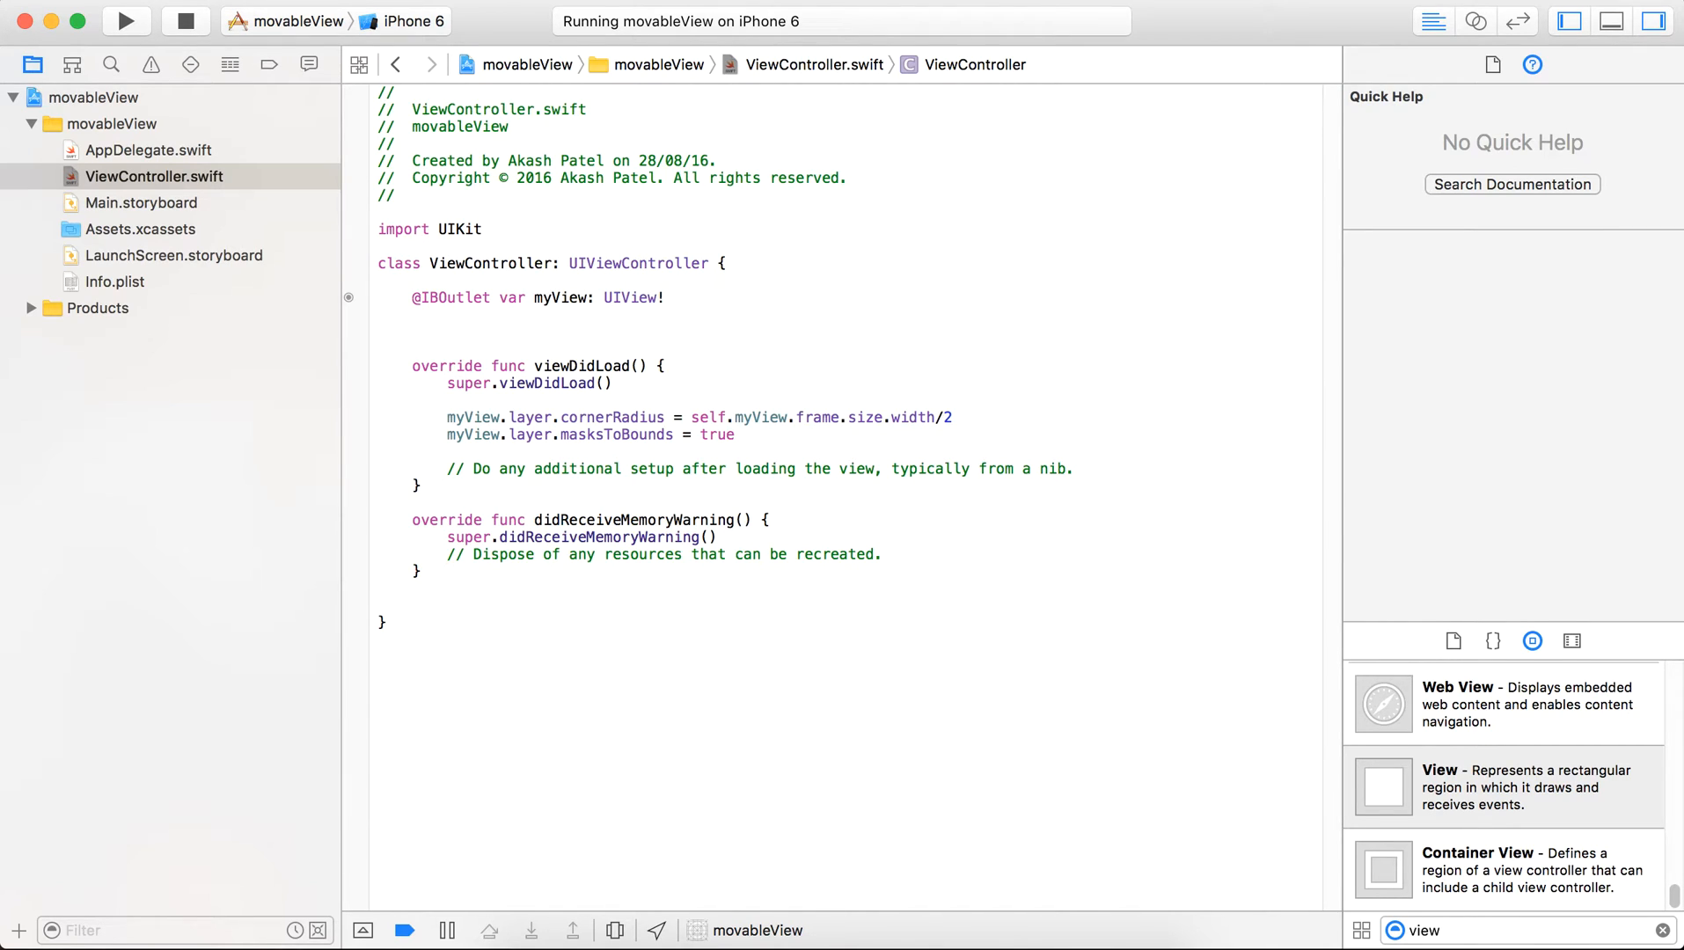
left_click(411, 333)
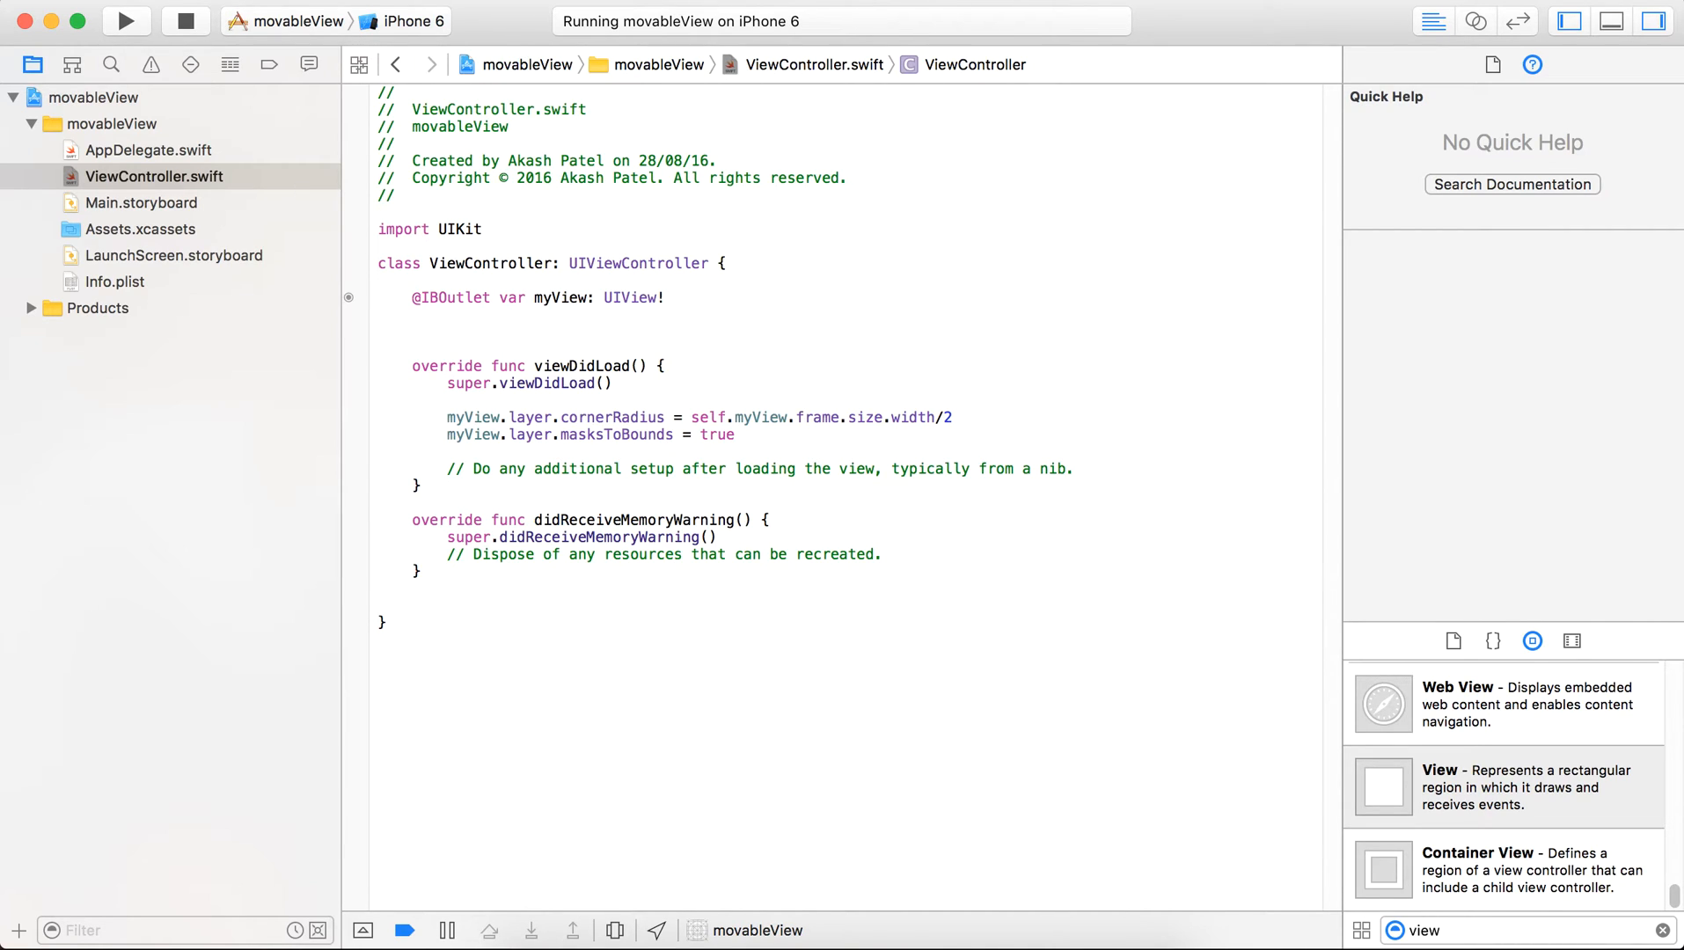
left_click(414, 330)
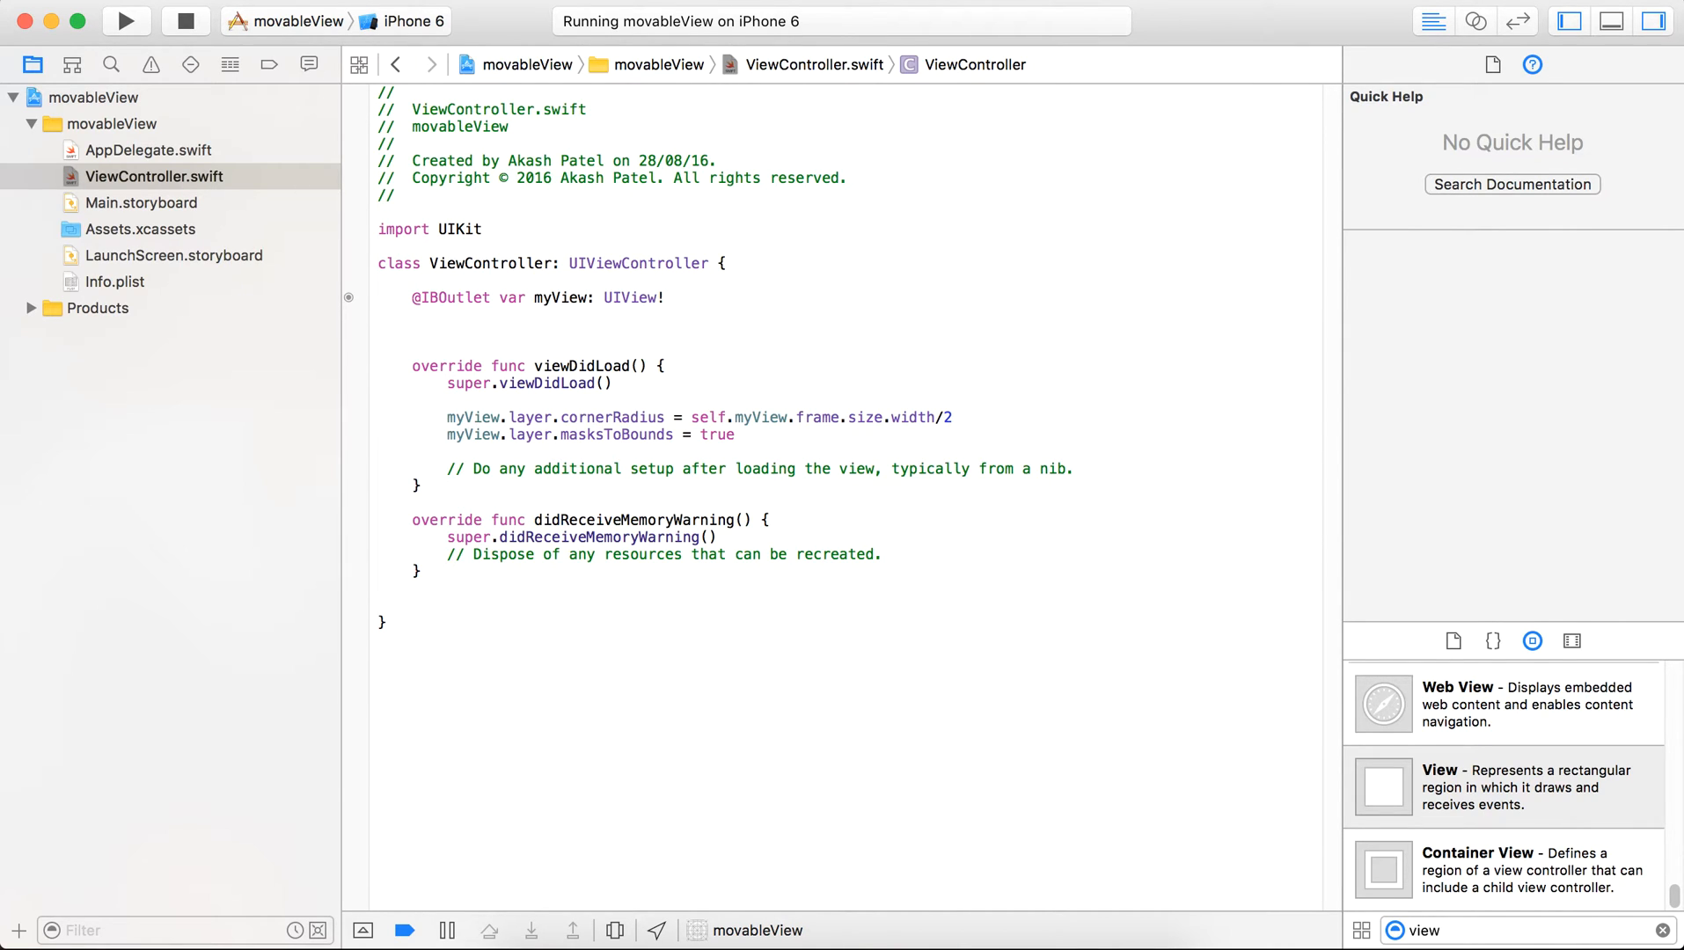
Step: Declare the property var panGesture = UIPanGestureRecognizer()
type("var panGesture")
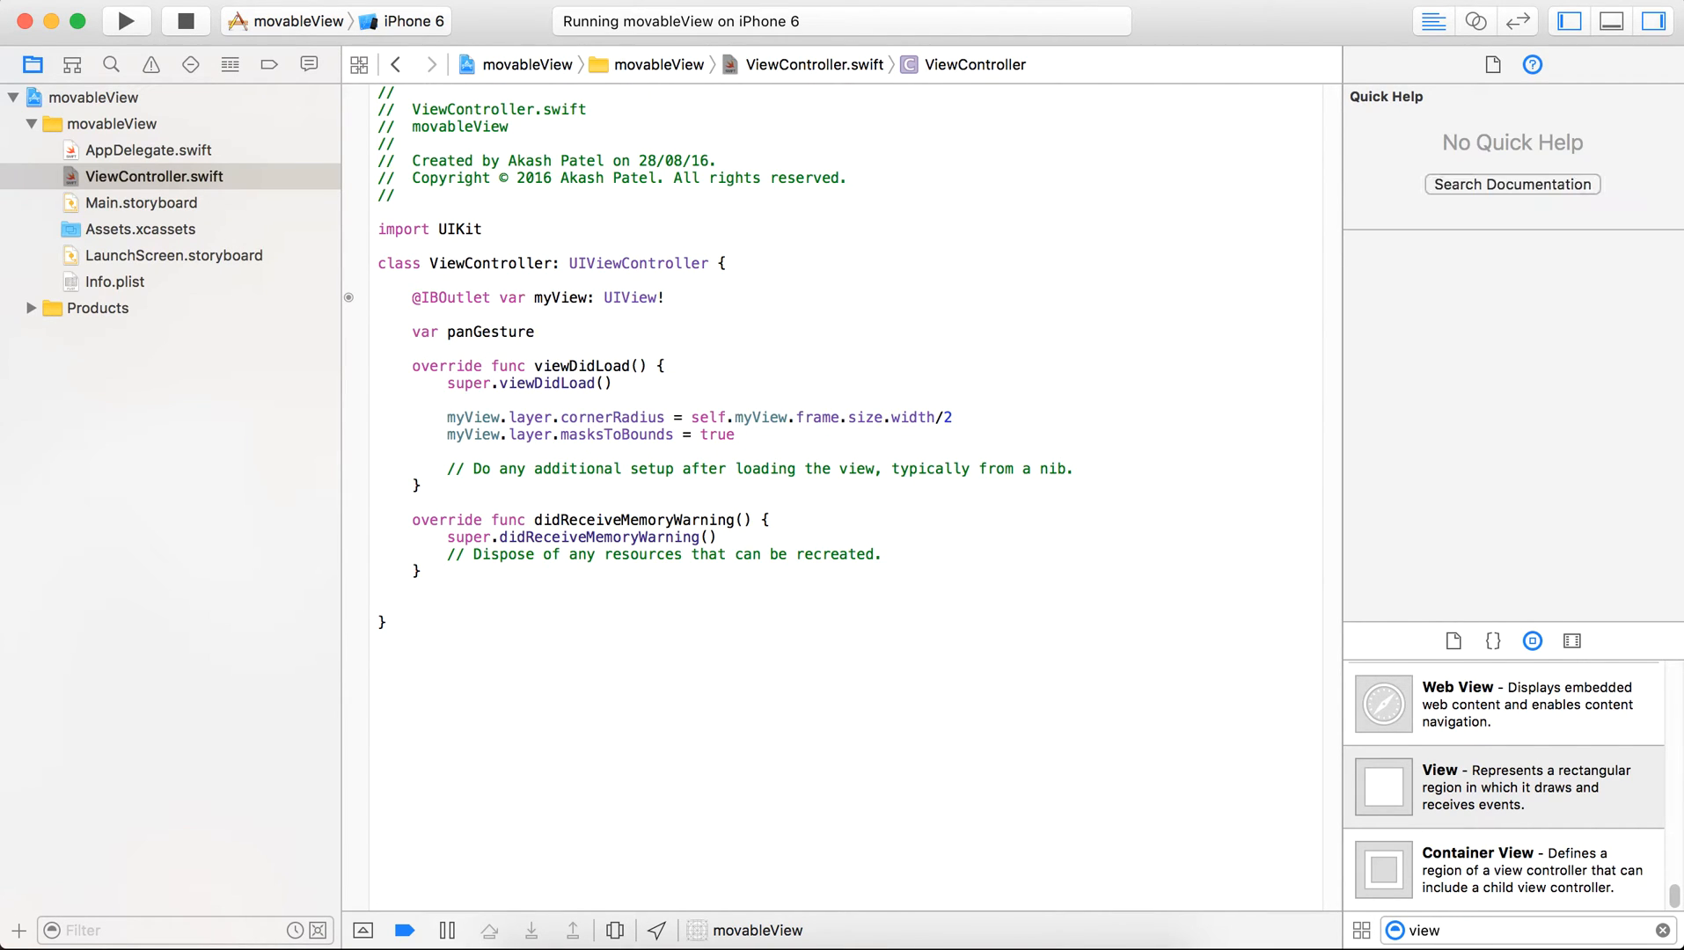
type("= uipa")
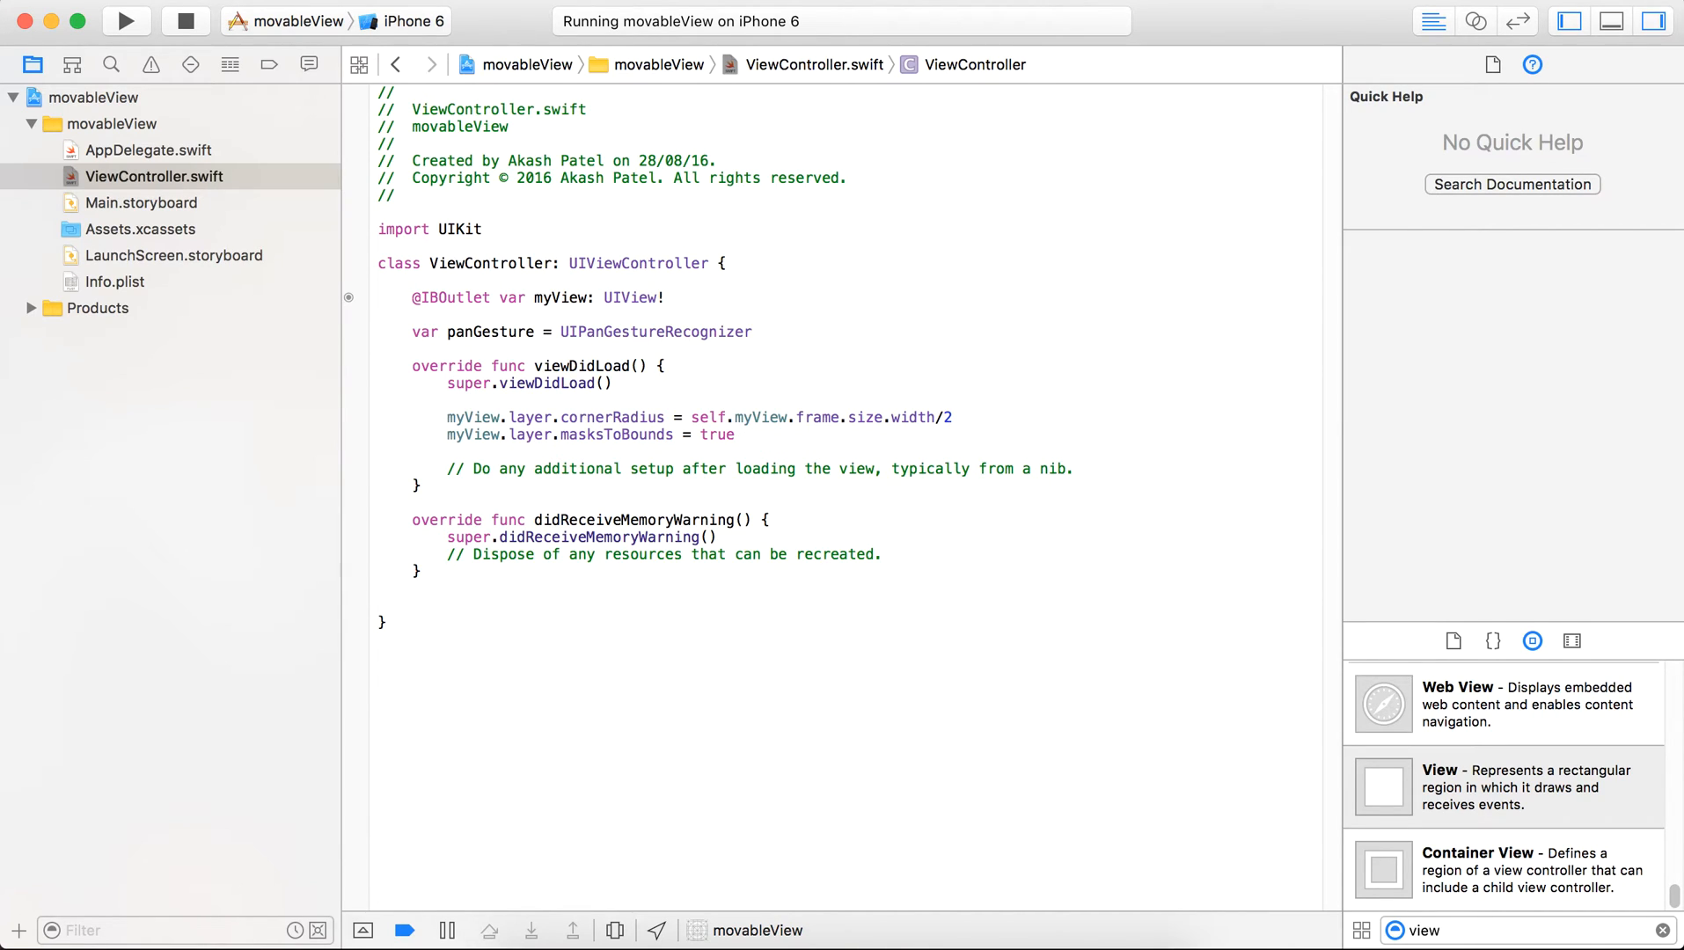
type("(")
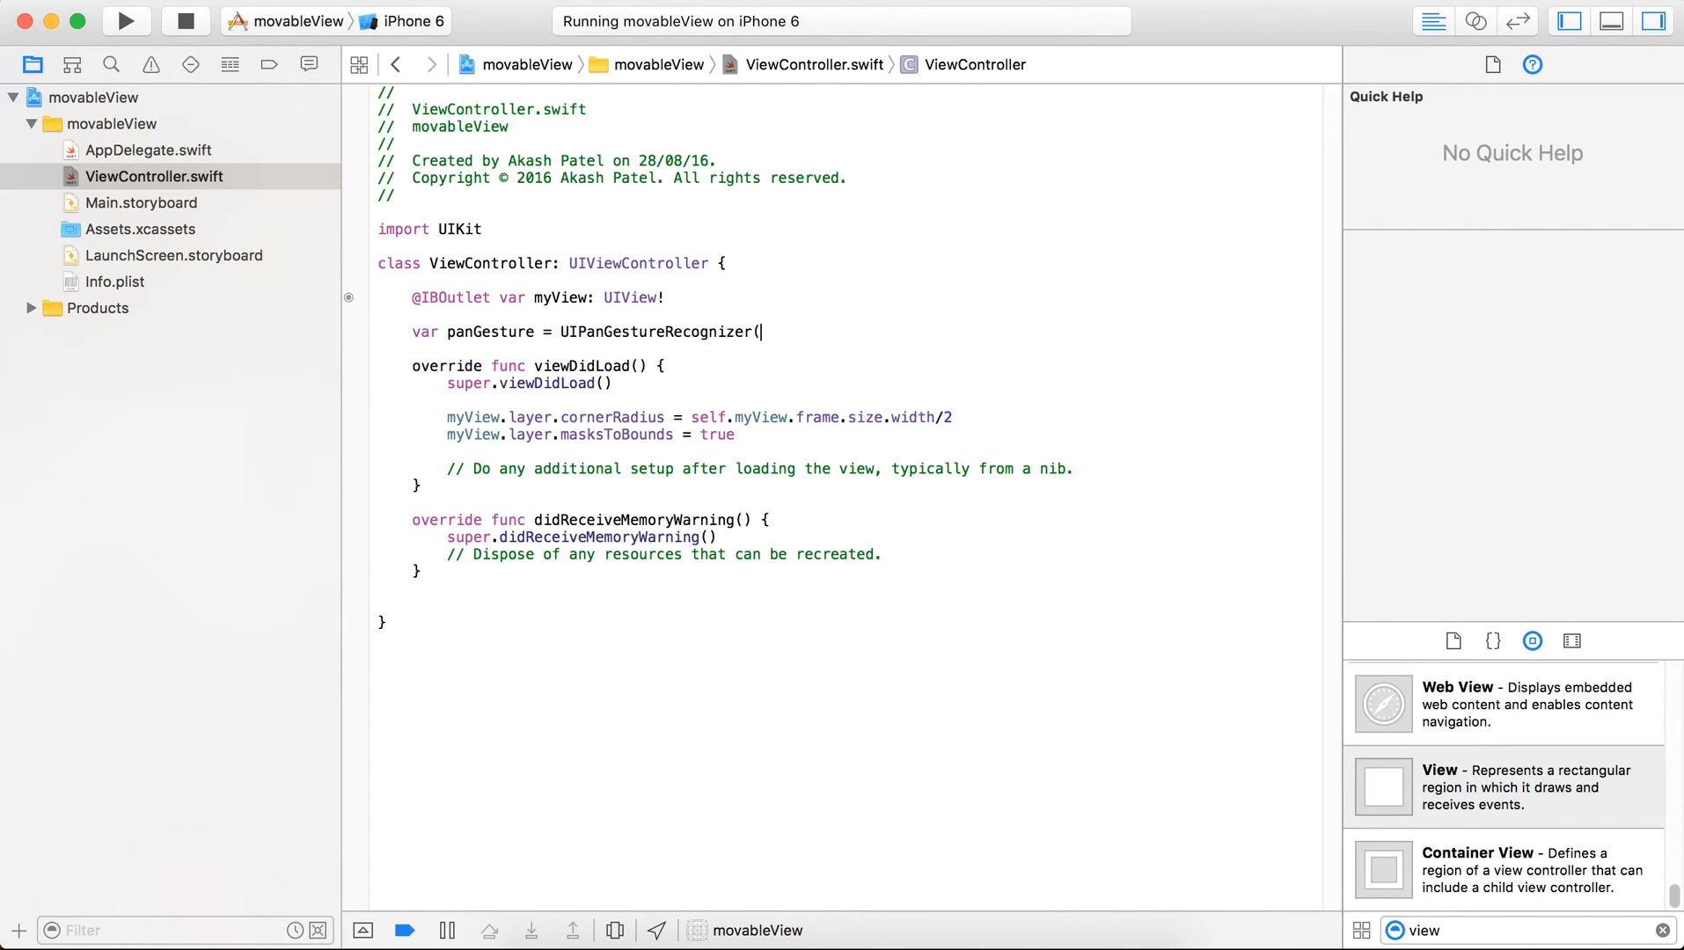
Step: In viewDidLoad assign panGesture a UIPanGestureRecognizer targeting self with #selector(viewDidDragged)
left_click(616, 383)
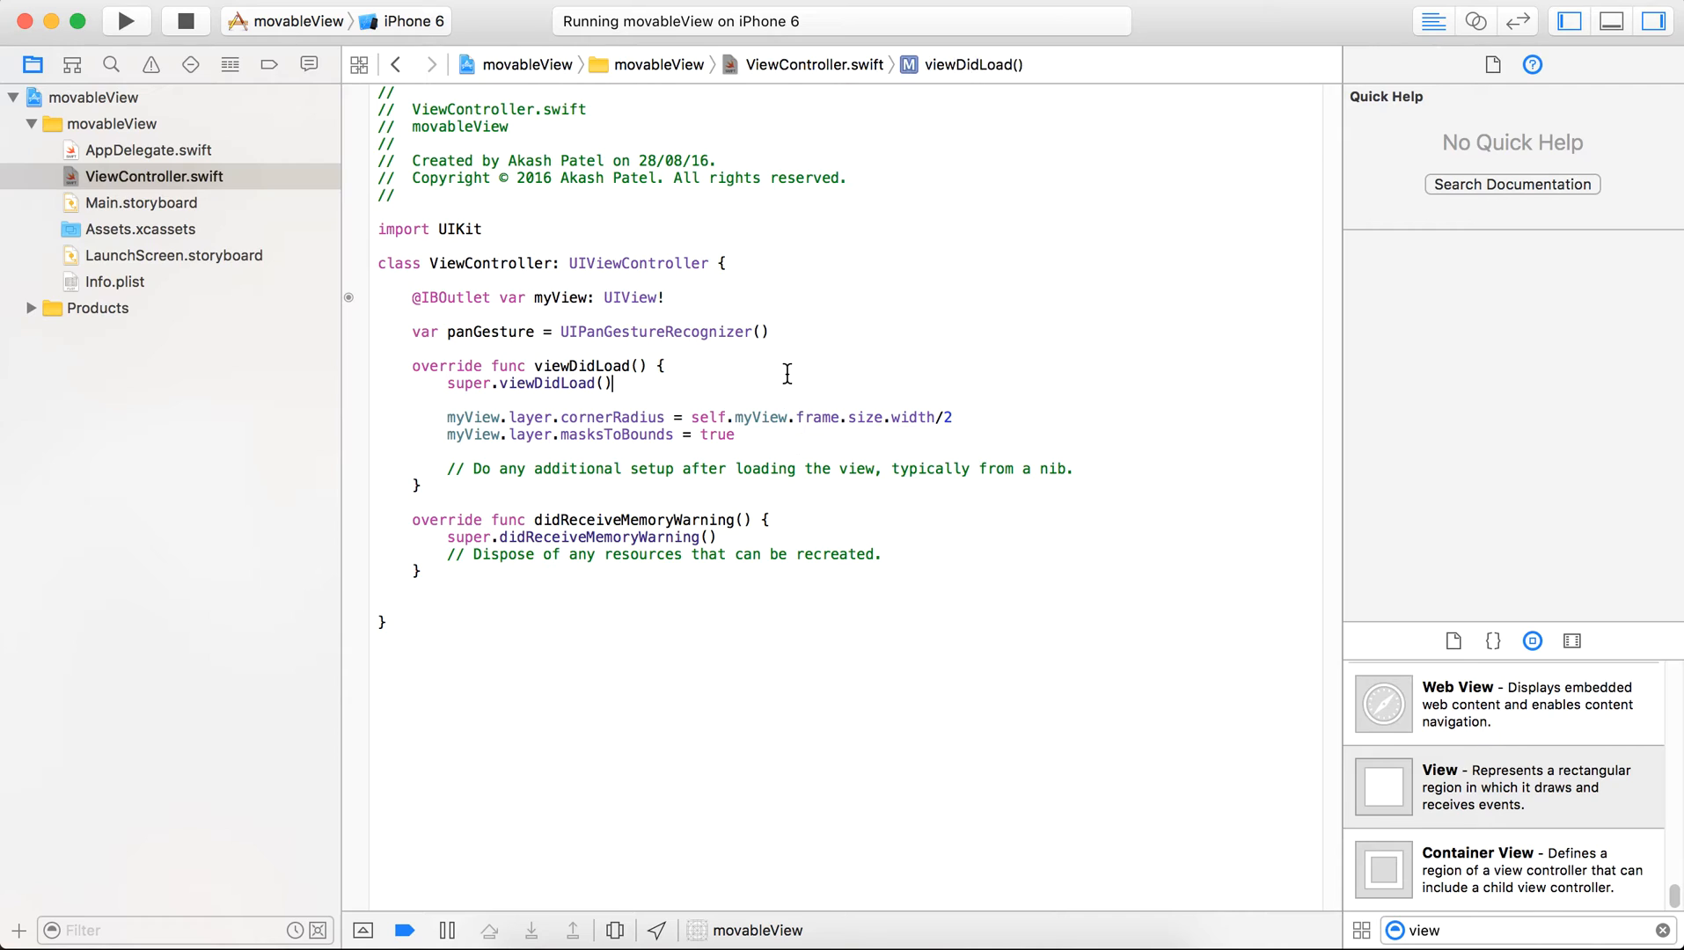
key("Return")
type("panGesture =")
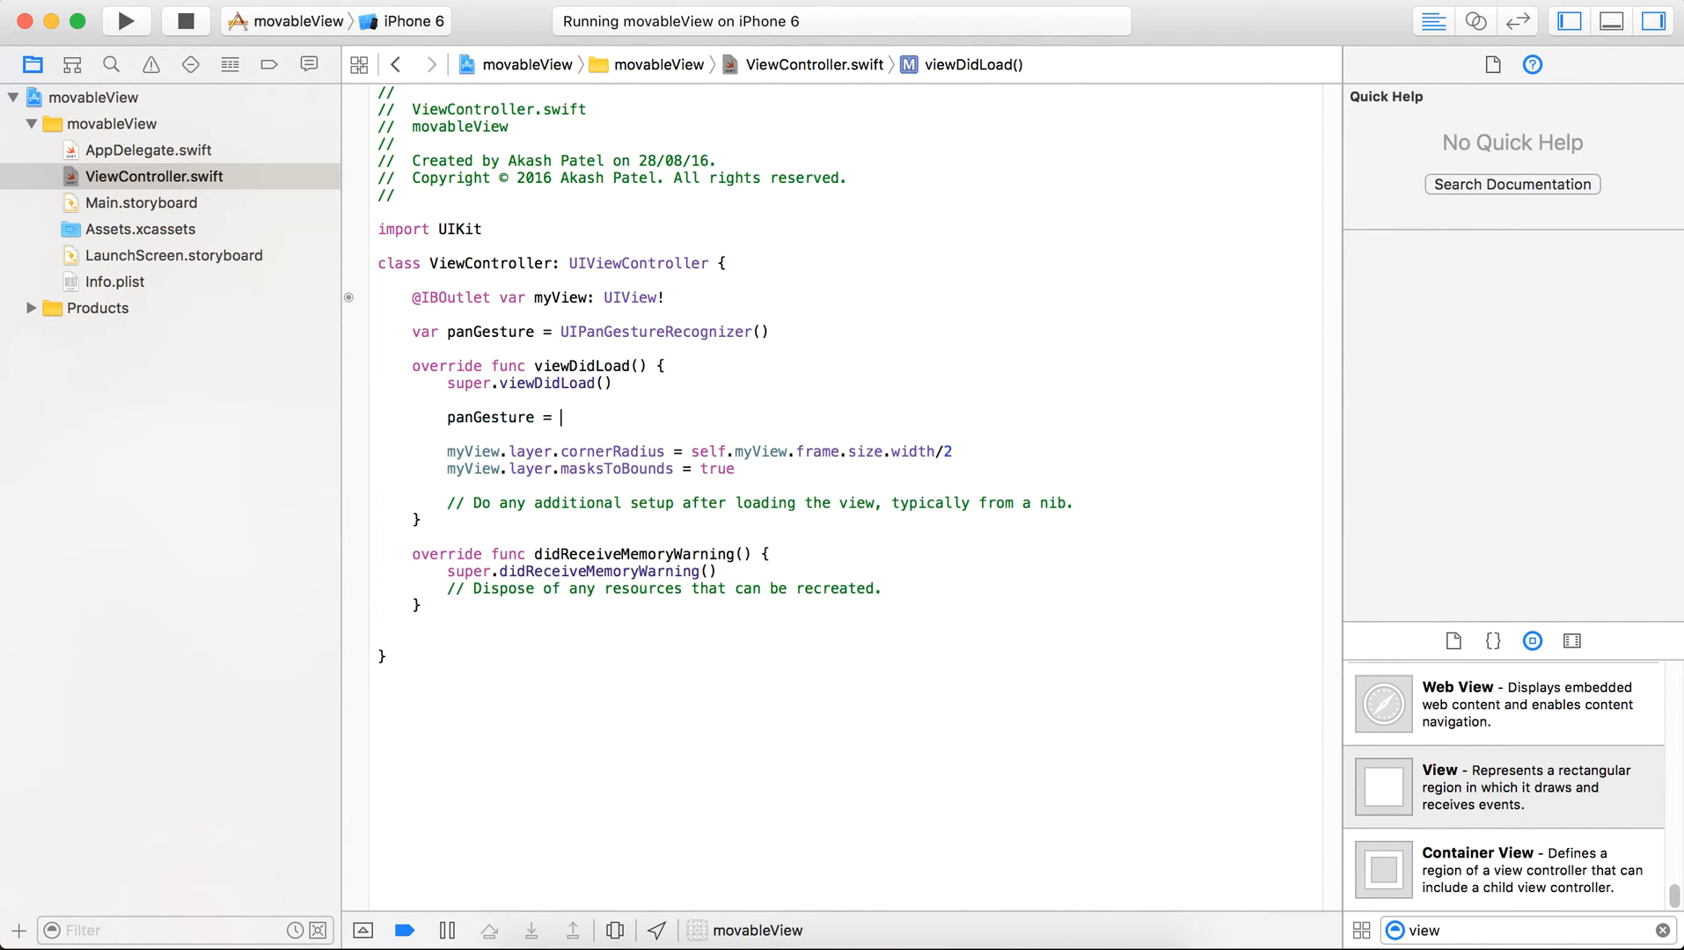
type("UIPanGestureRecognizer.init(target: self, action: Selector")
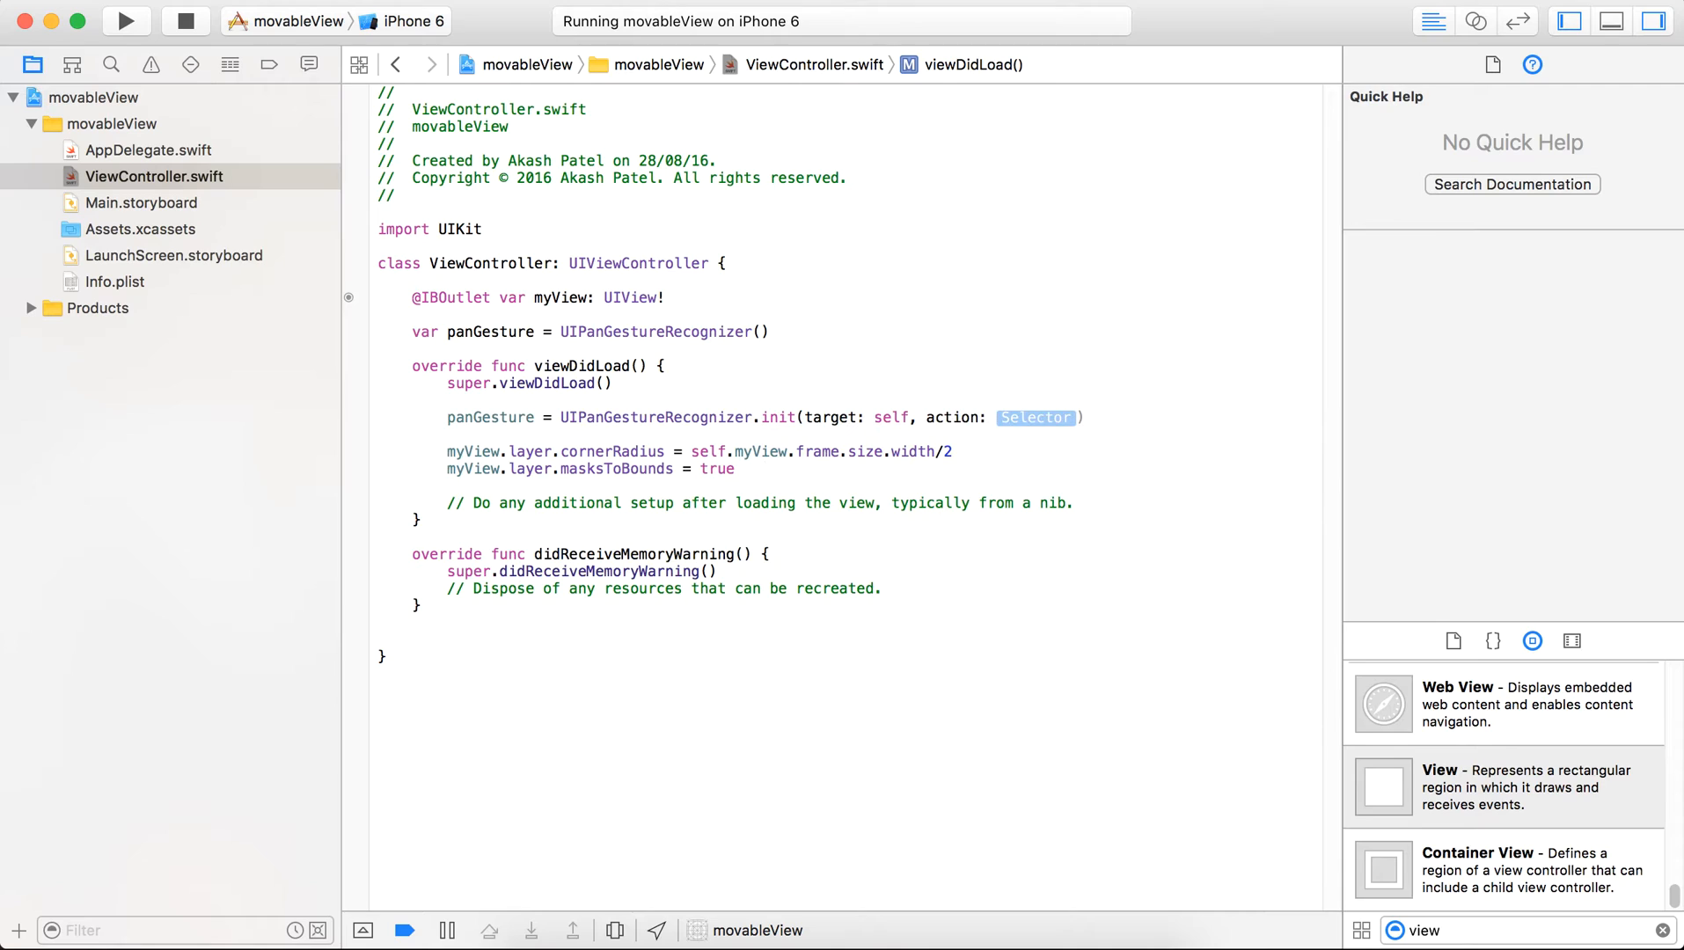
type("#se")
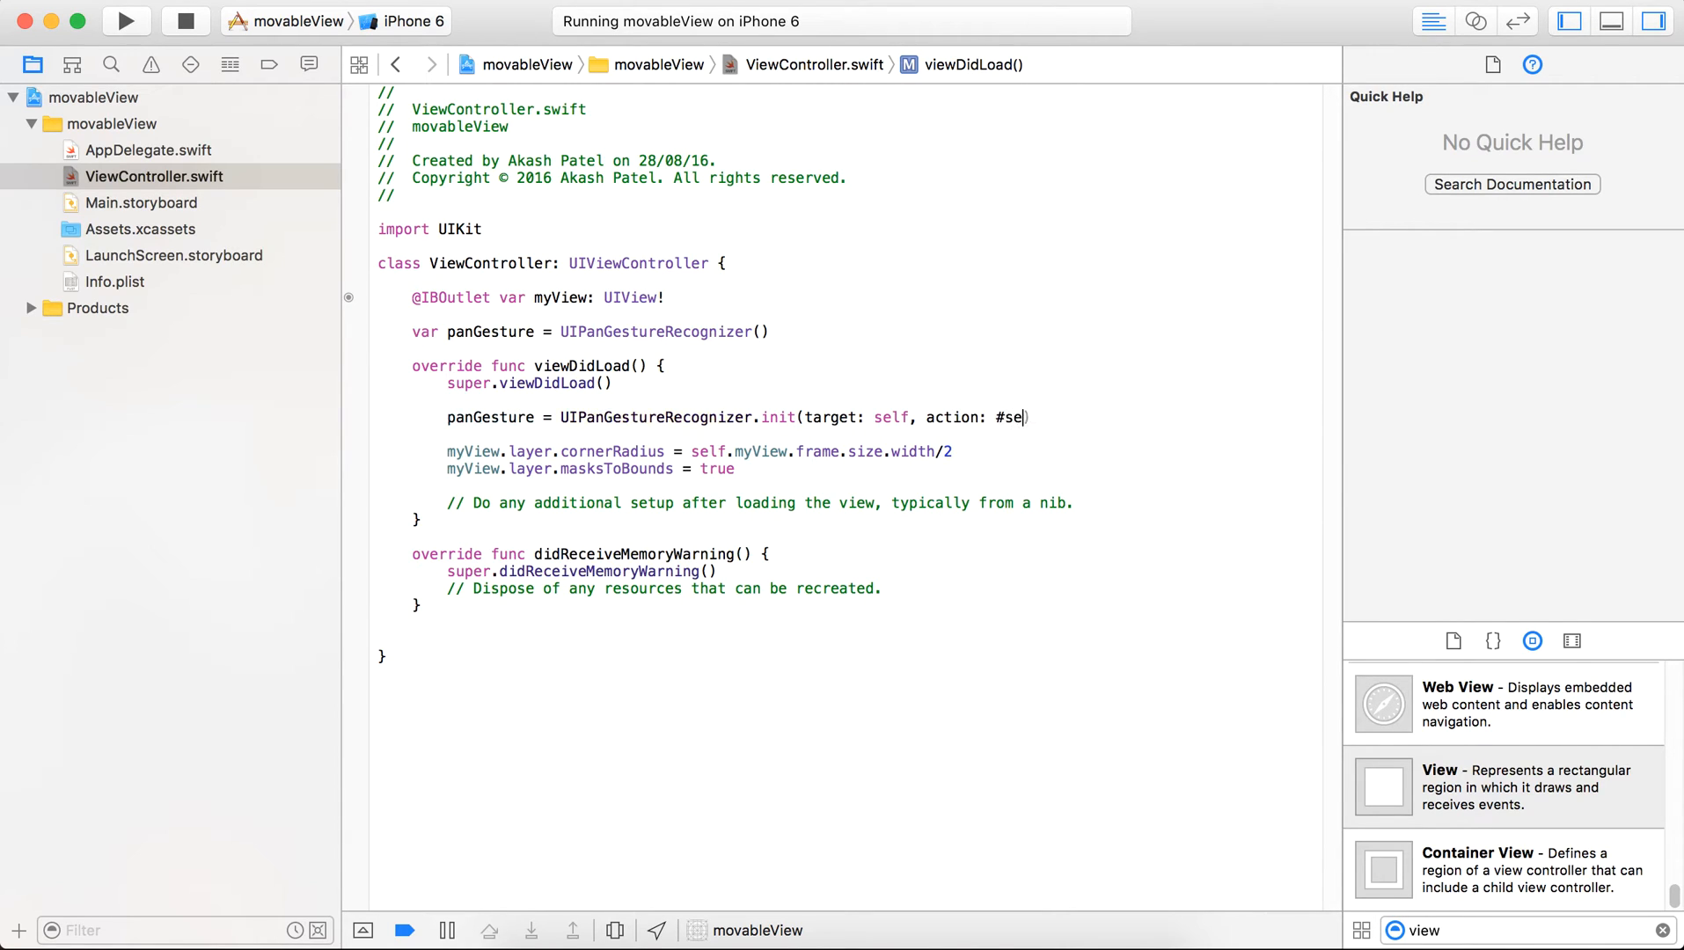
type("lector(viewDidDra")
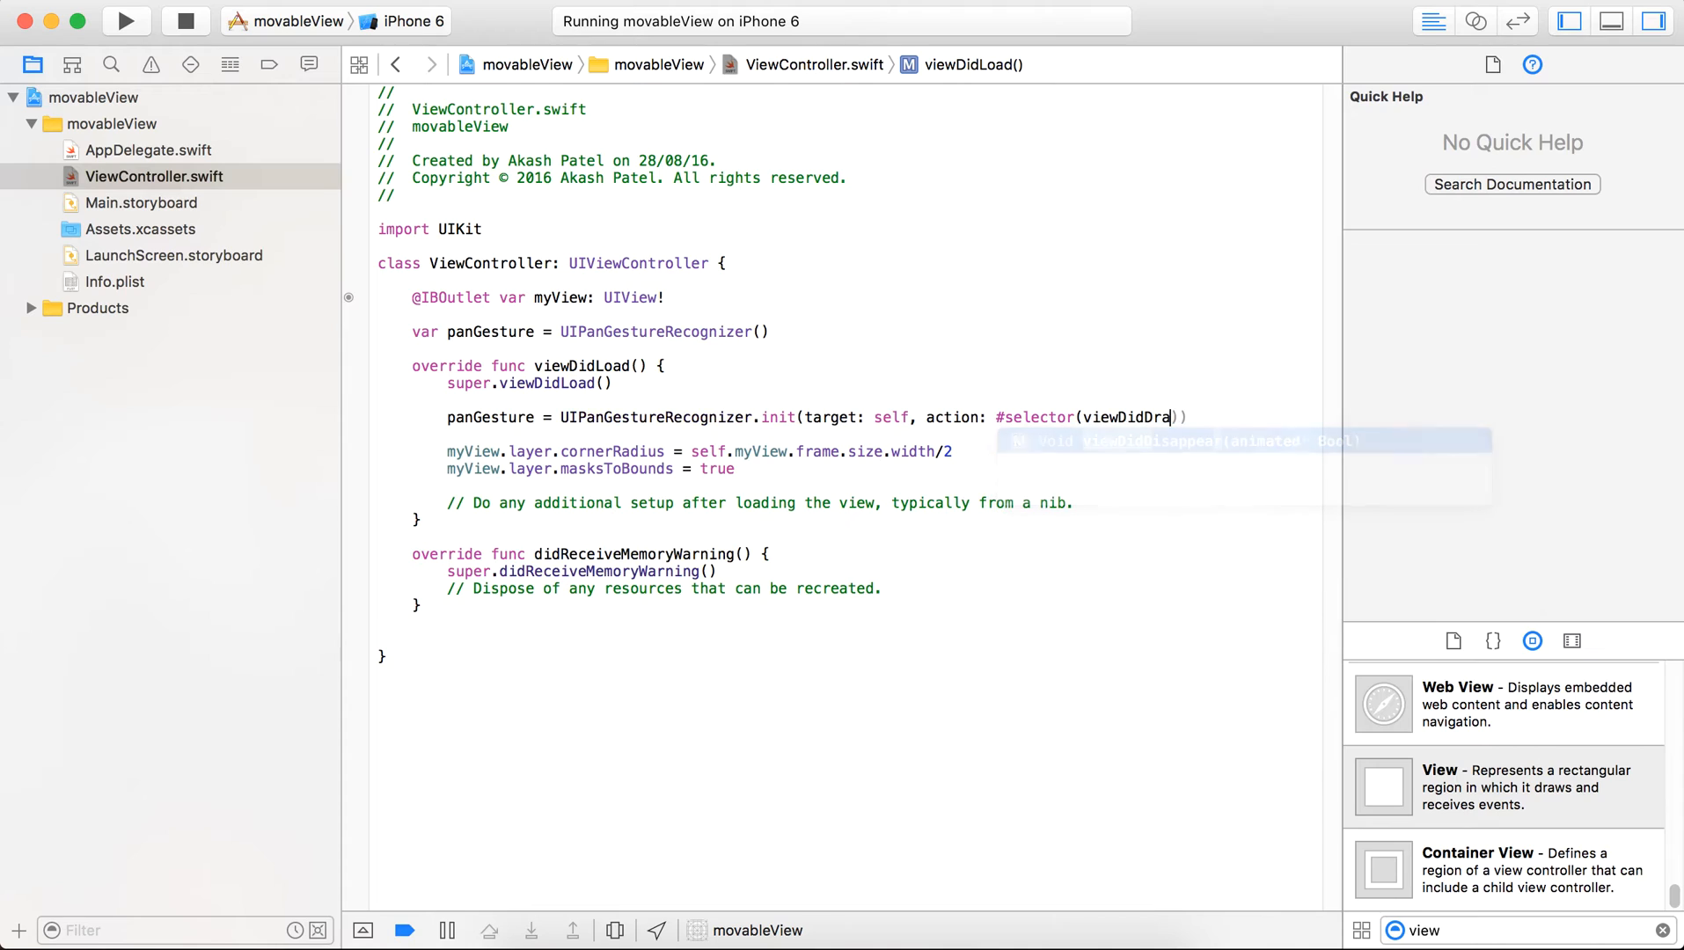
type("gged")
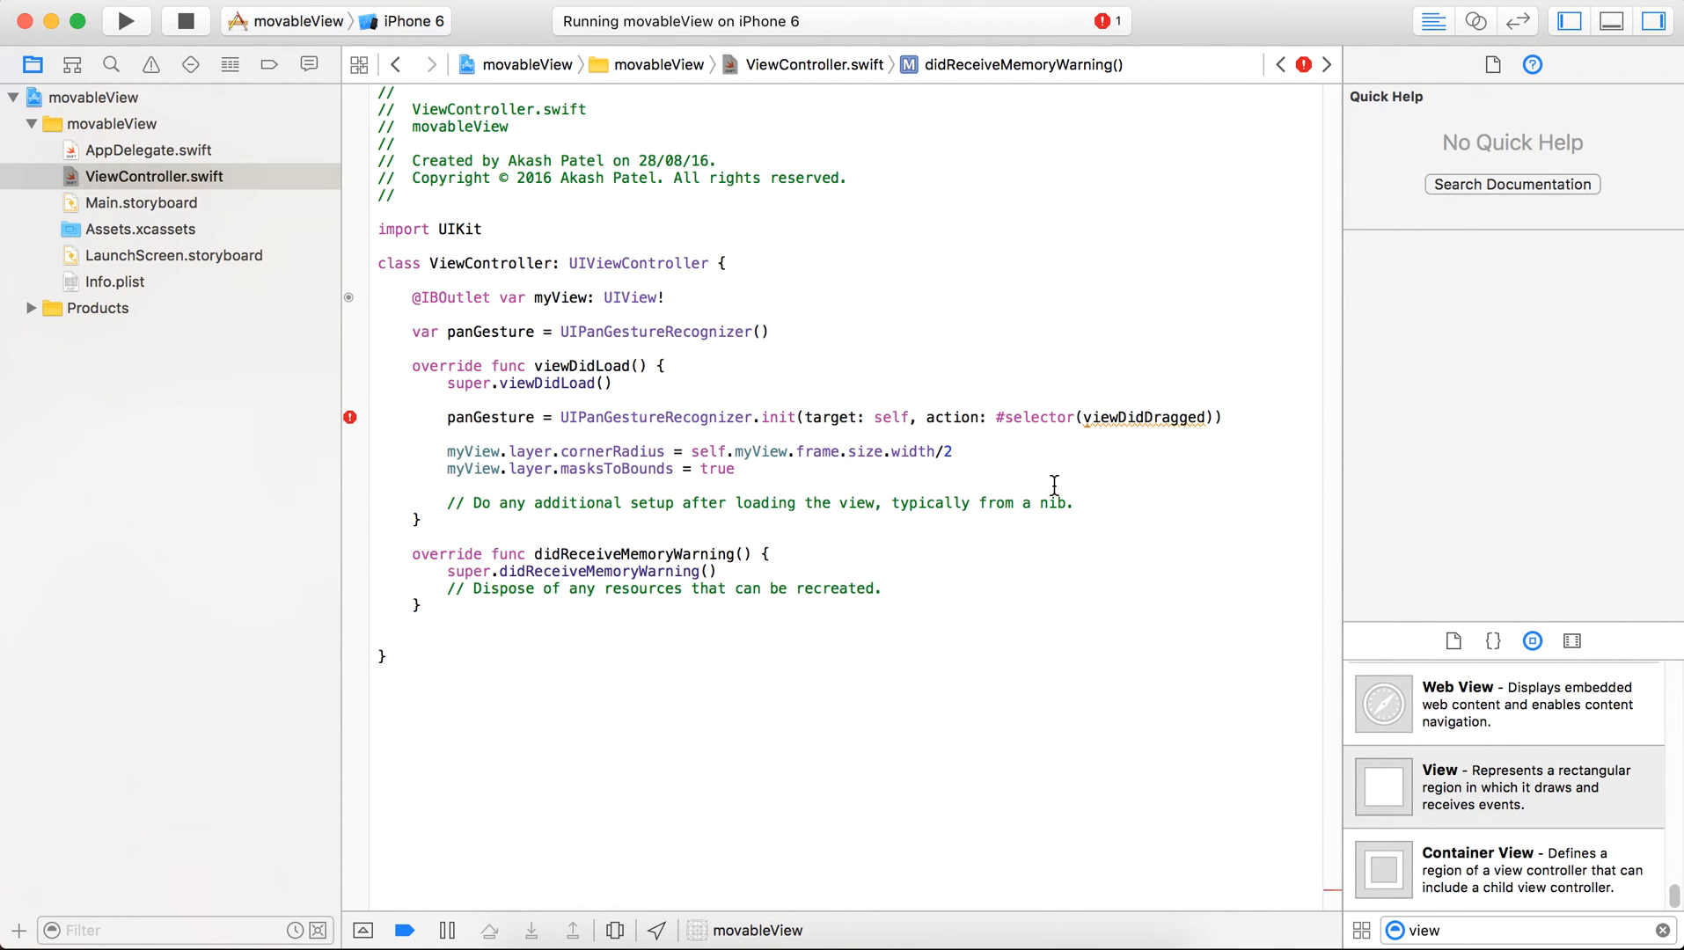
mouse_move(979, 674)
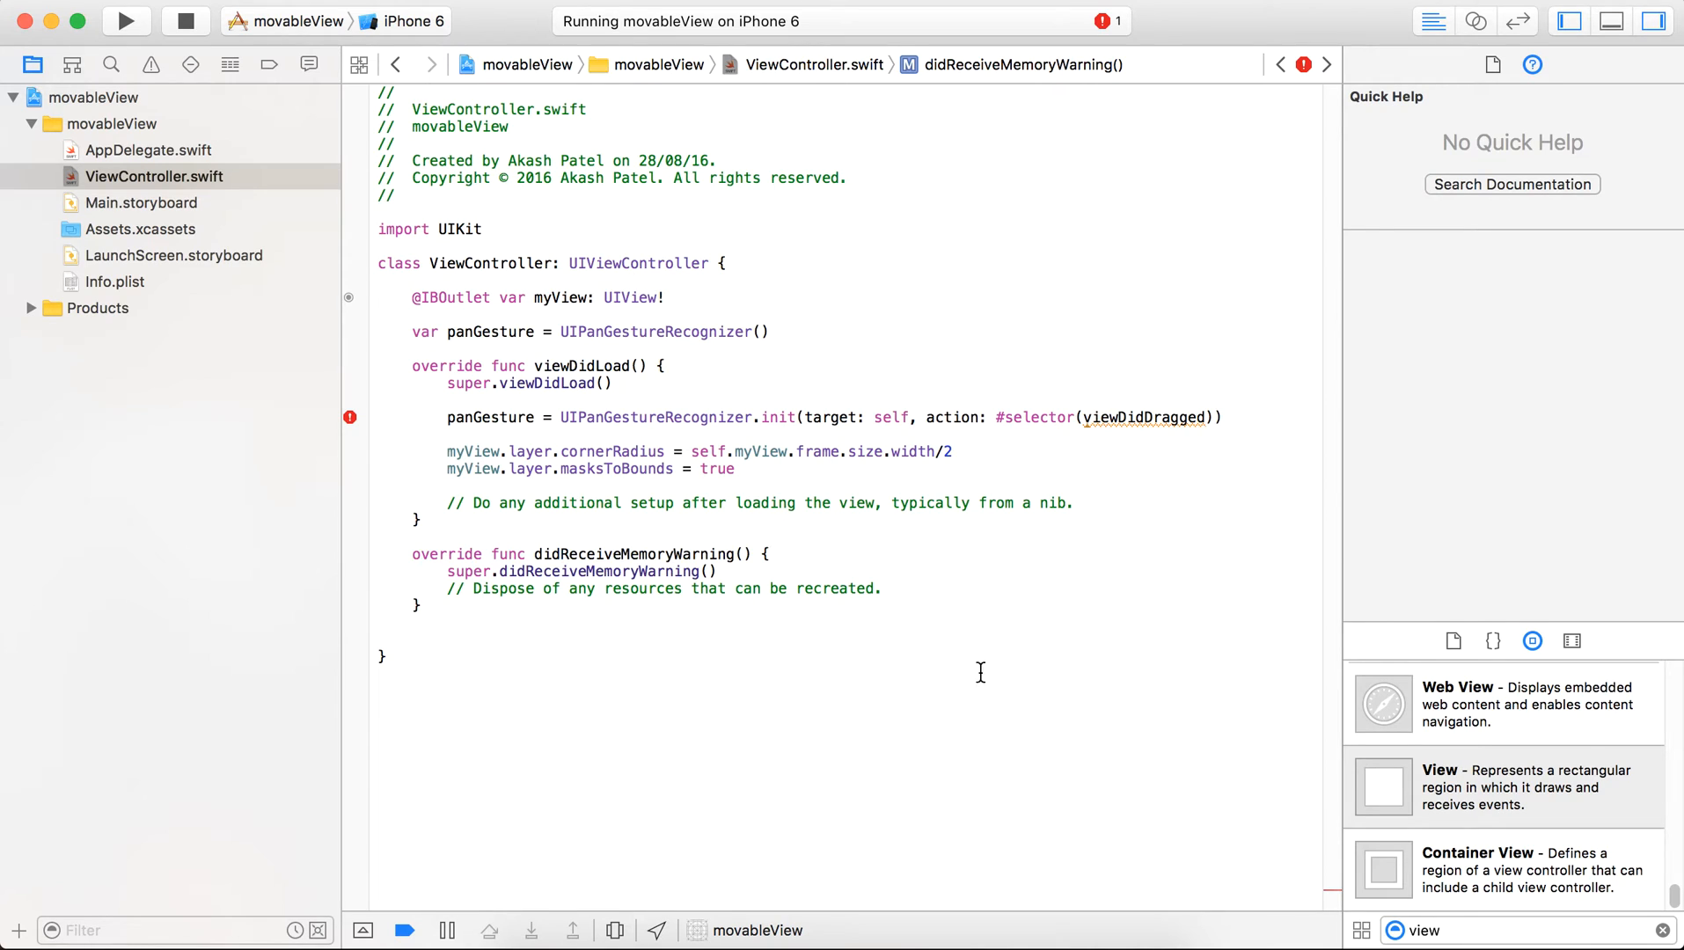
Step: Add an empty func viewDidDragged() below didReceiveMemoryWarning using the code-completion snippet
left_click(430, 656)
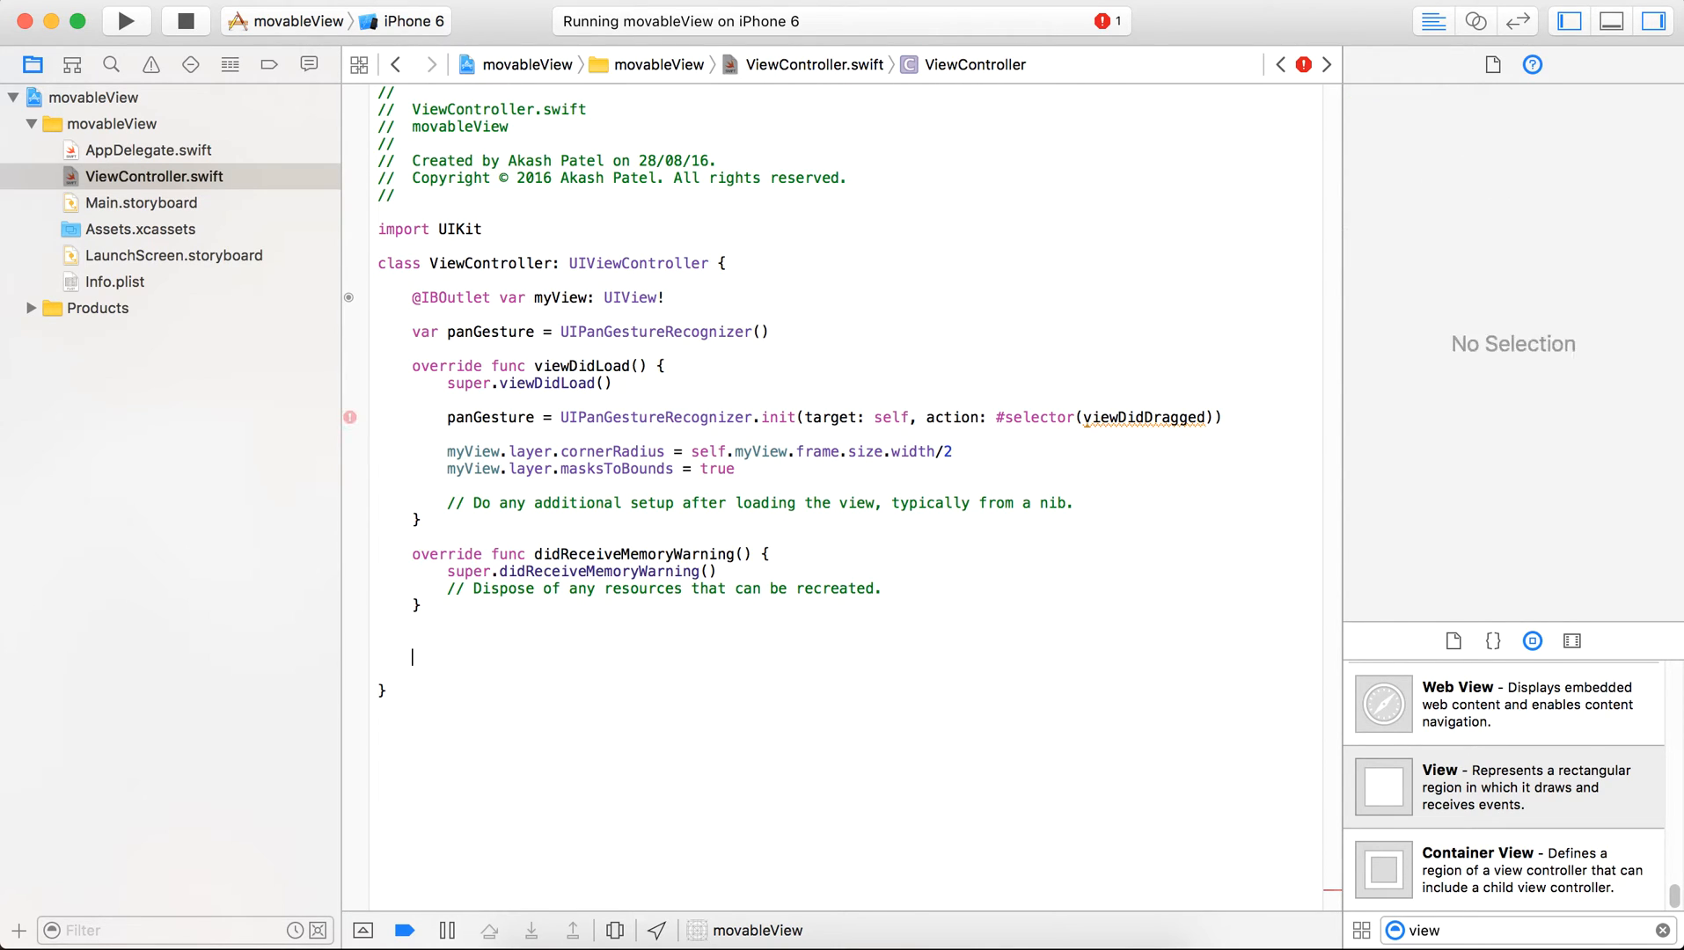
left_click(1492, 66)
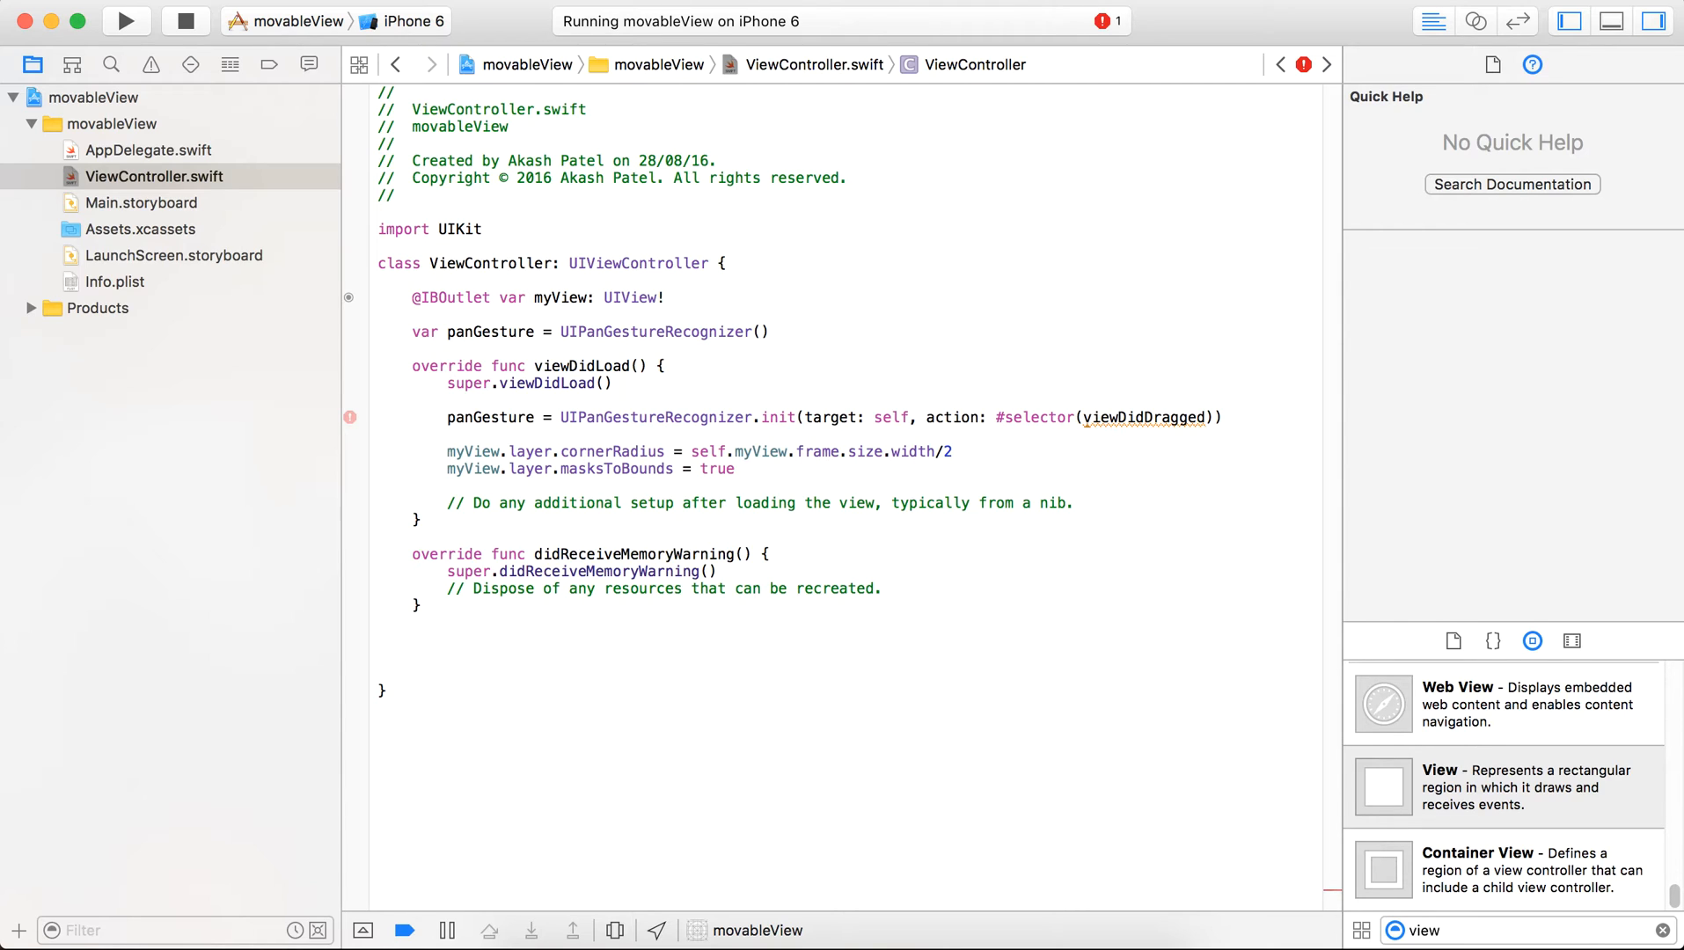
left_click(412, 656)
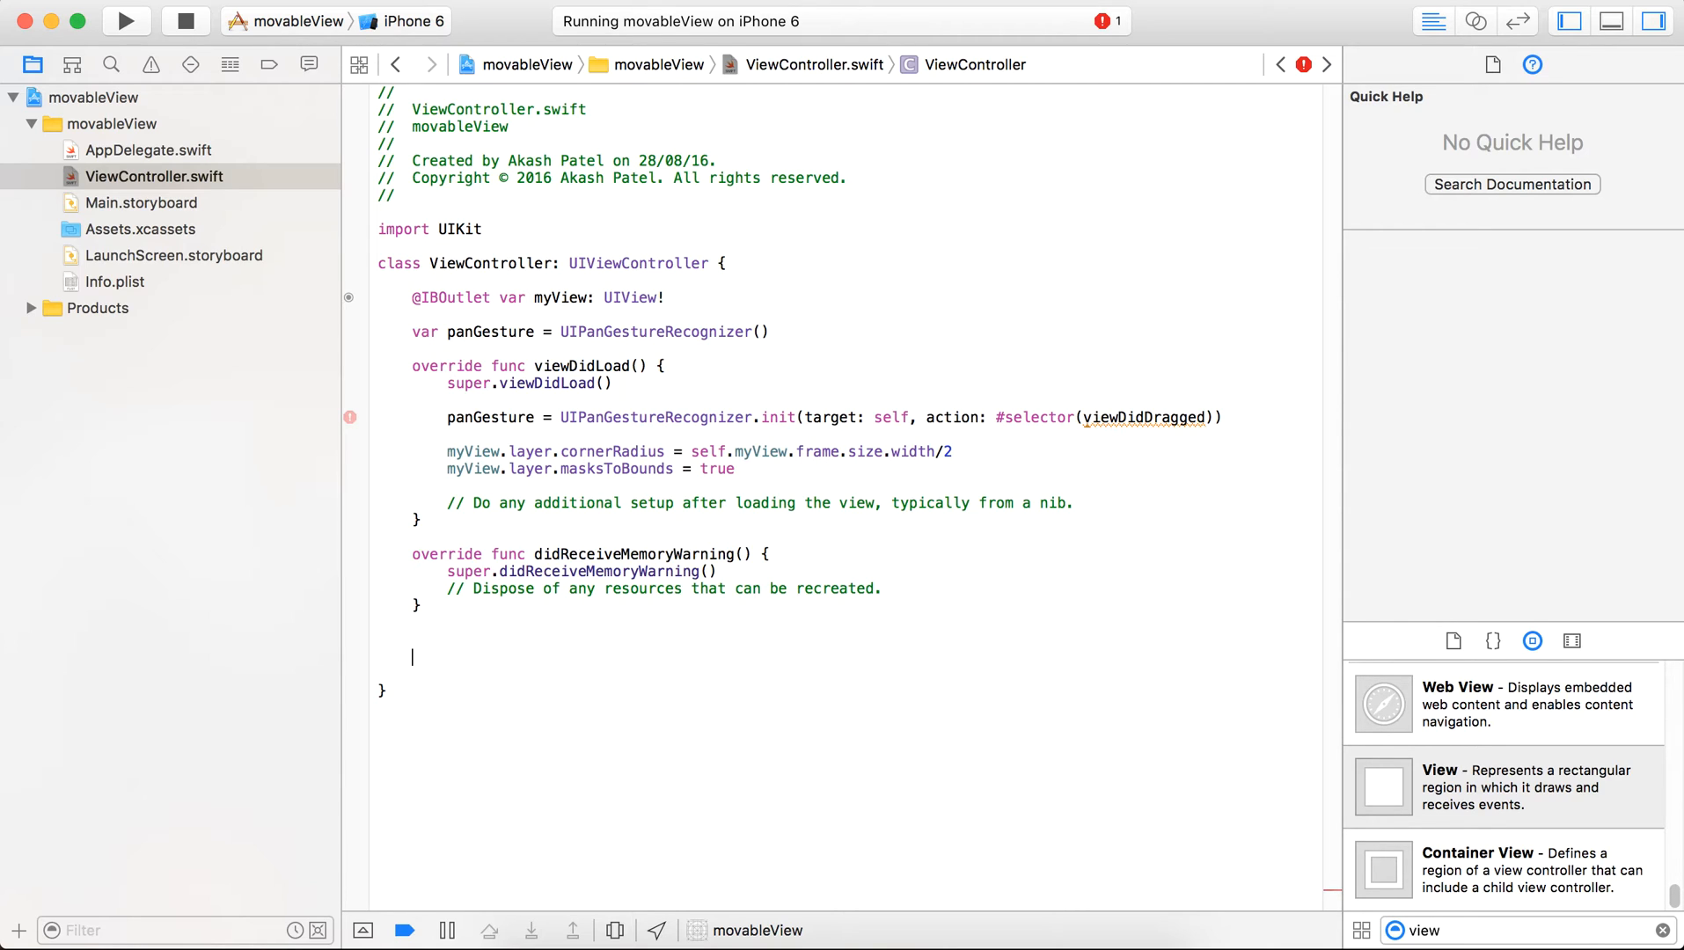
type("func name(parameters) -> return type {")
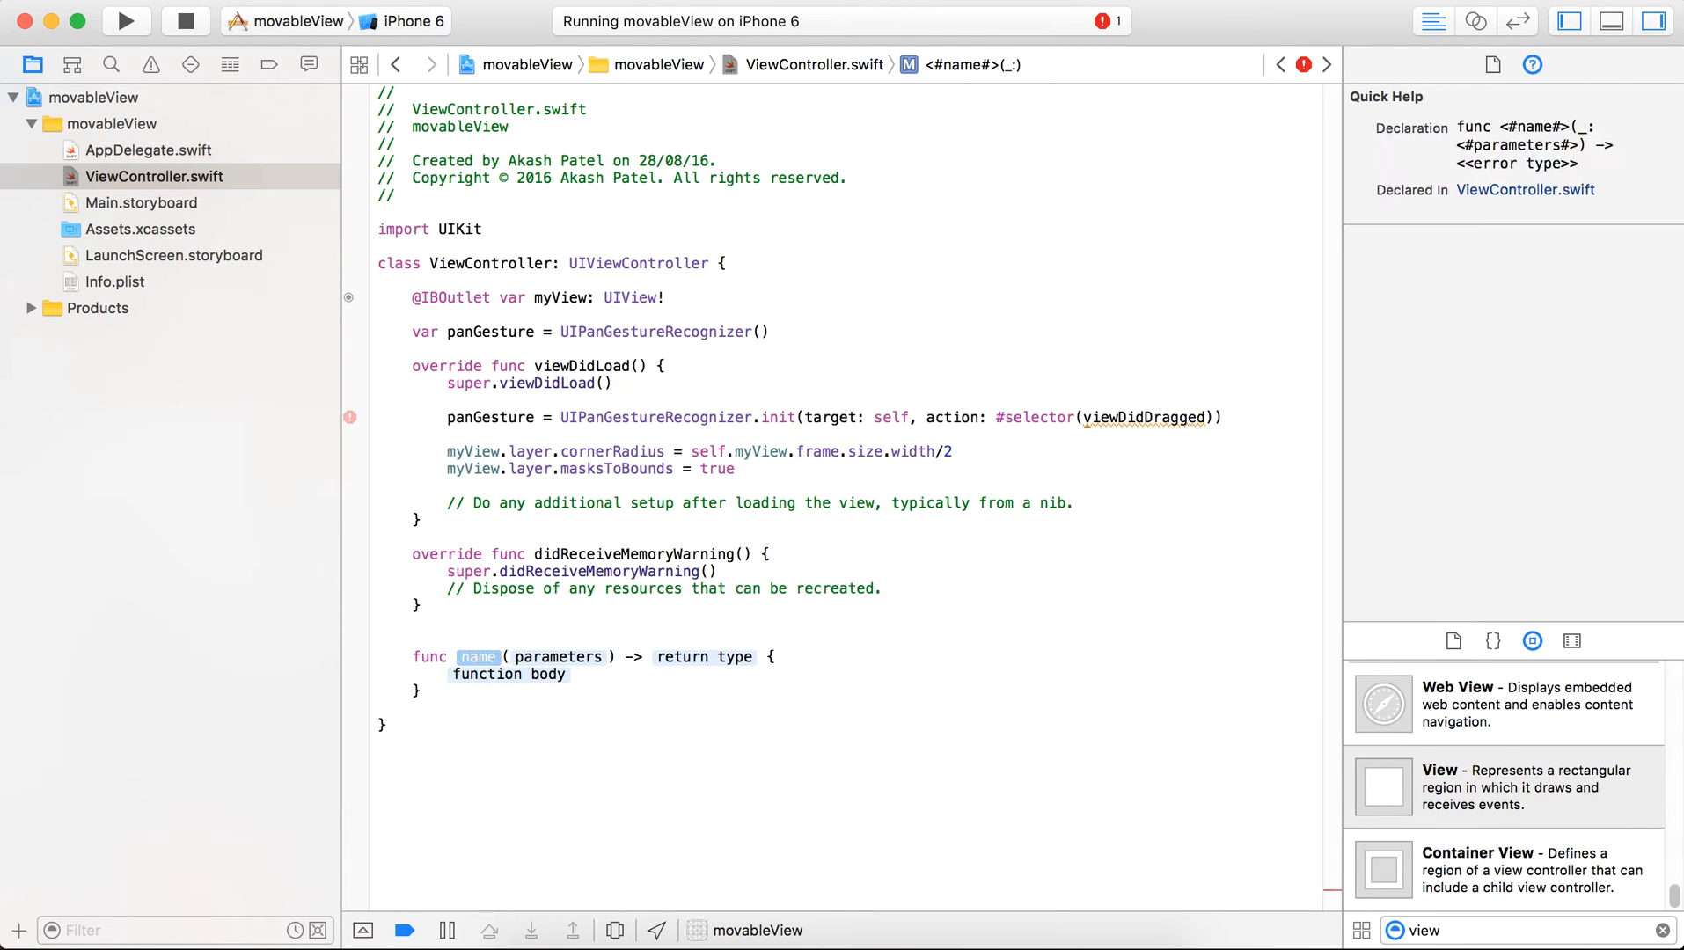
type("viewDidDragged()  {")
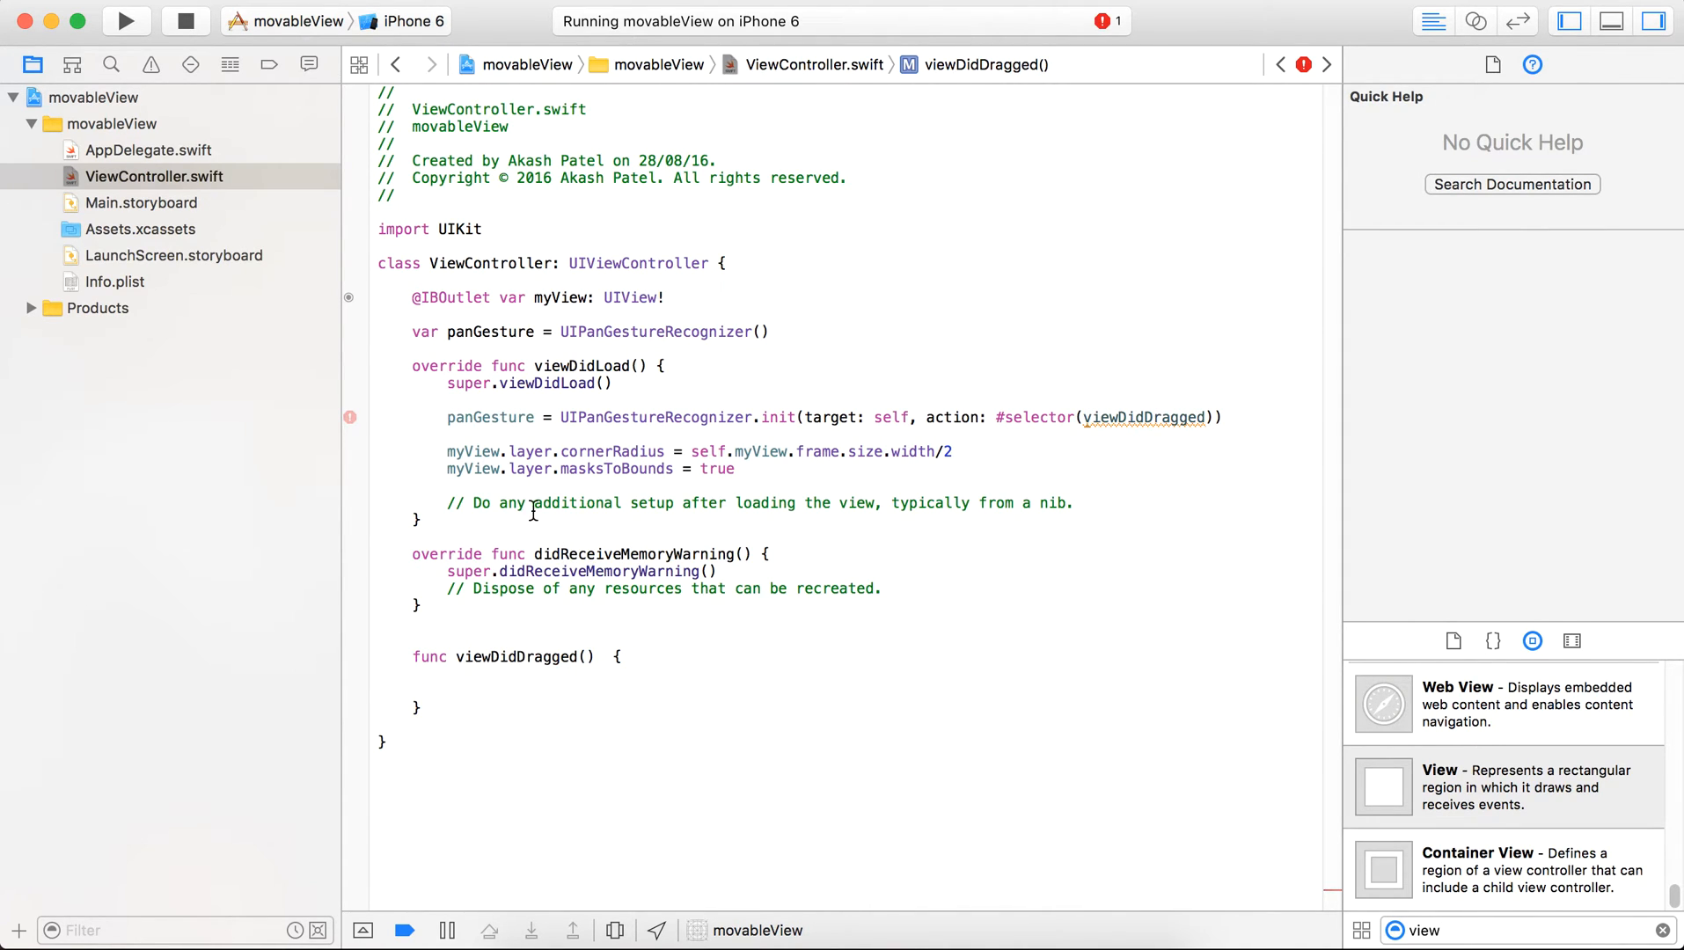
left_click(446, 690)
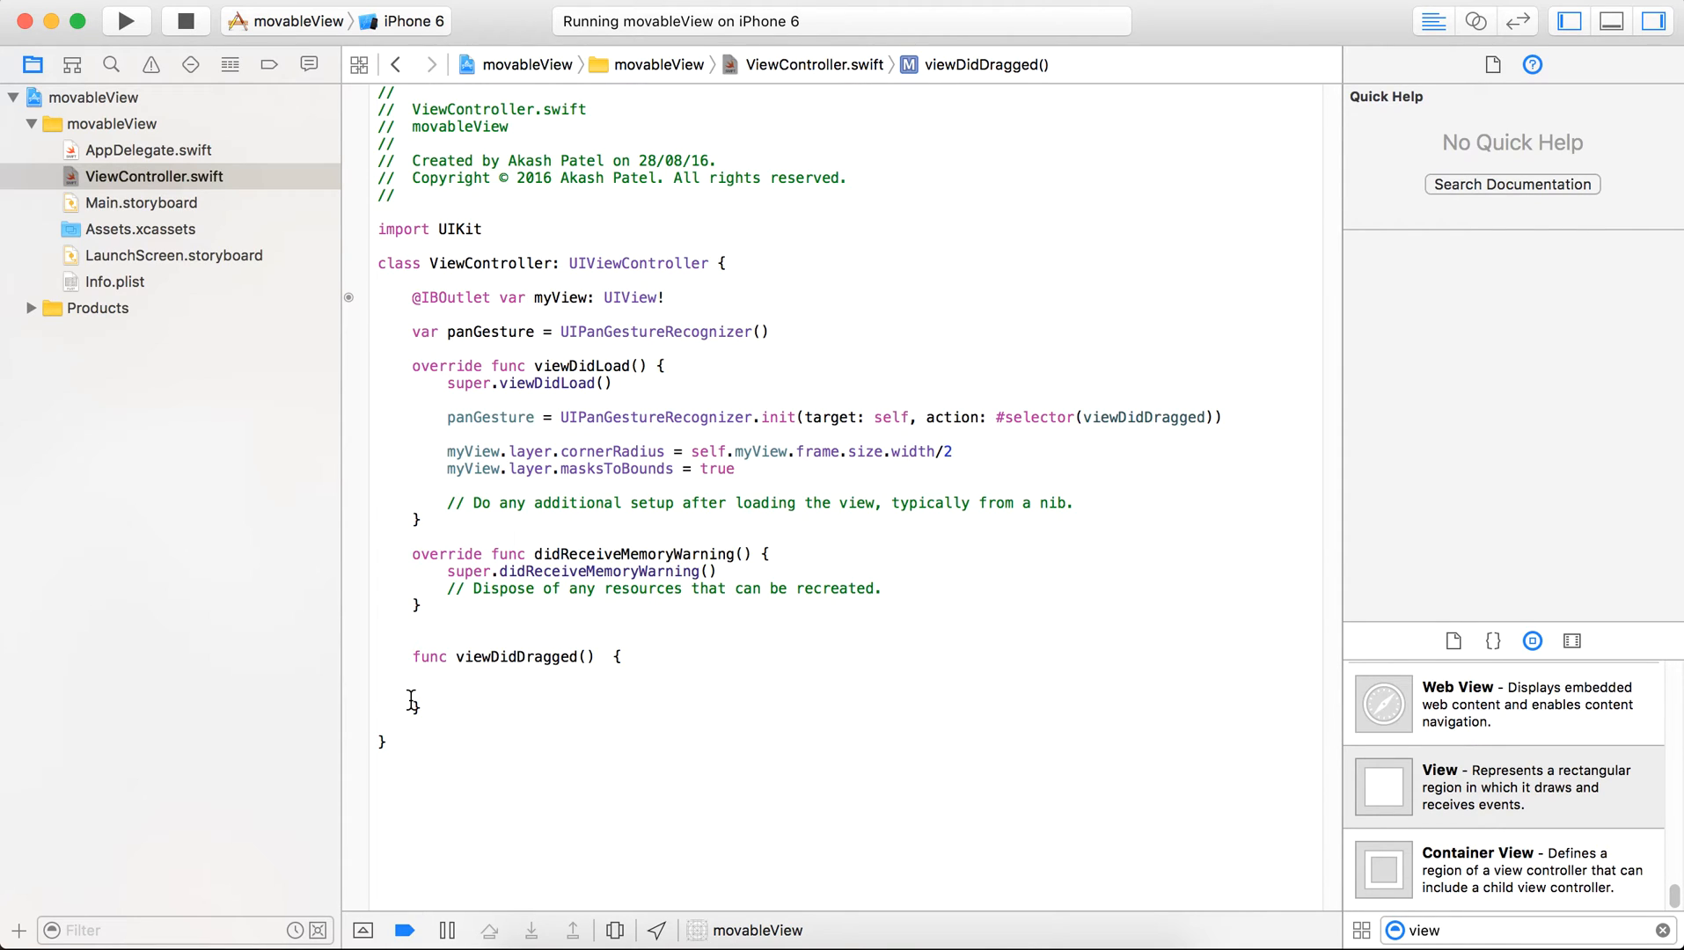
left_click(445, 690)
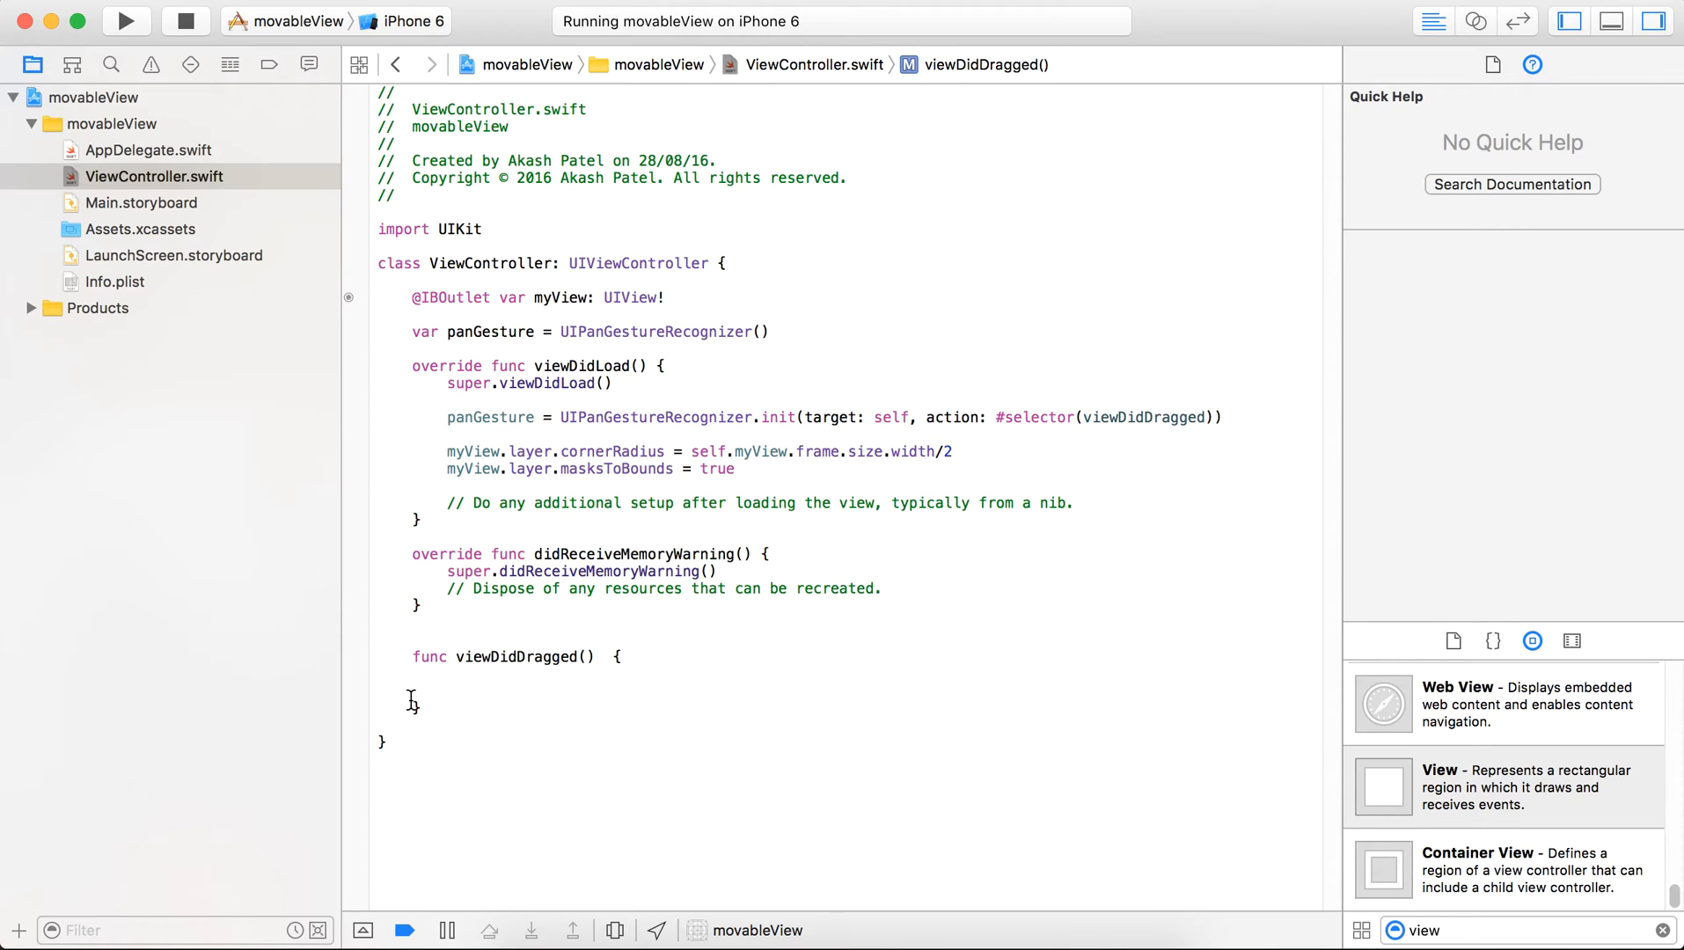
left_click(445, 691)
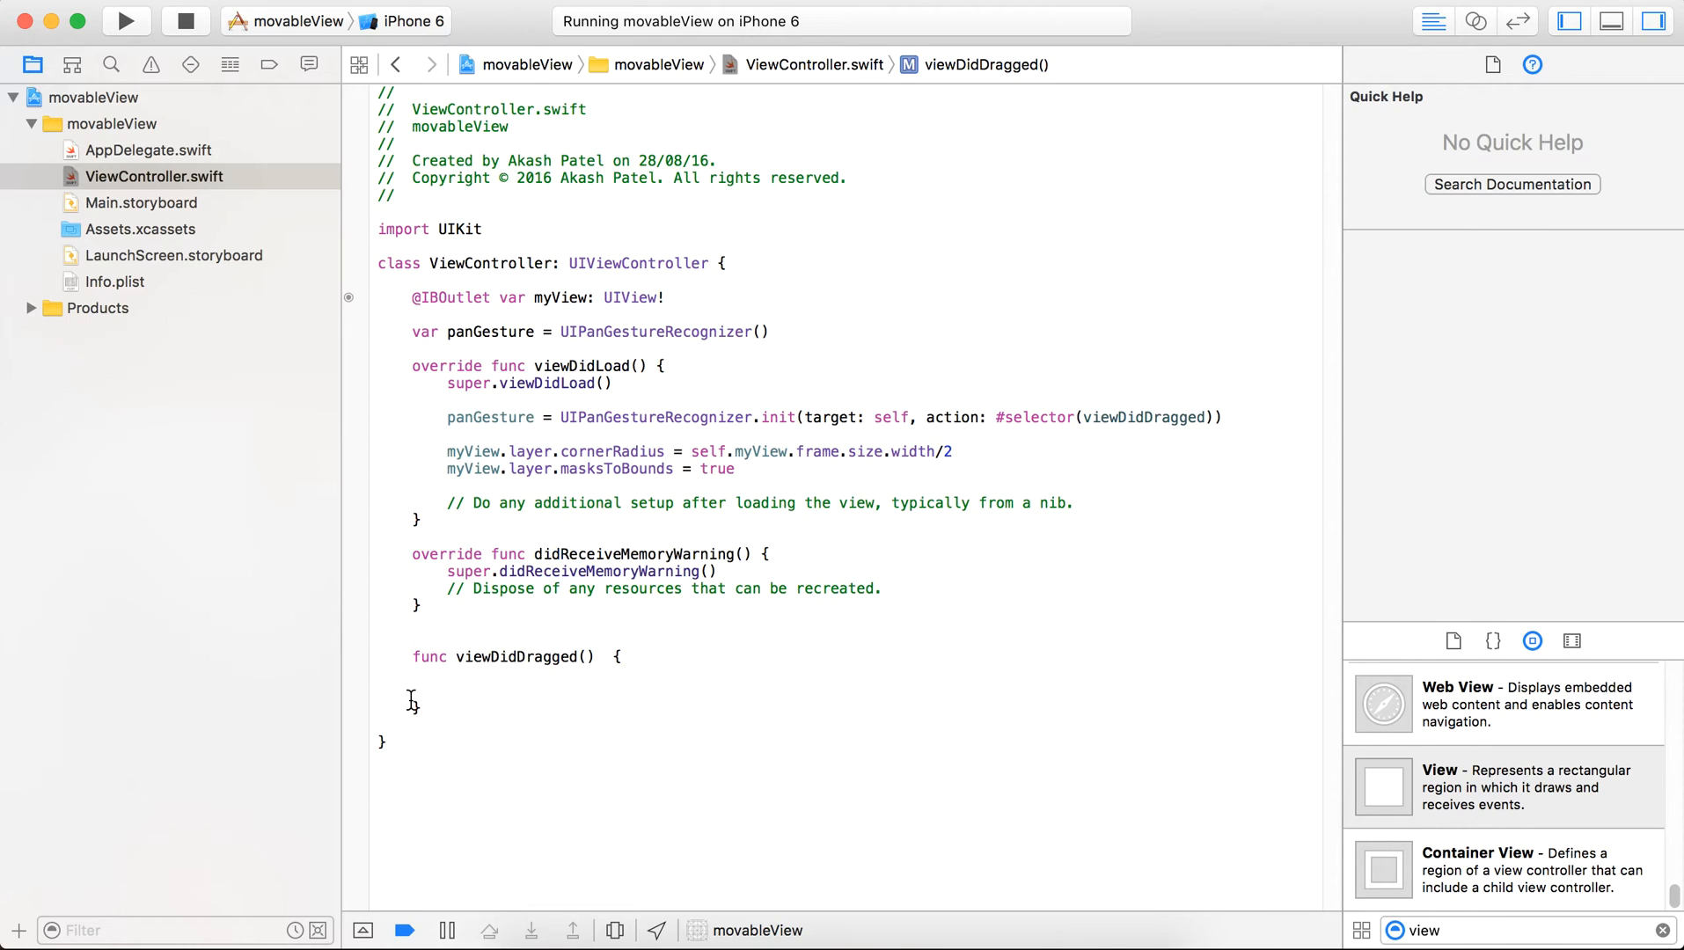
Step: Write let newpoint = panGesture.locationInView(self.view) inside viewDidDragged
type("let new")
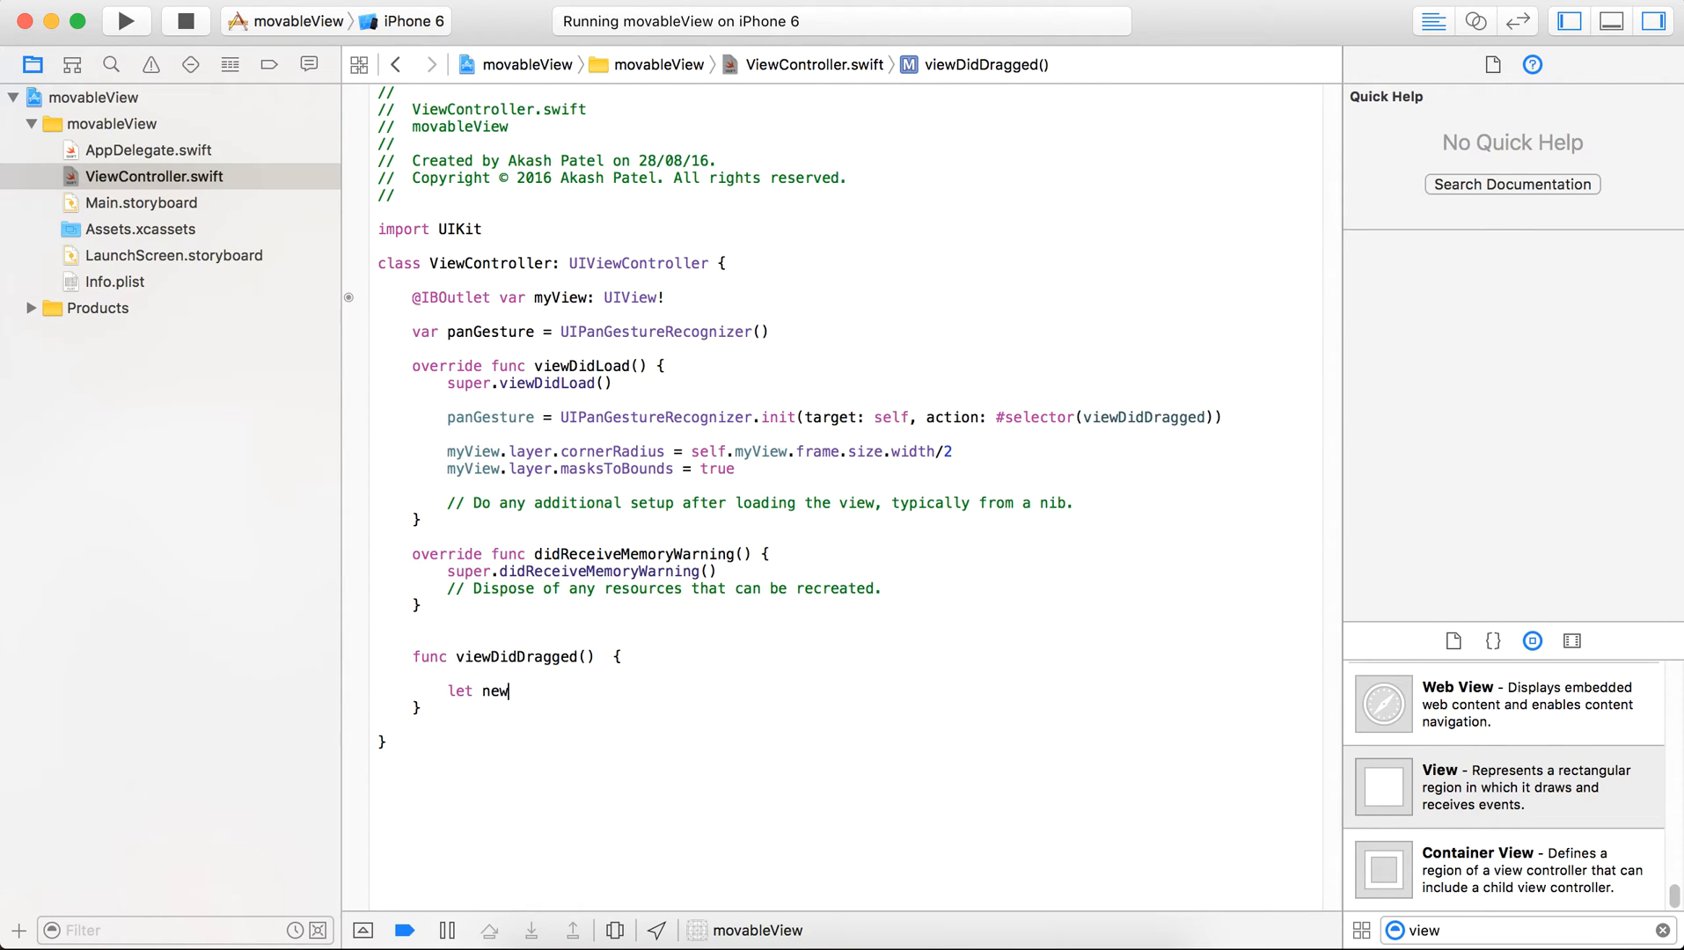
type("point =")
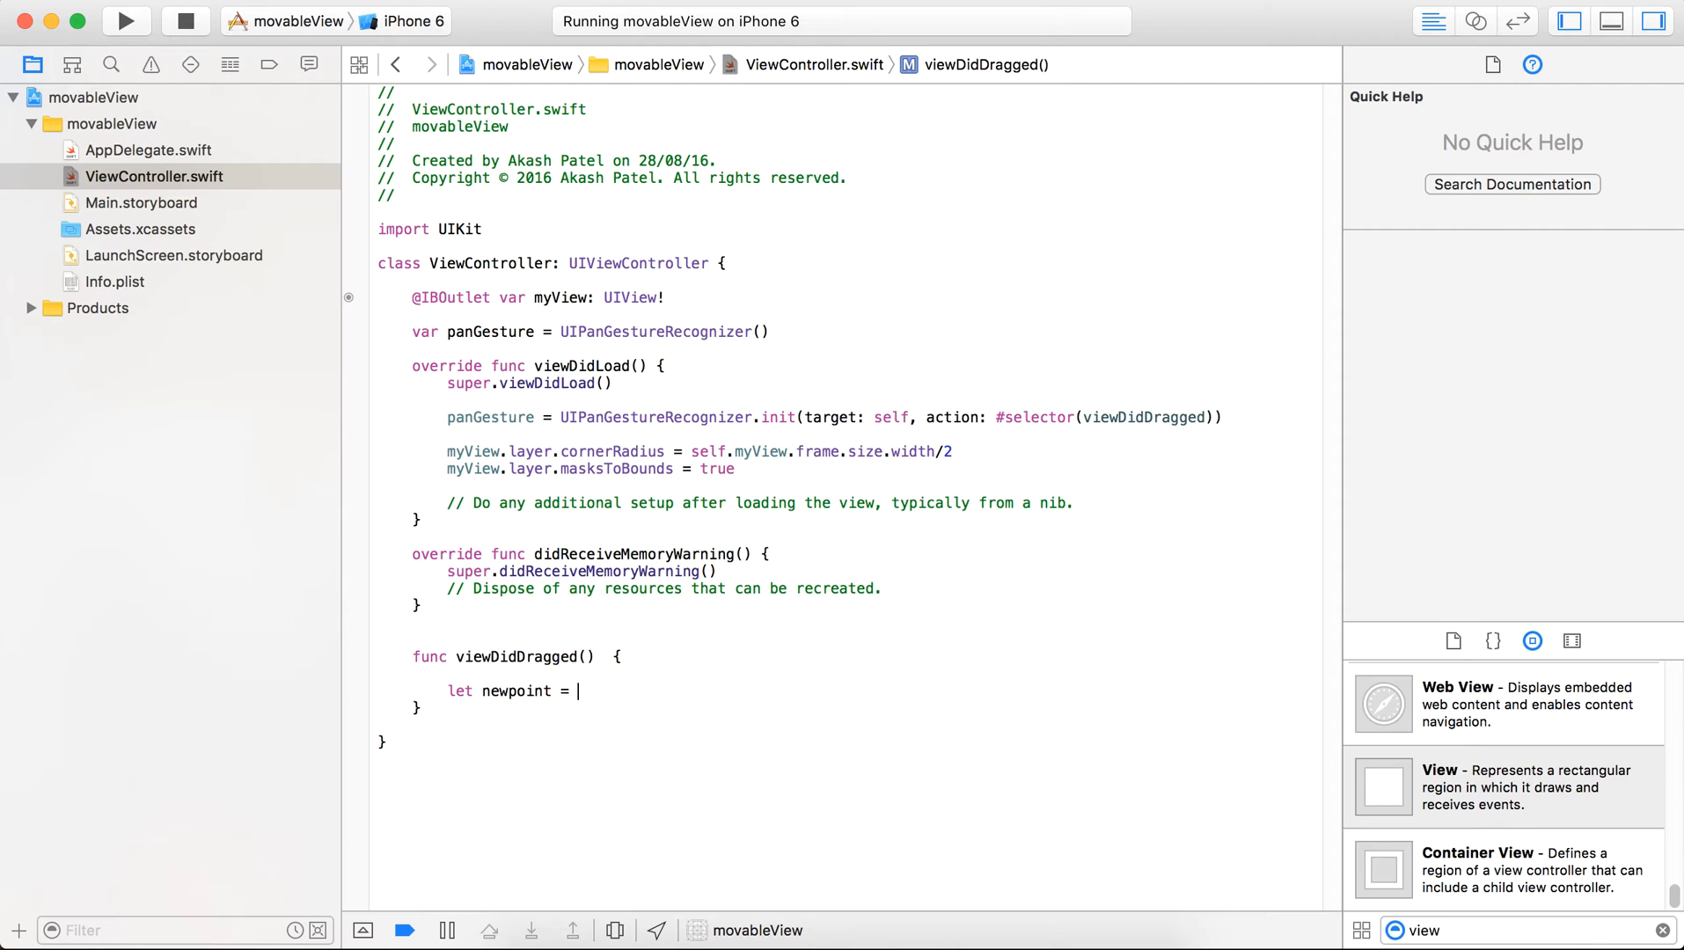
type("panGesture.locationInView(view: UIView?")
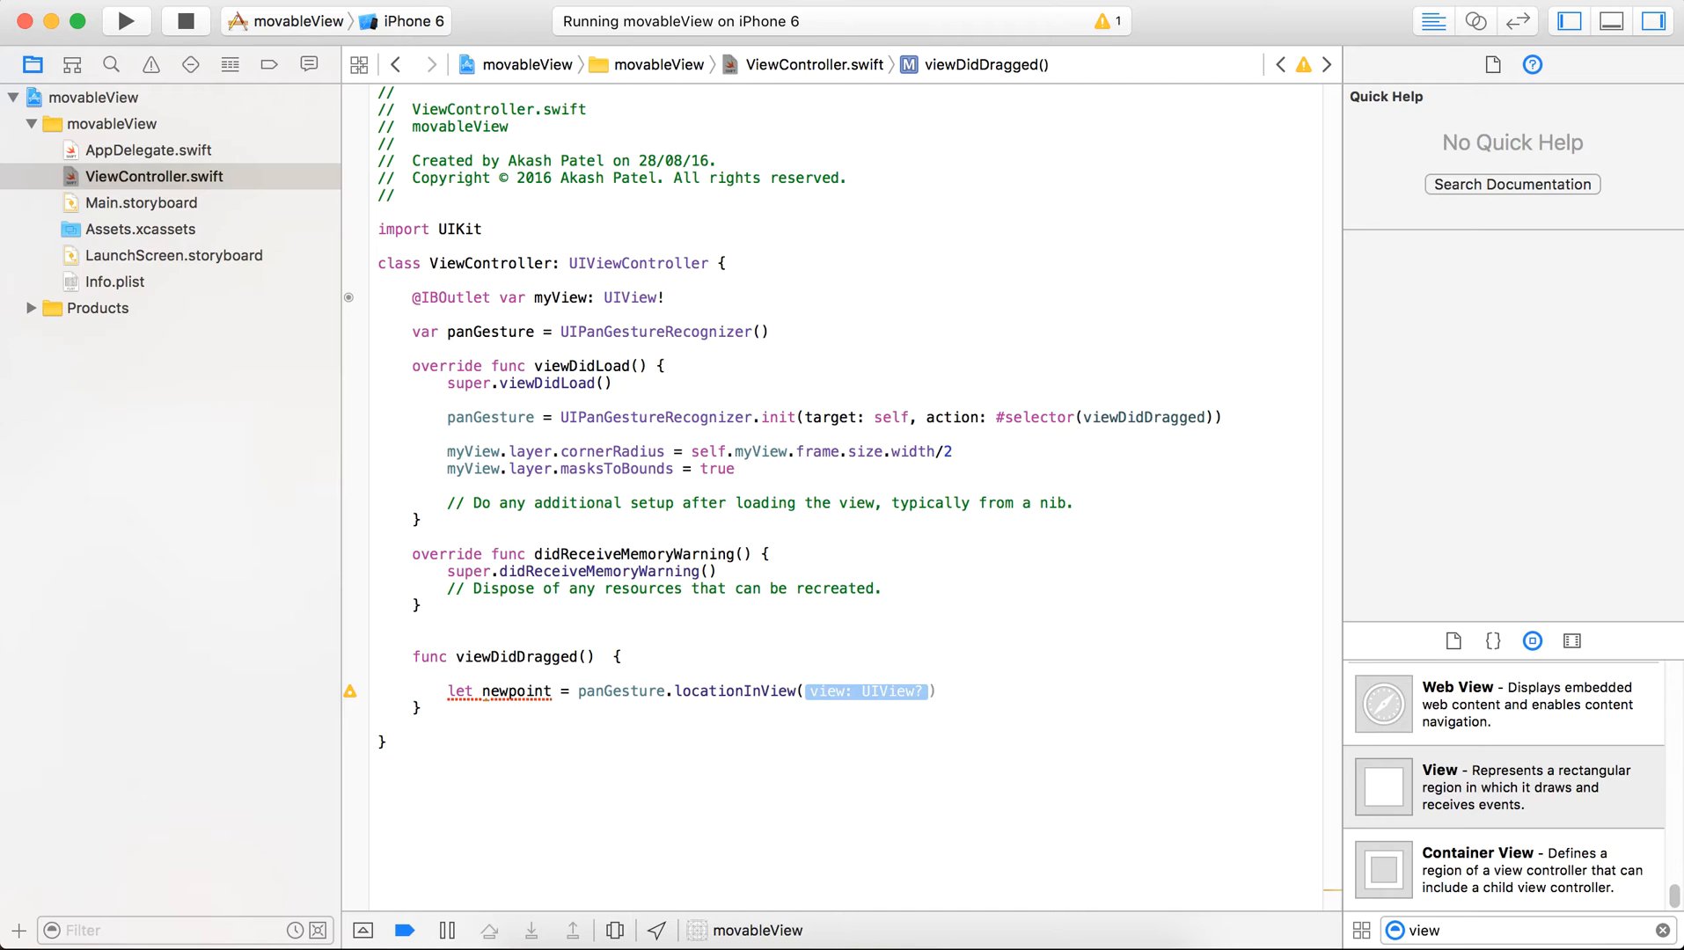
type("self")
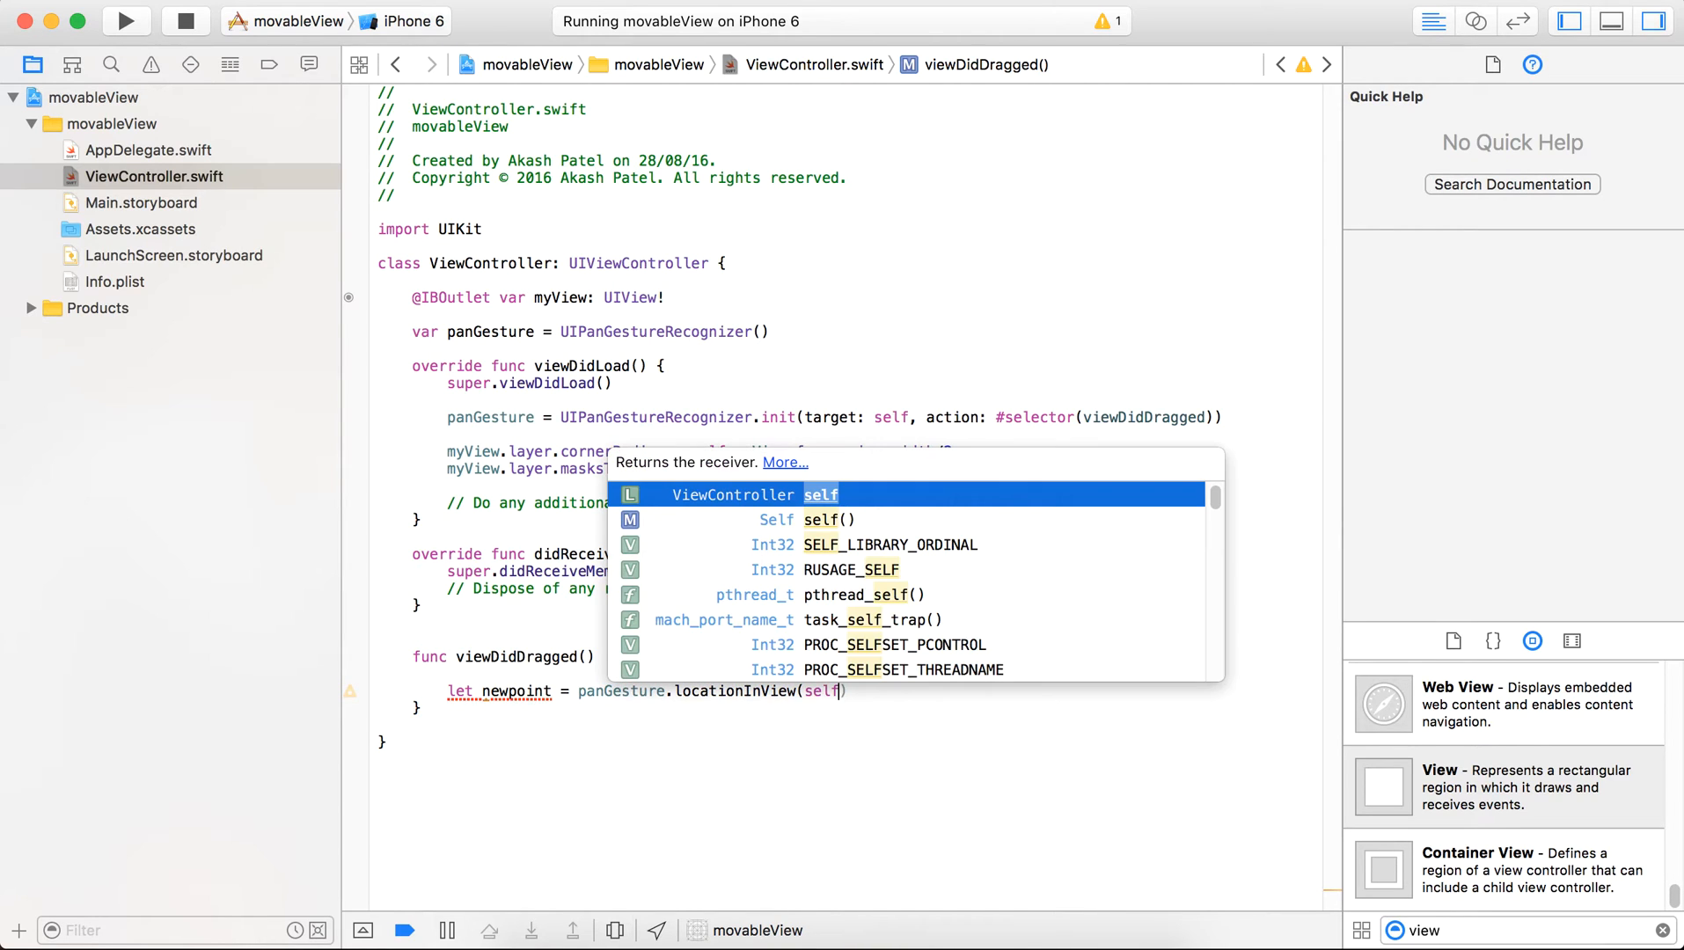
type(".view")
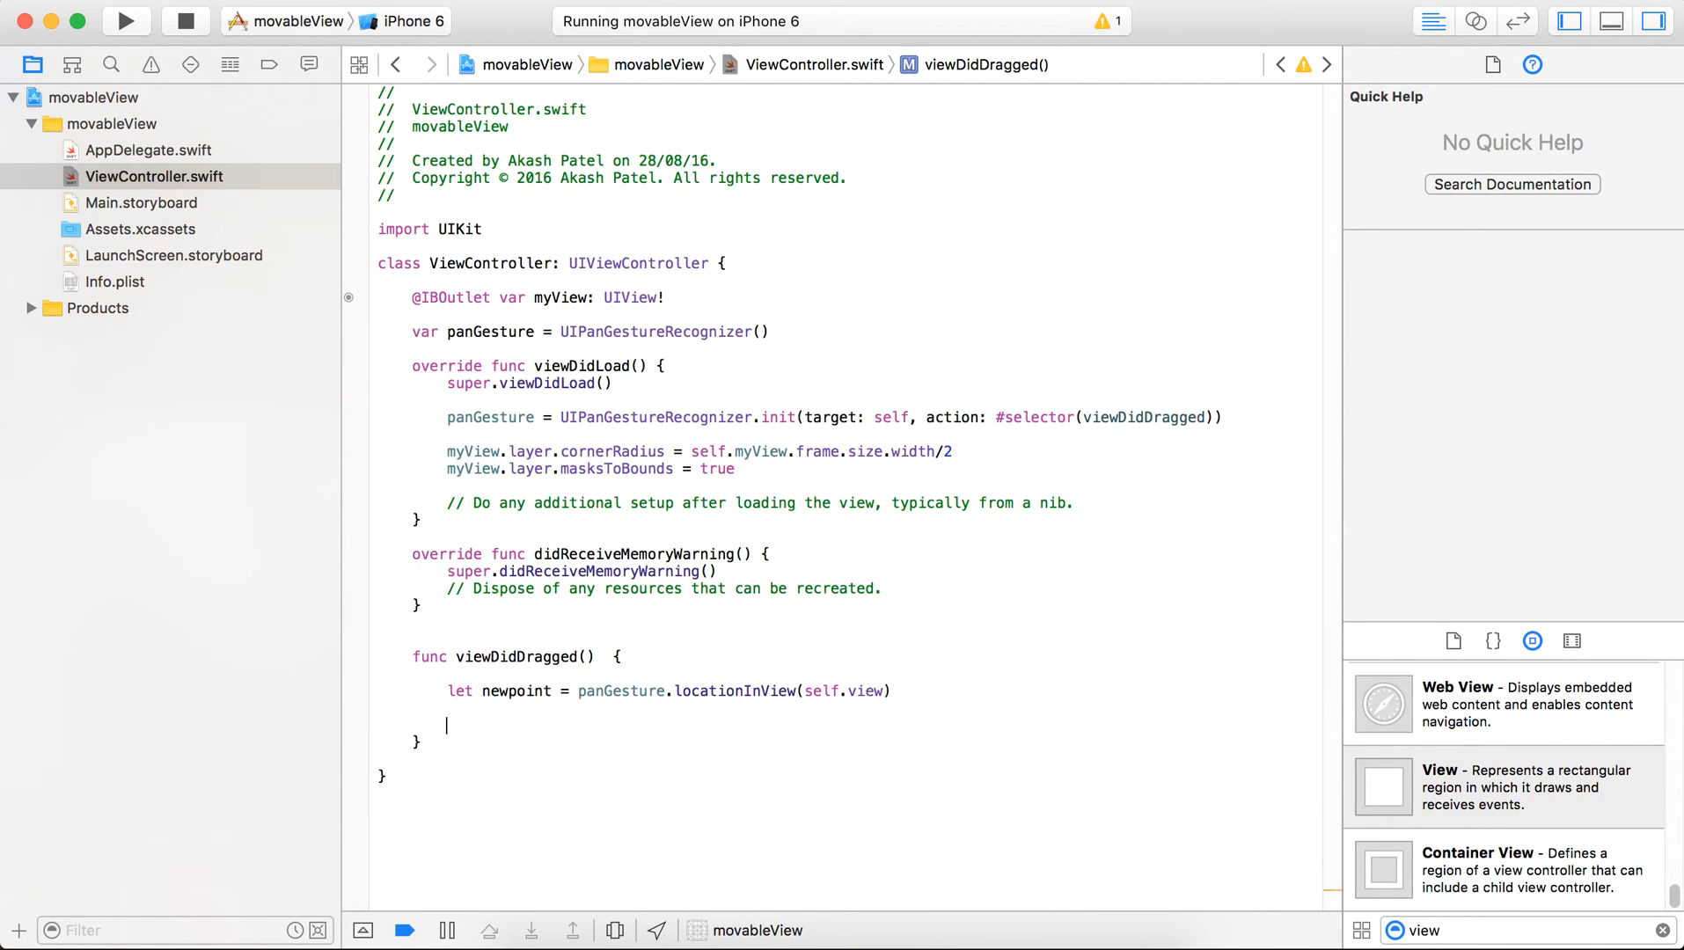
Step: Start let newFrame = CGRectMake(newpoint.x, newpoint.y ...) in viewDidDragged
type("let")
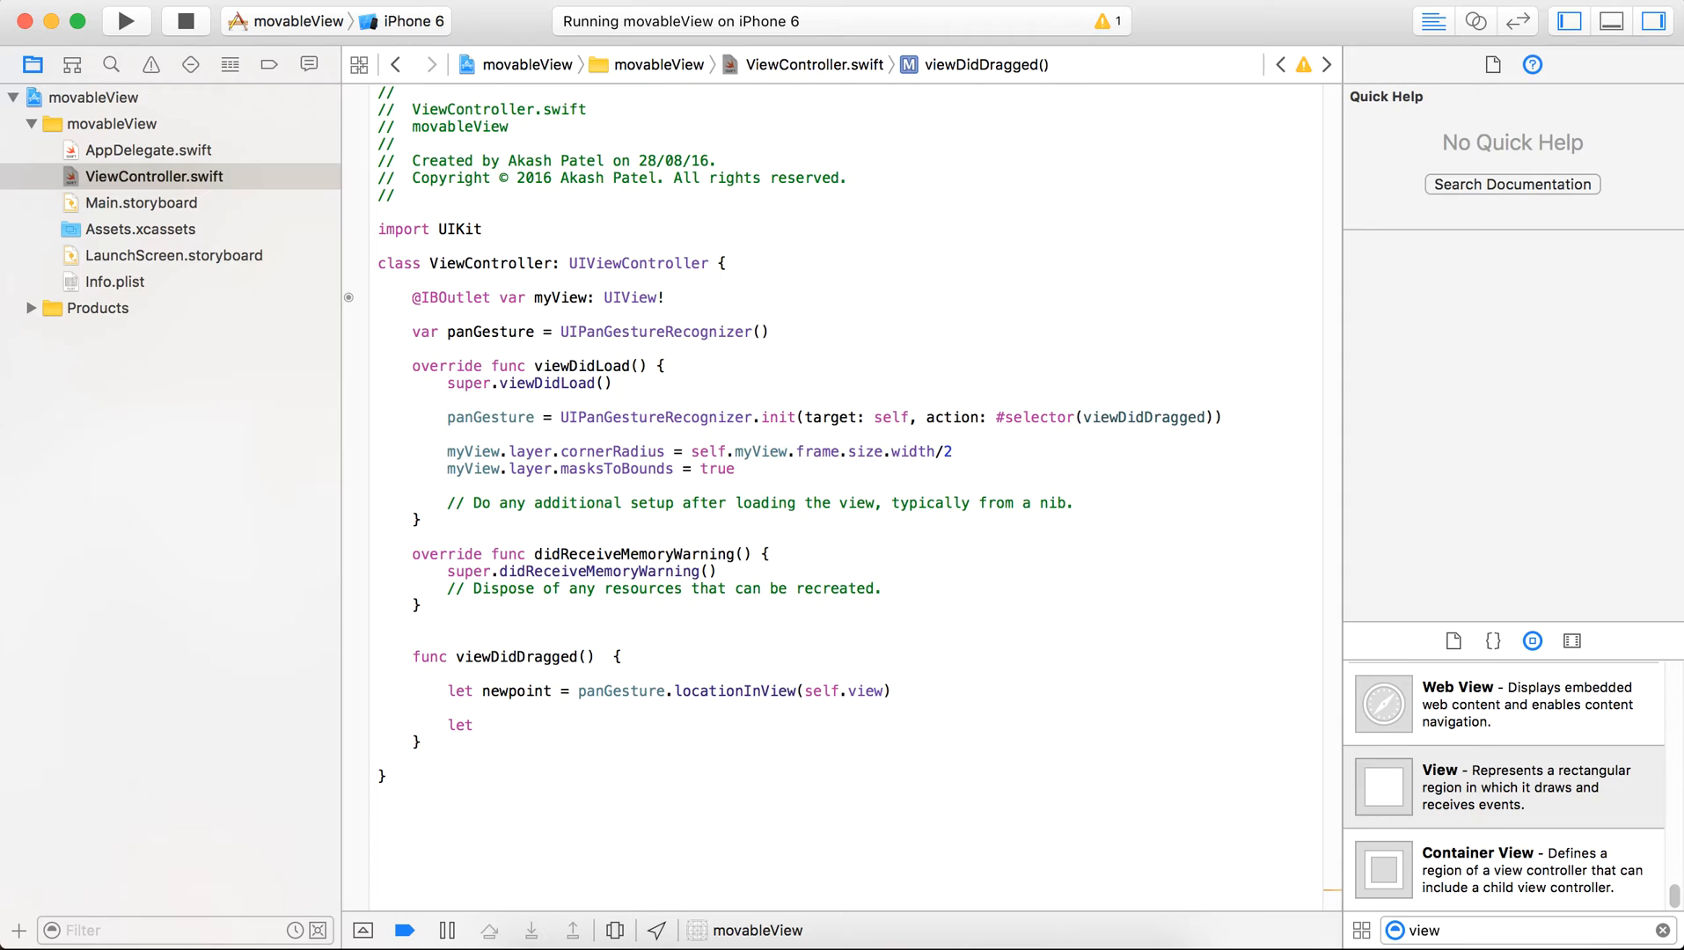
type("new")
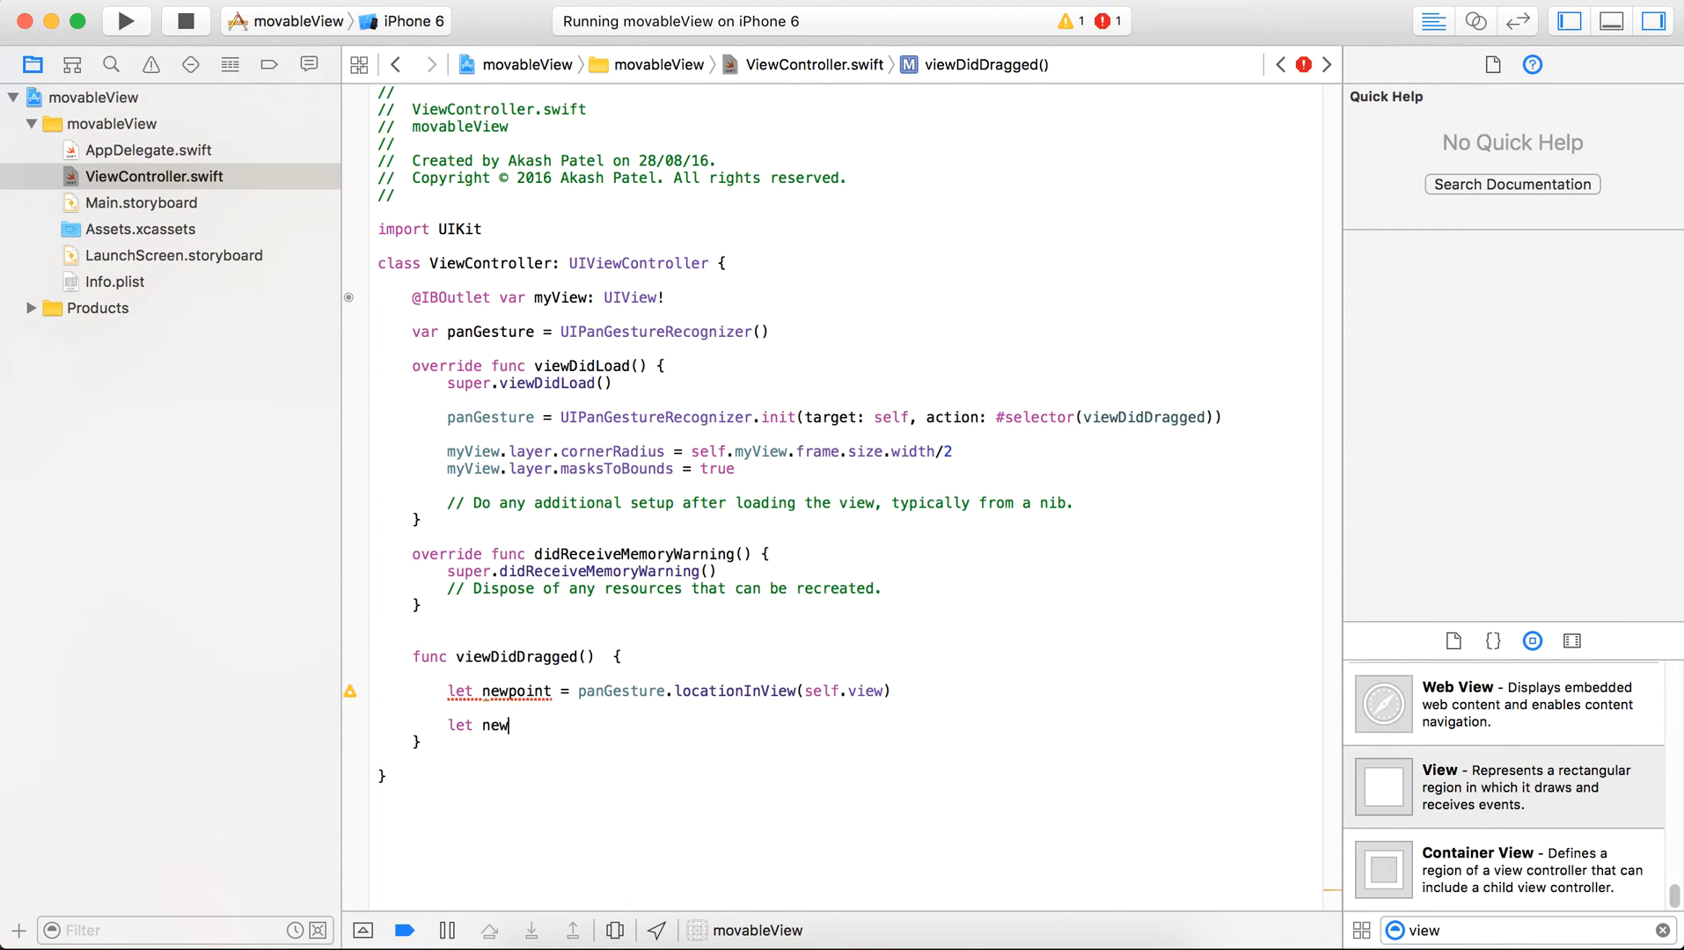
type("Fra")
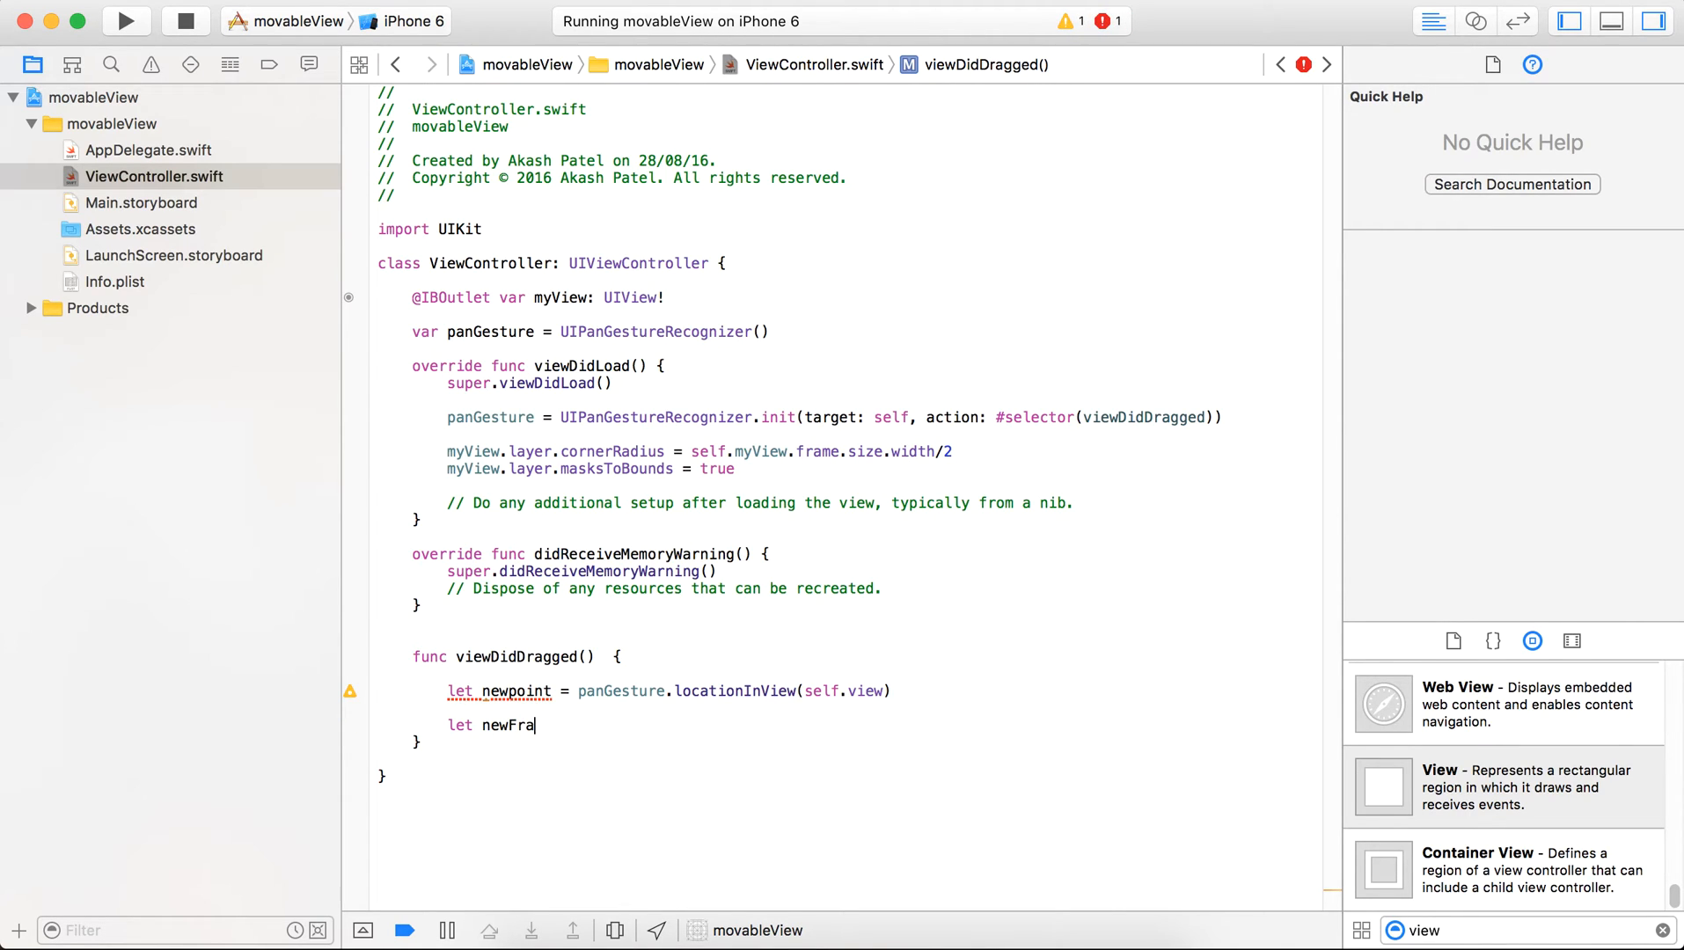
type("me =")
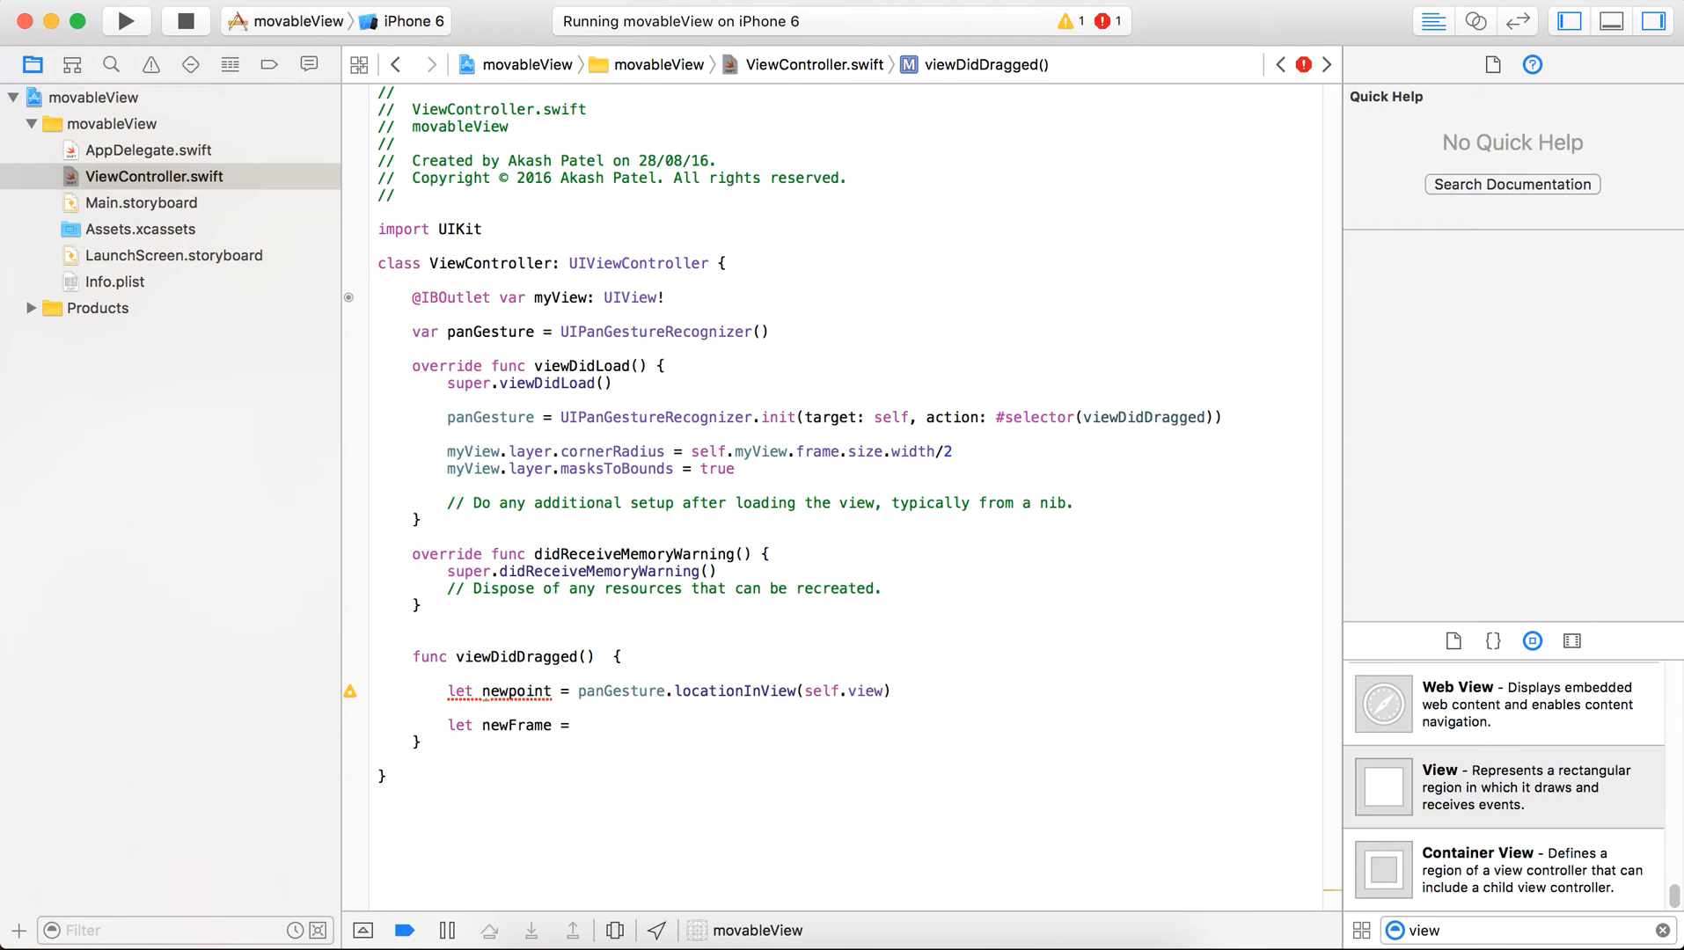
type("CGRectMake(x: CGFloat, y: CGFloat, width: CGFloat, height: CGFloat")
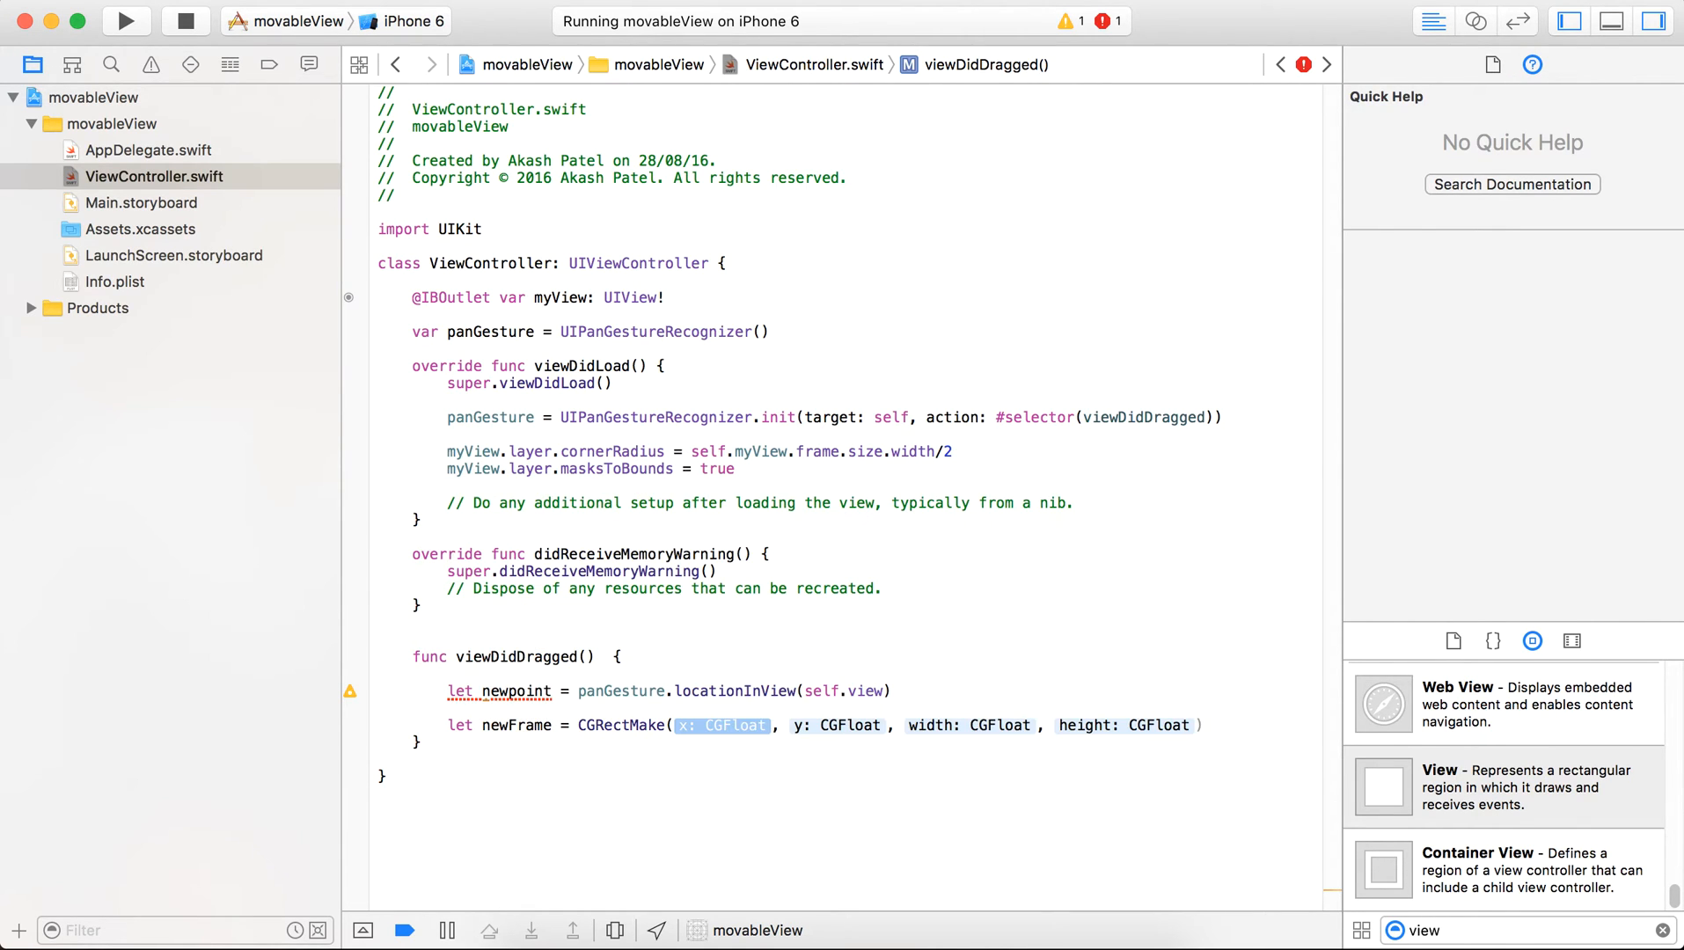
type("new")
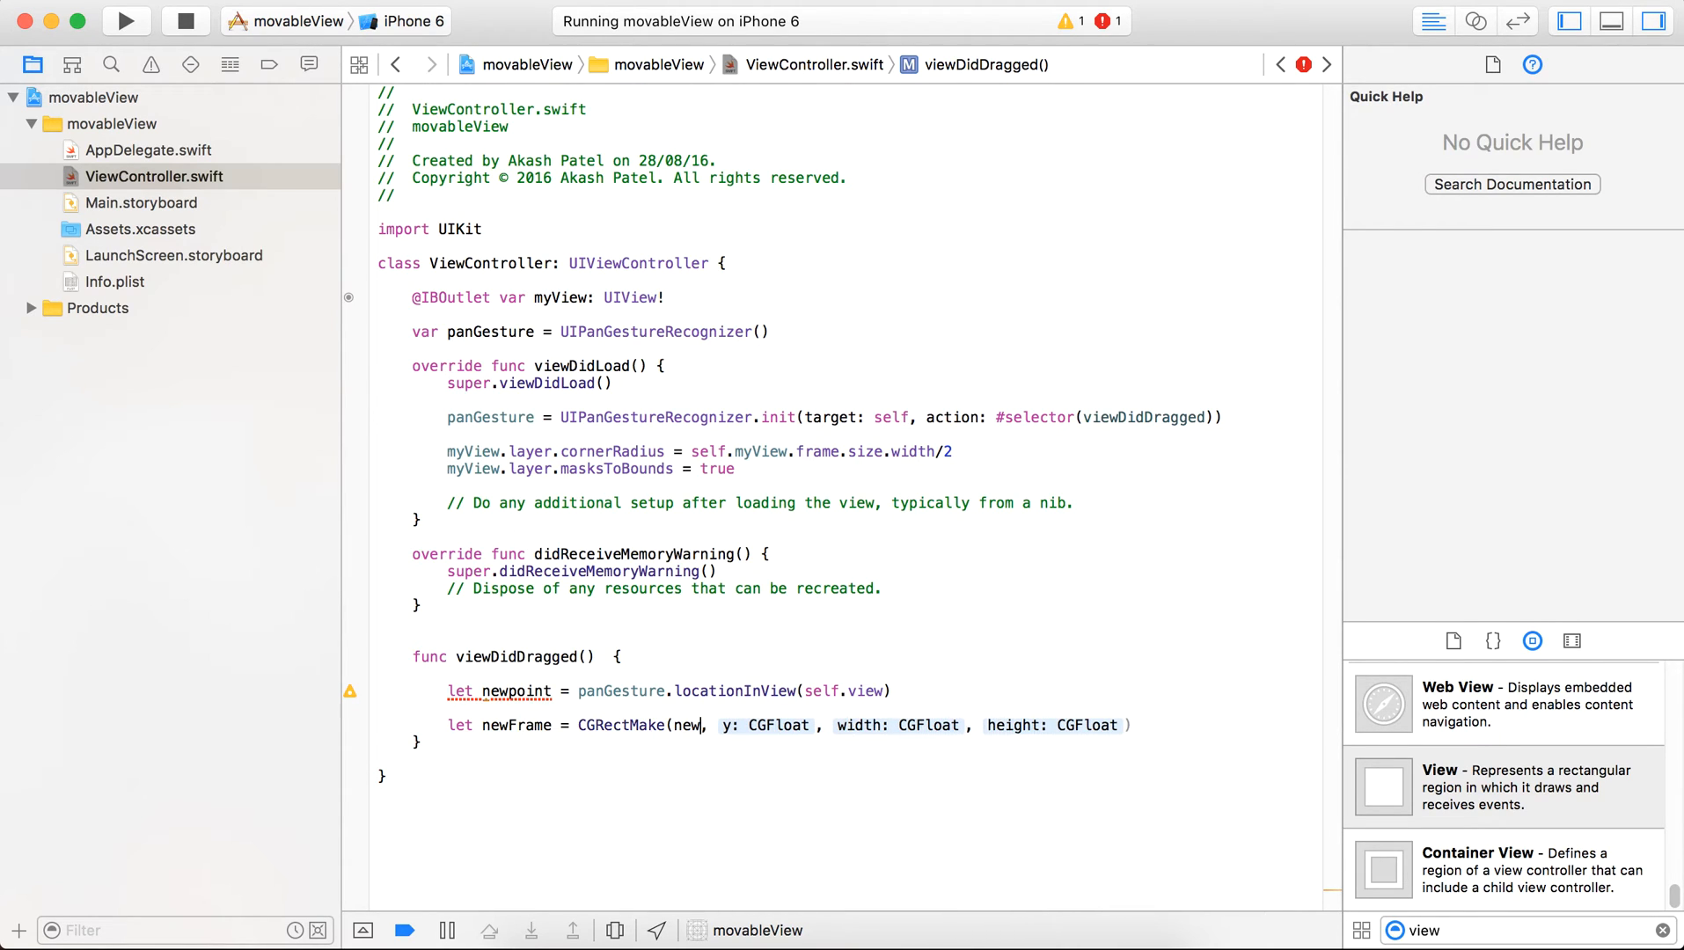
type("point")
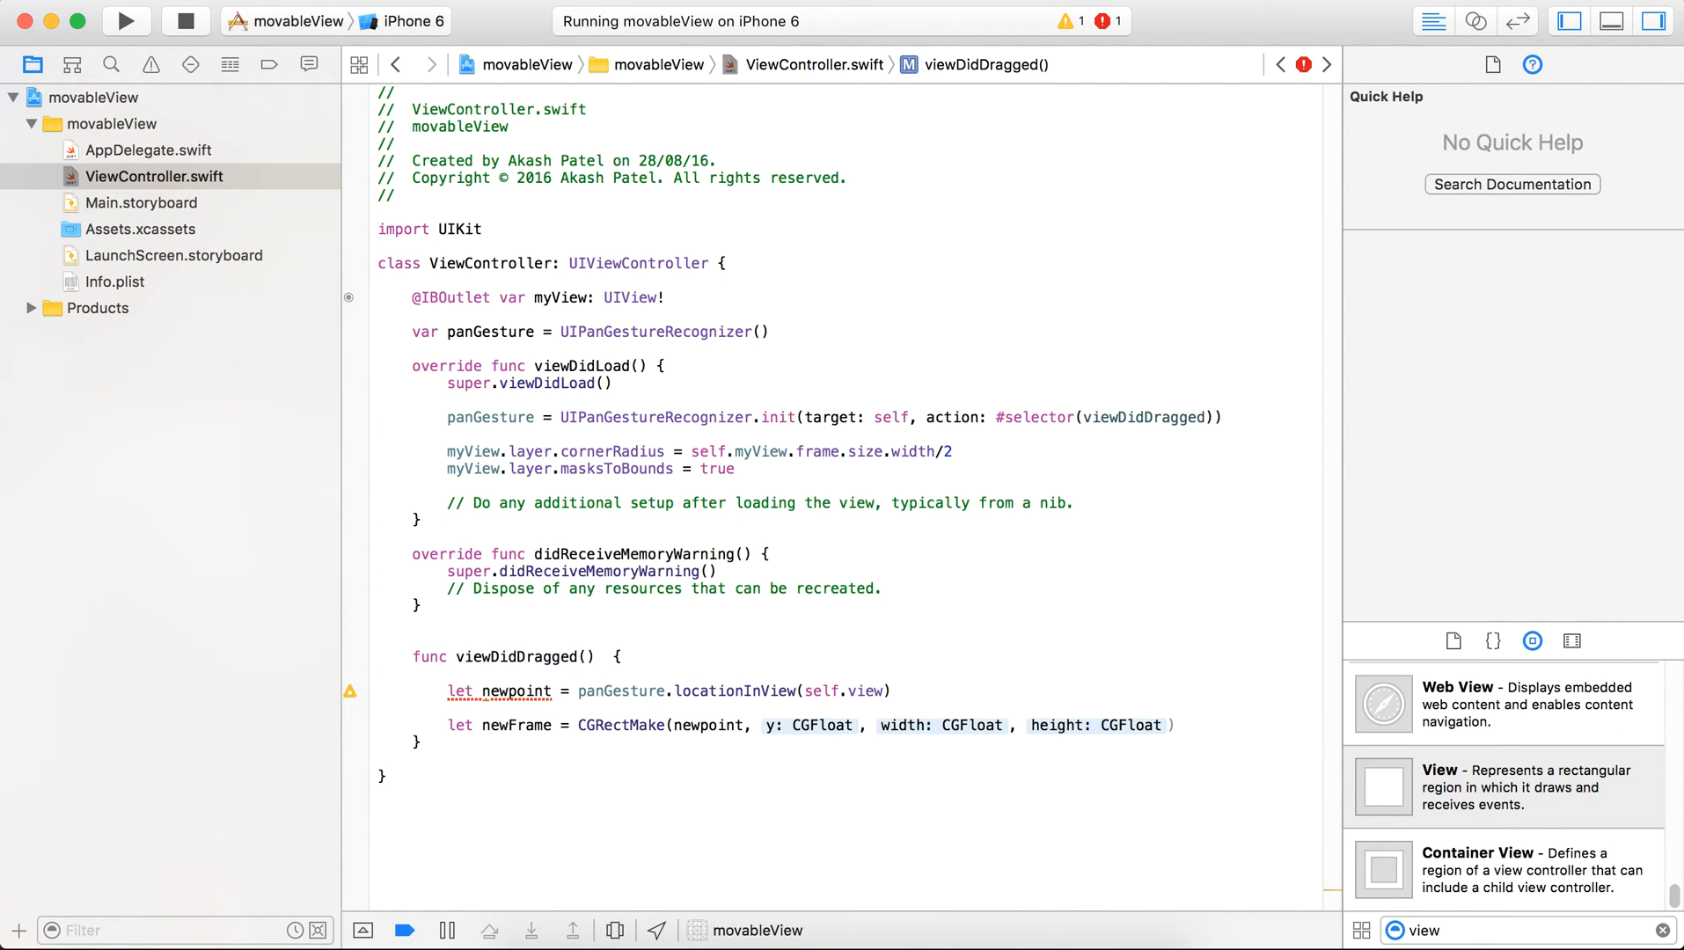
type(".x")
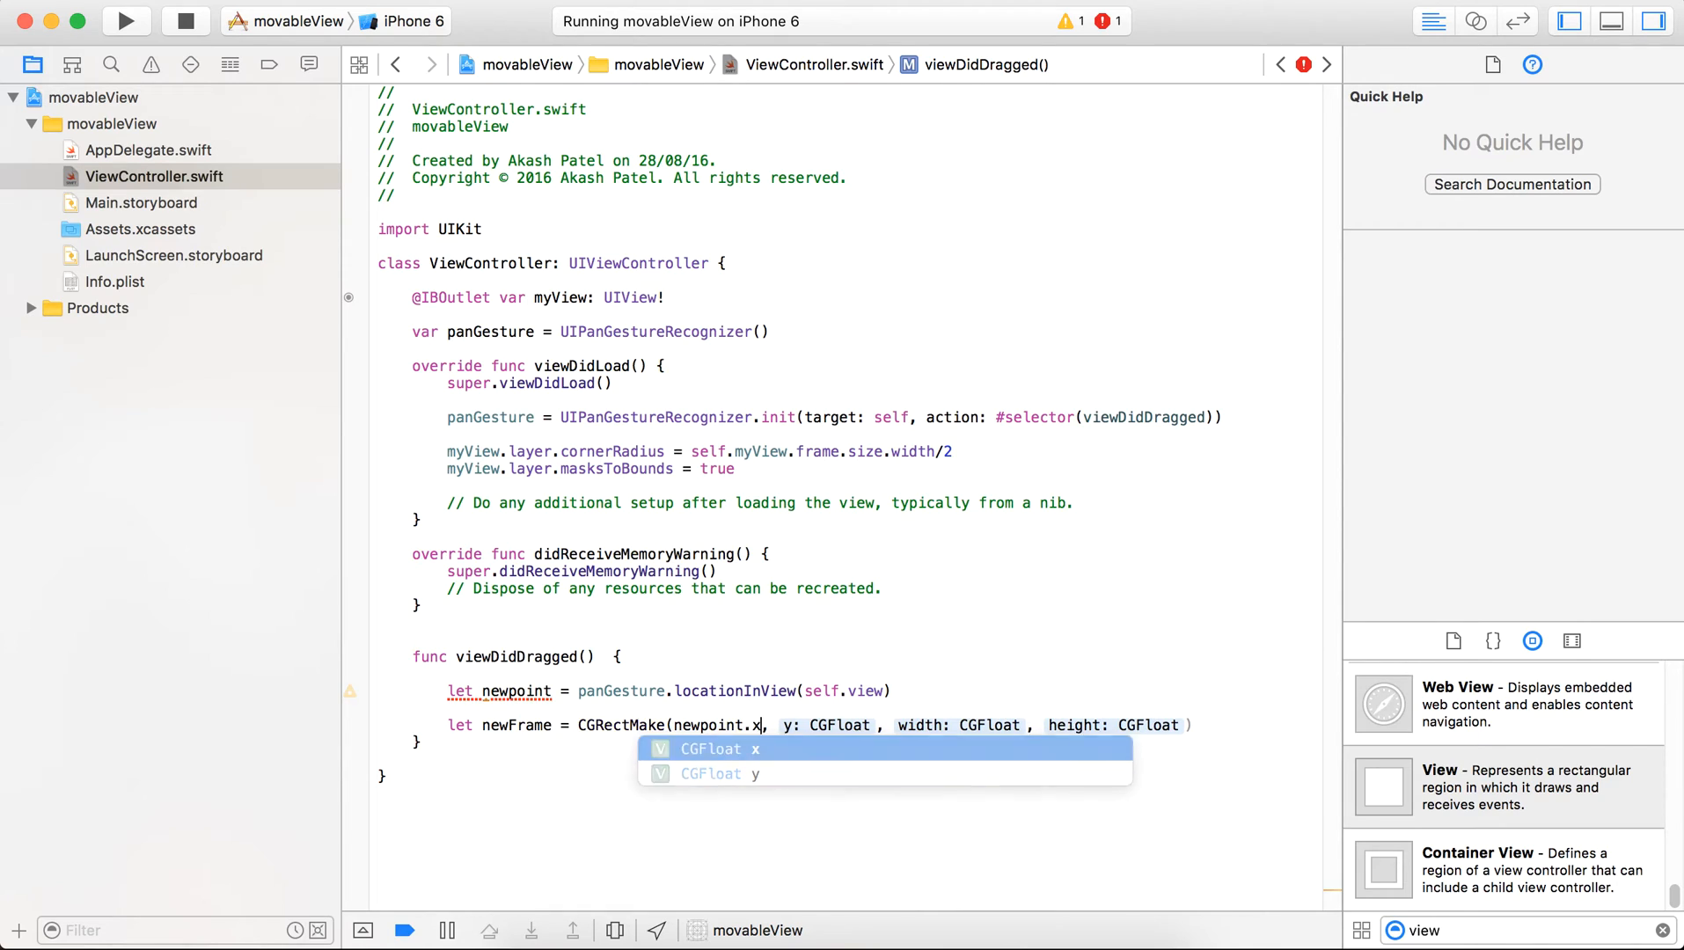
type("newpoint.")
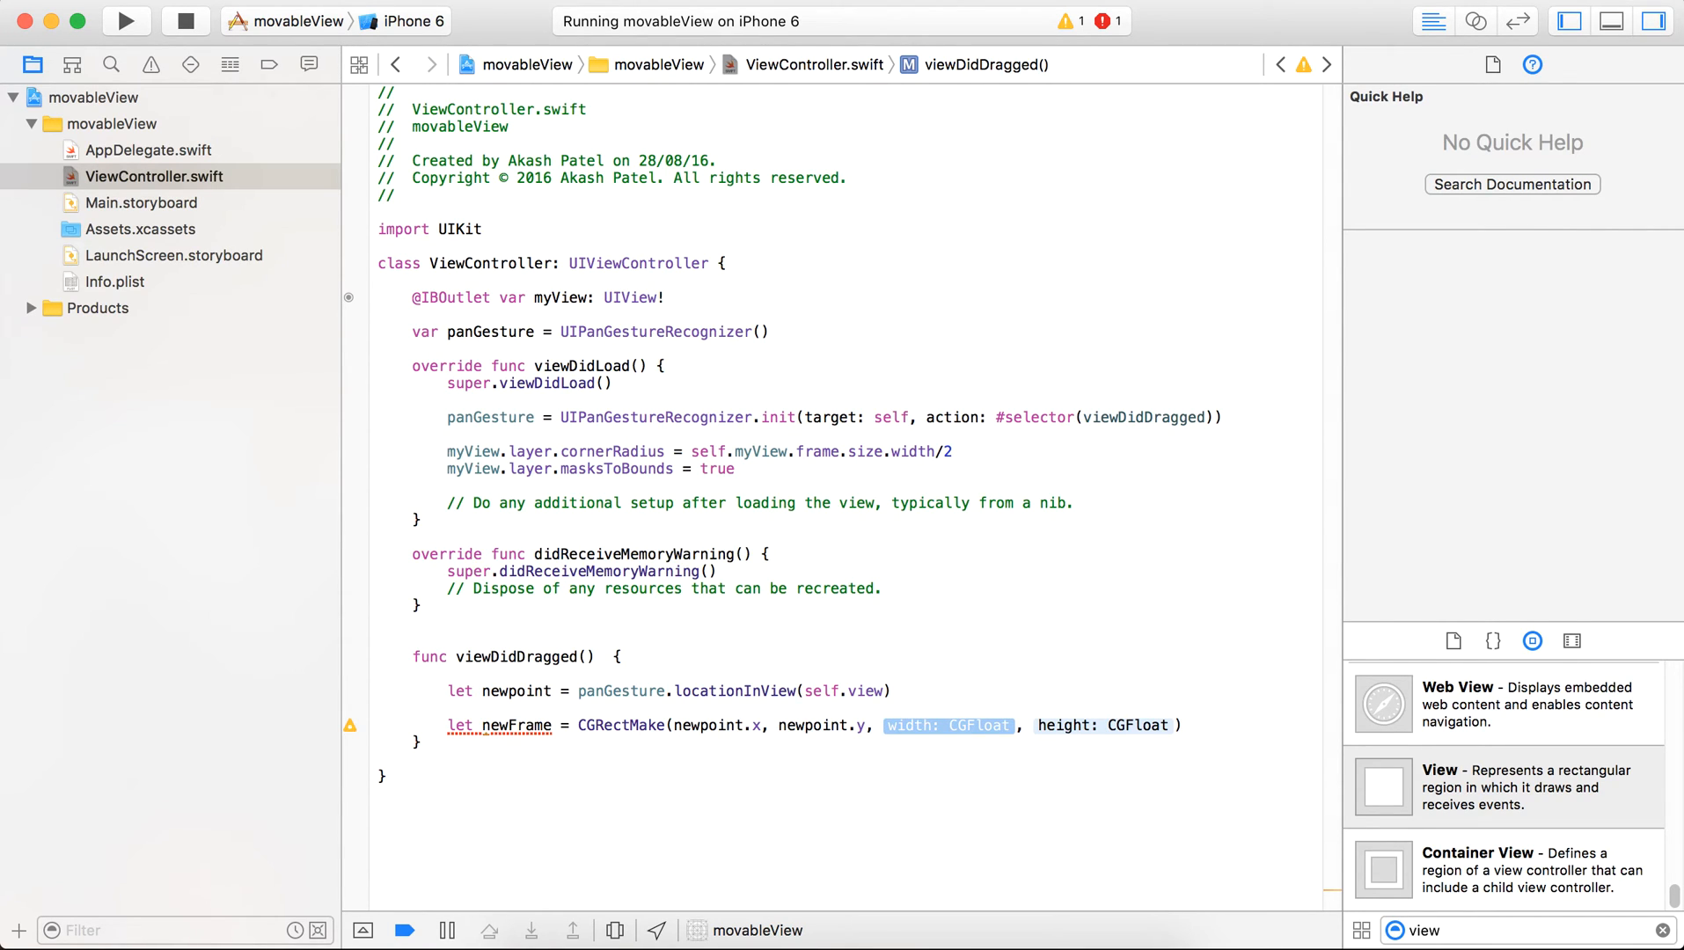
Step: Complete newFrame with myView.frame.size.width and myView.frame.size.height
type("myView")
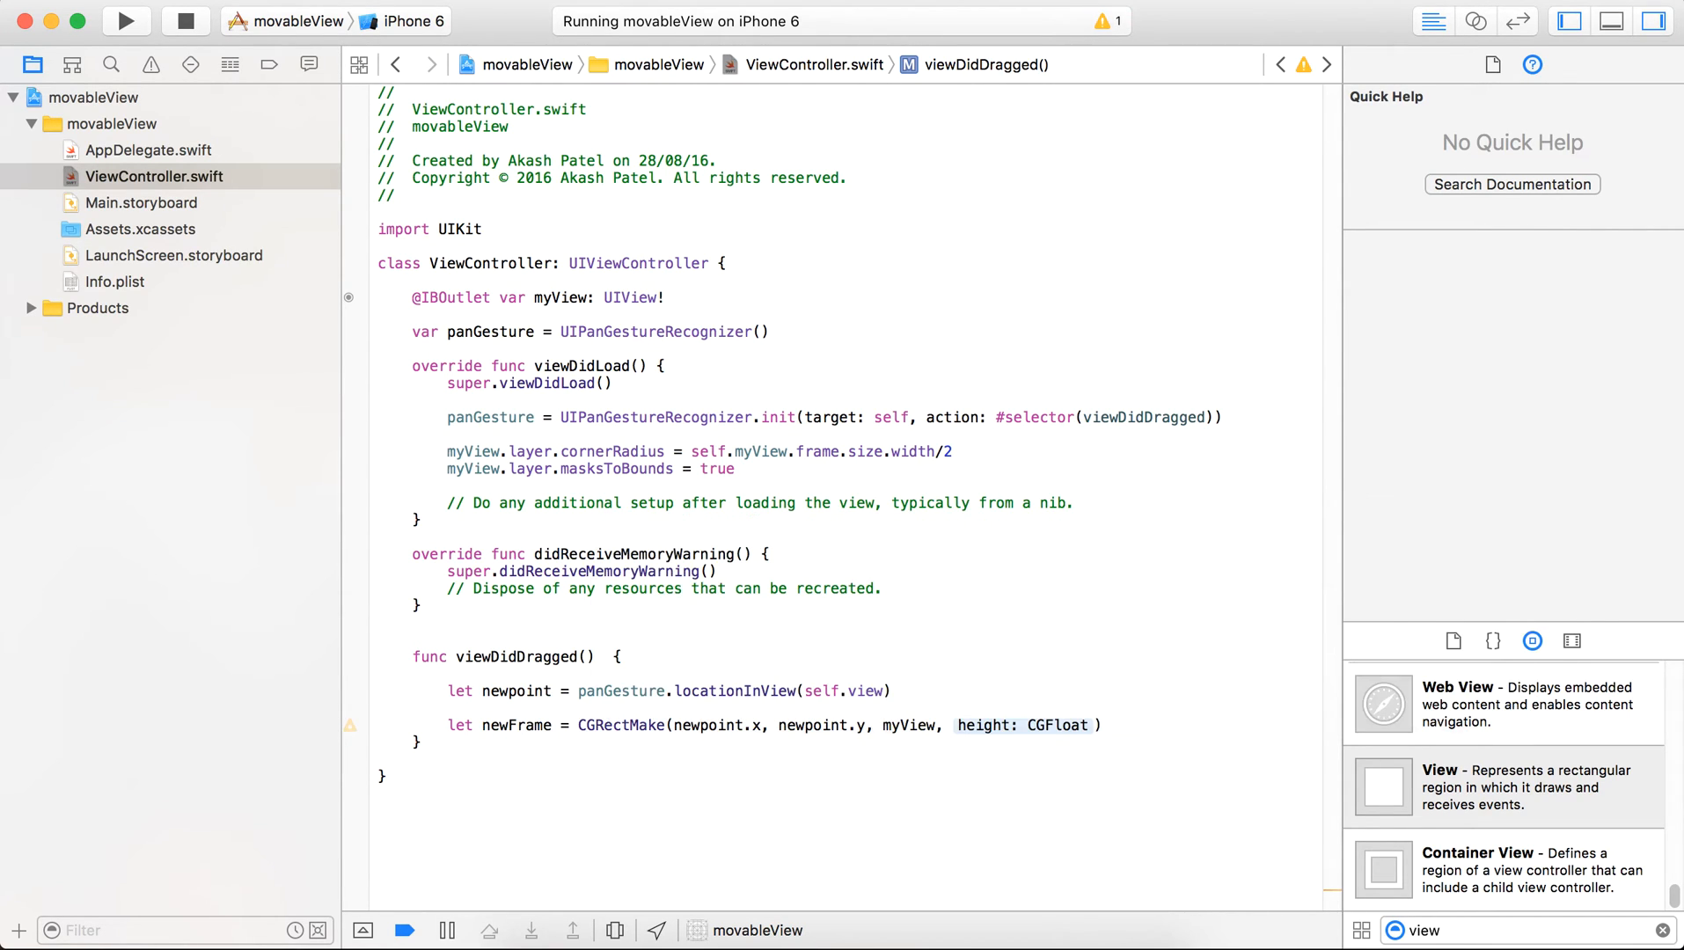
type(".frame")
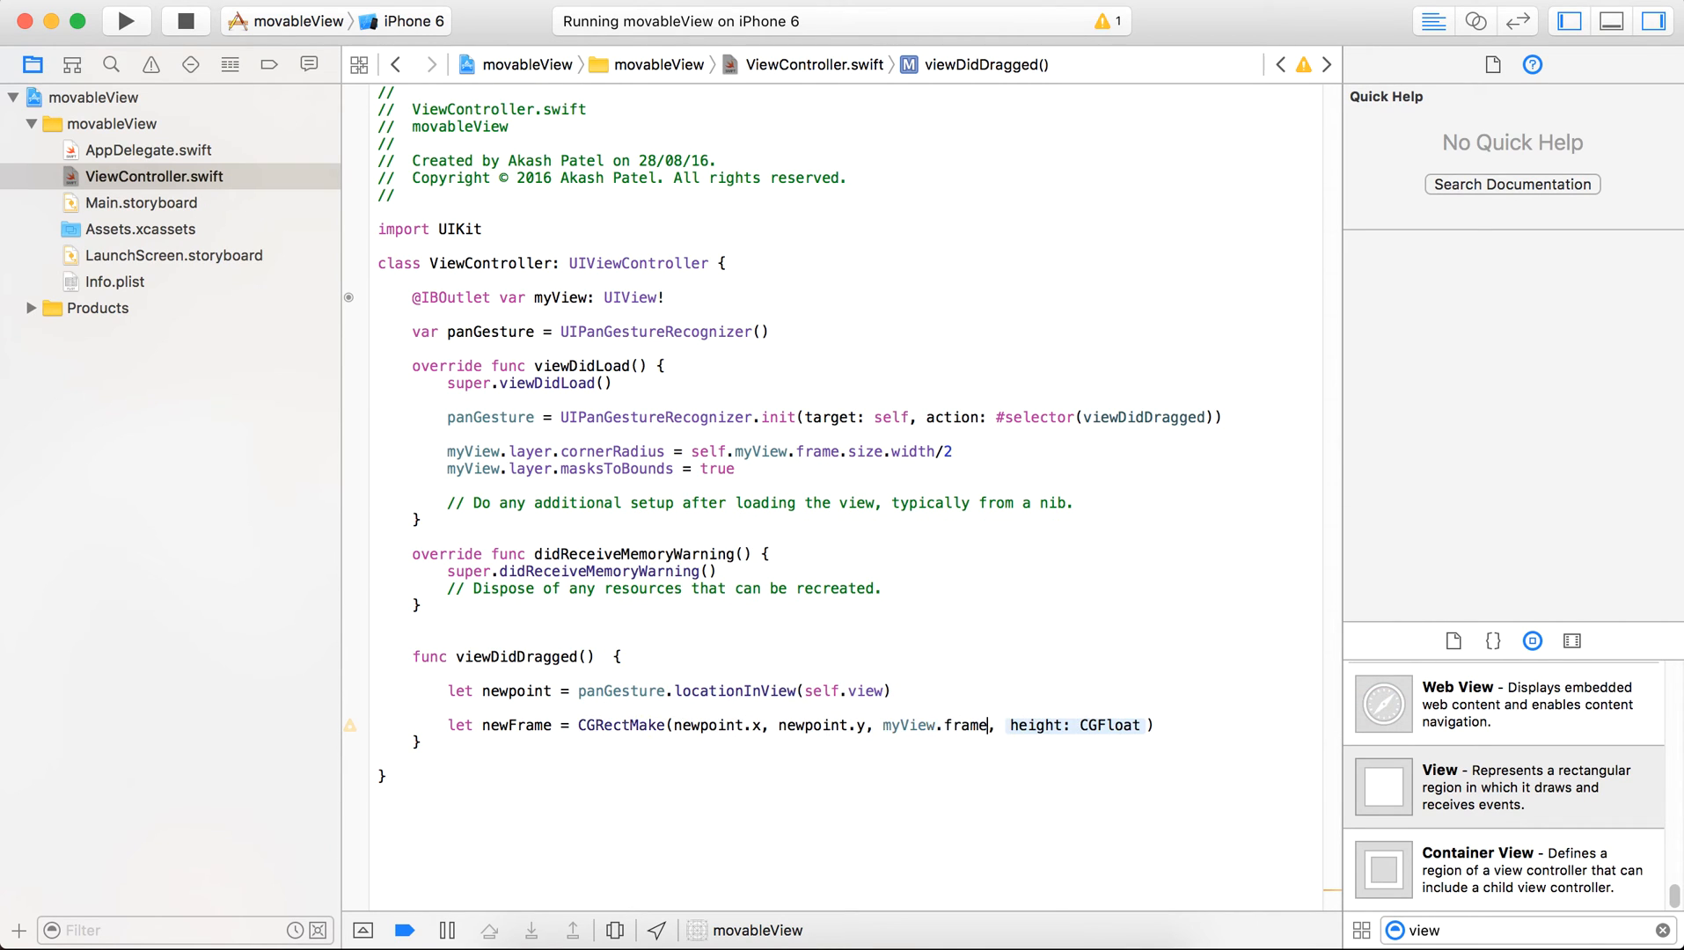
type(".size.width")
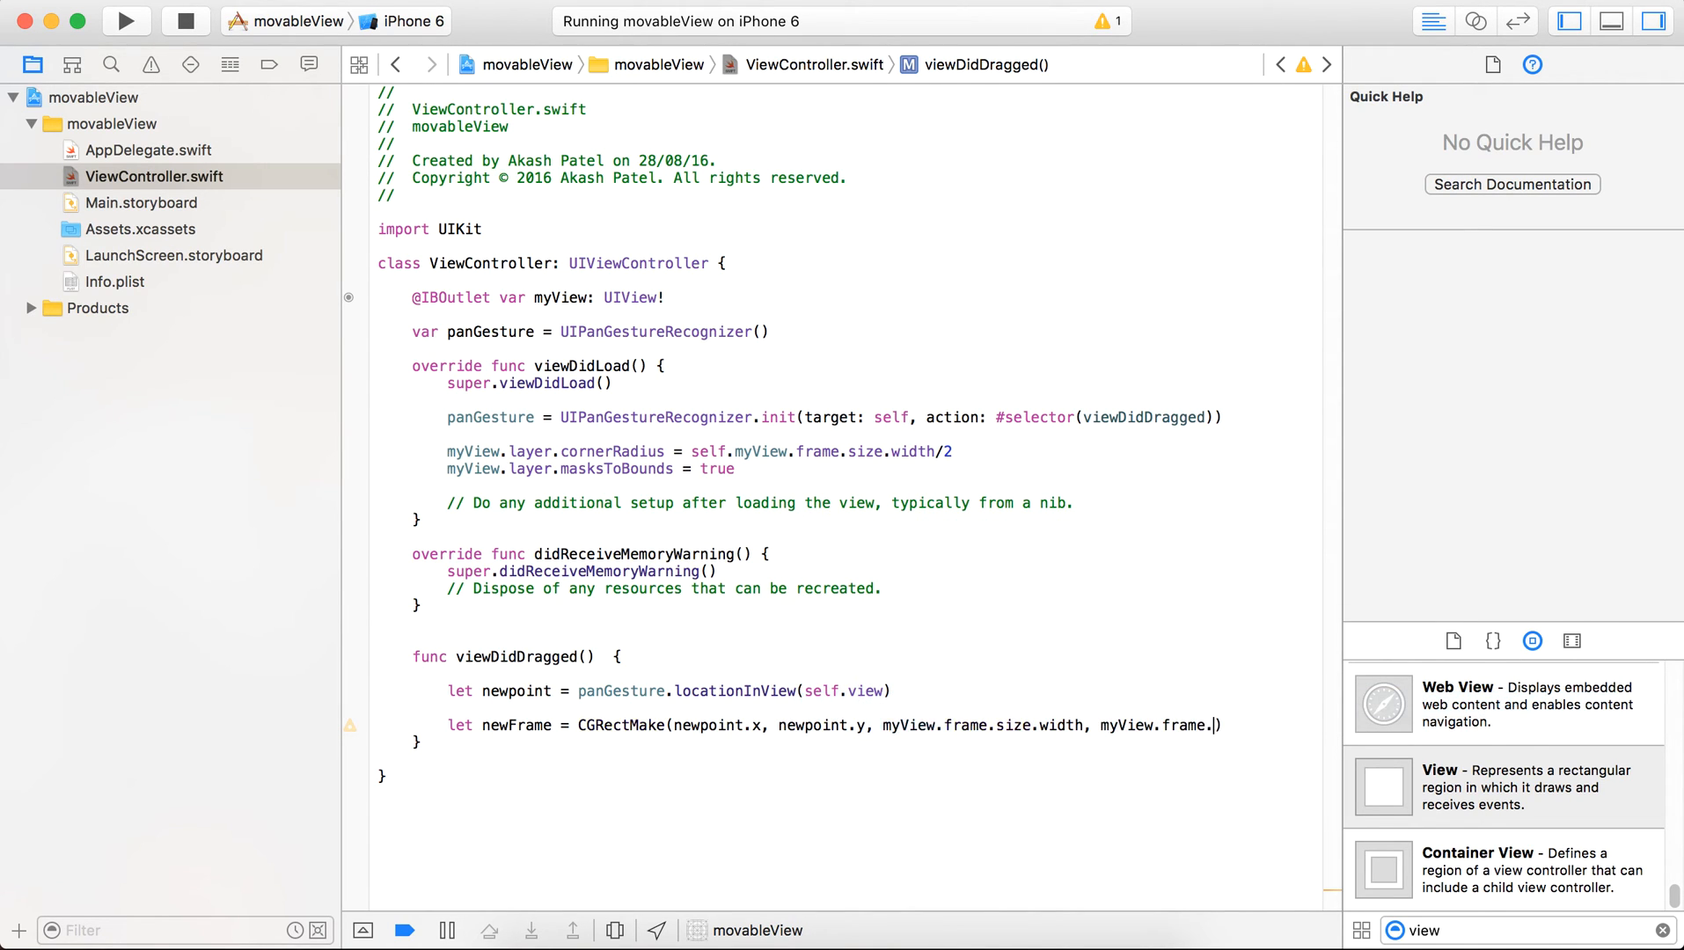
type("size.")
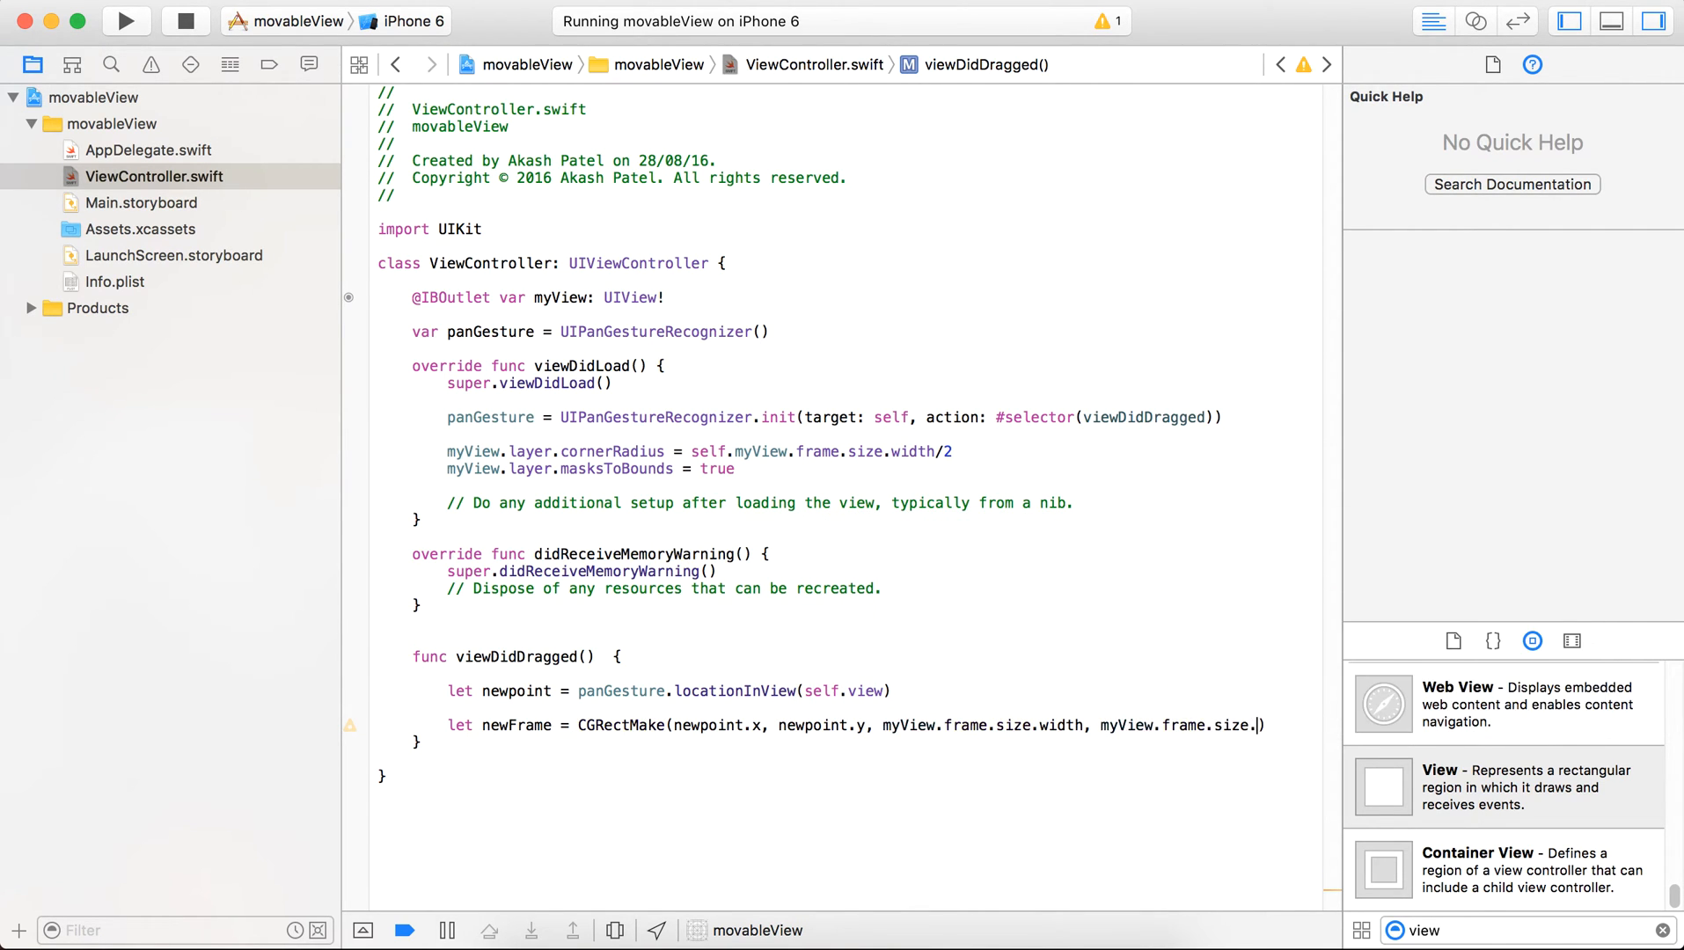
type("height)")
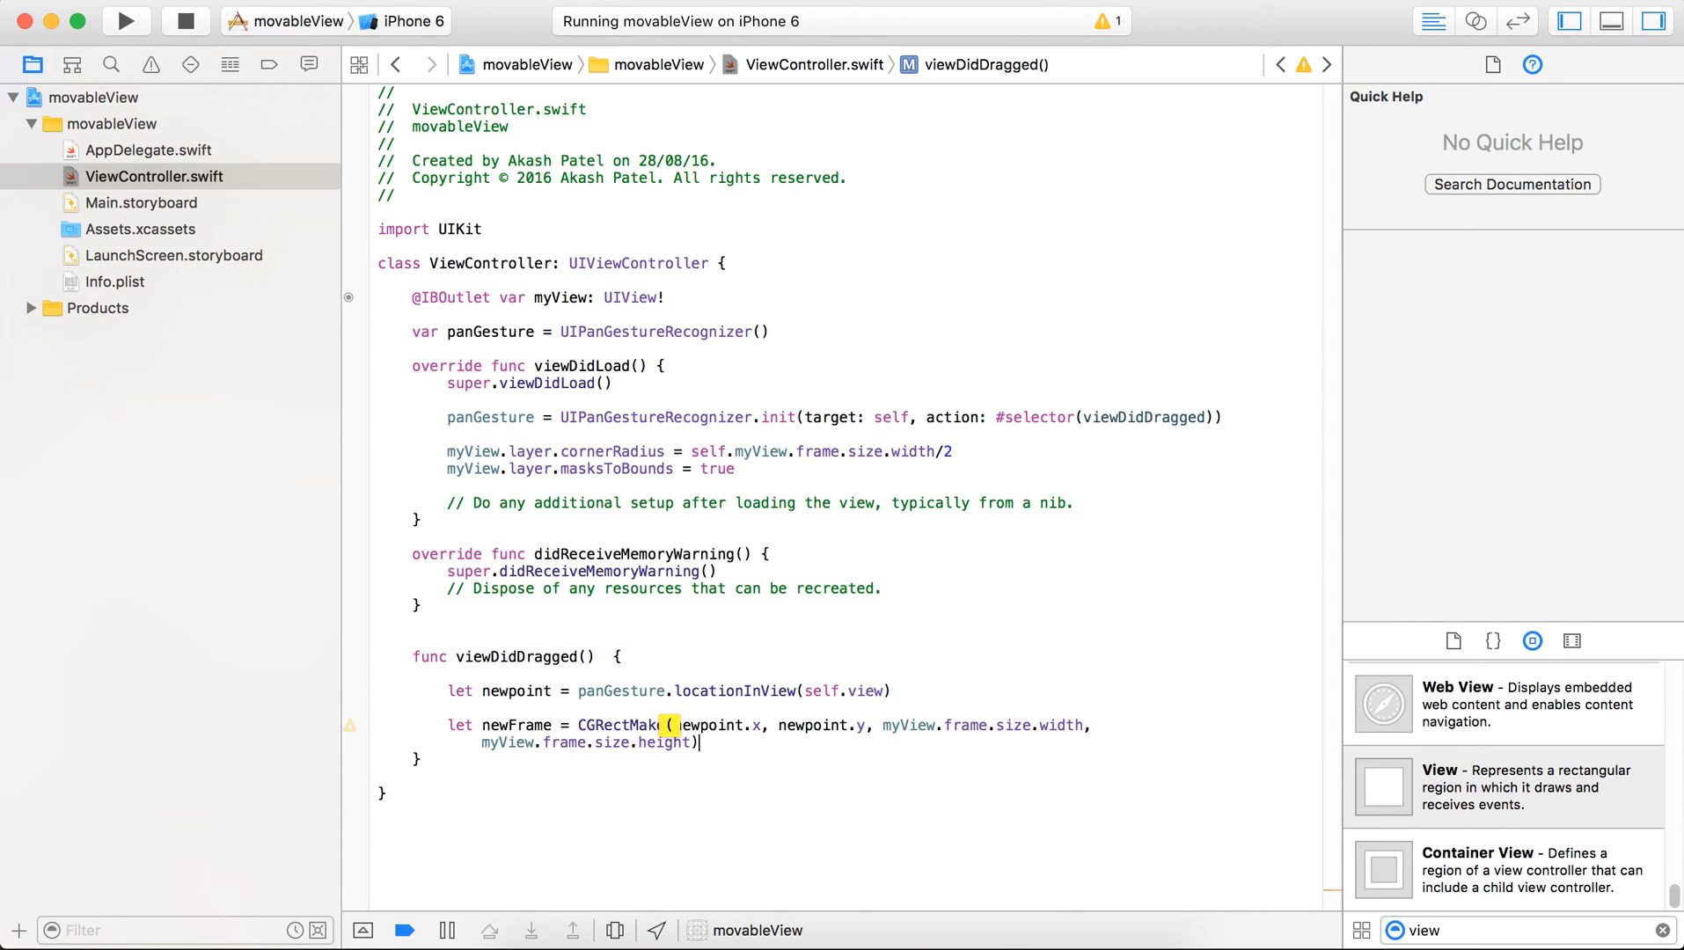
type("myView")
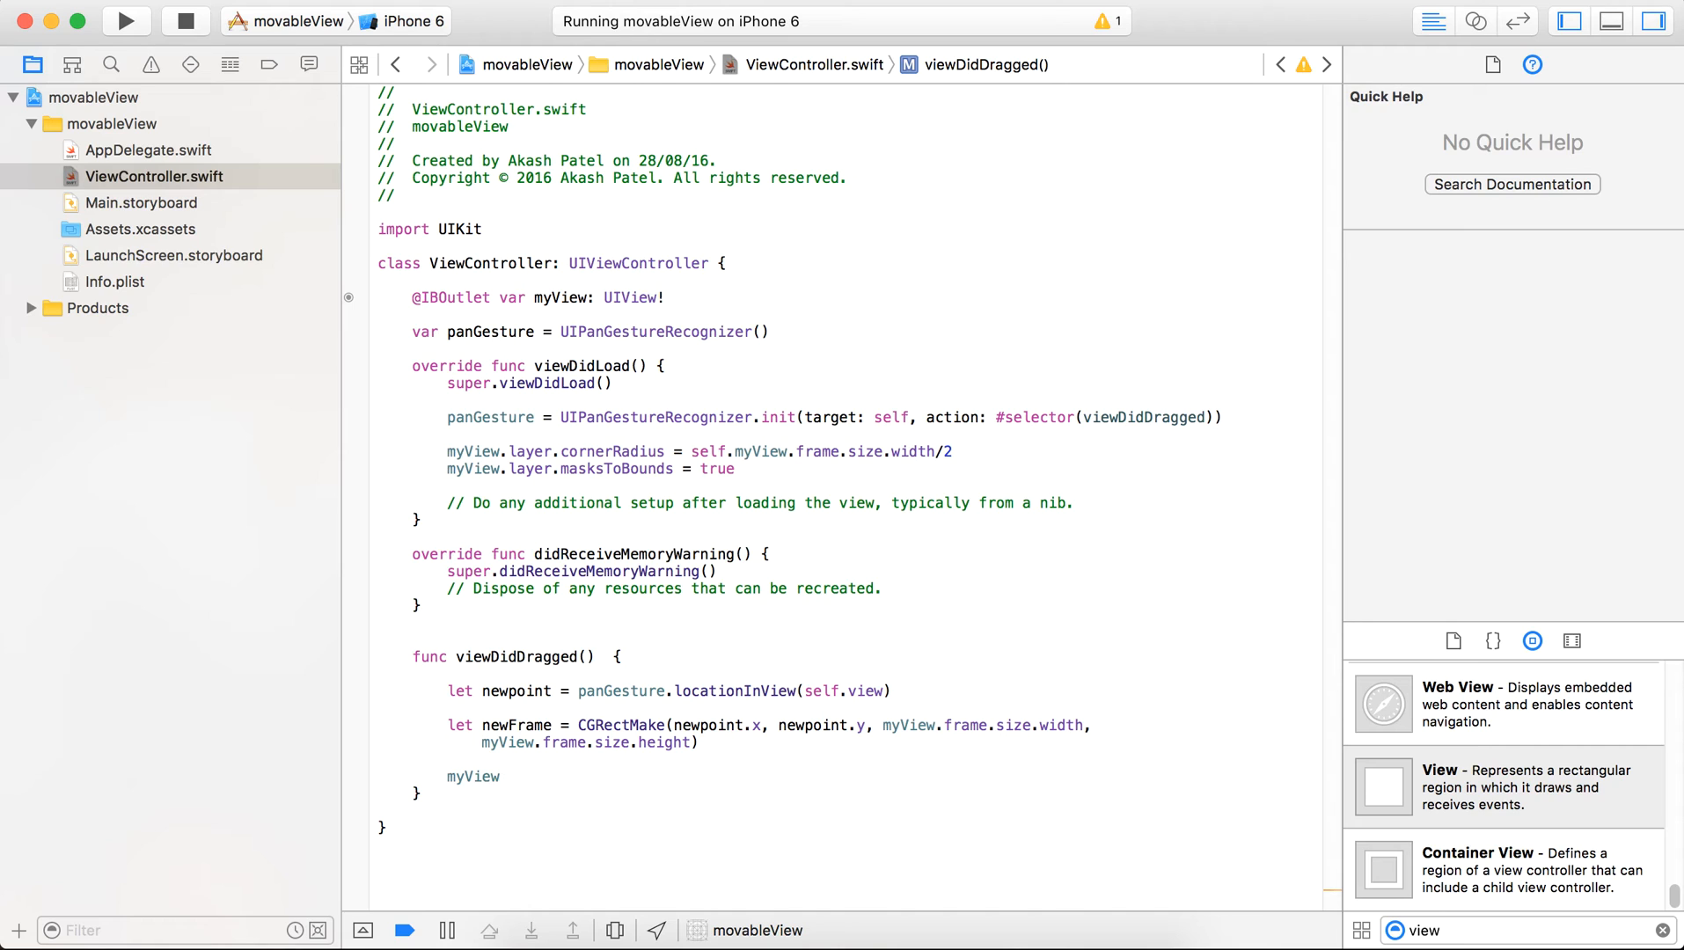
Step: Assign newFrame to myView.frame so the circle follows the computed rectangle
type(".frame =")
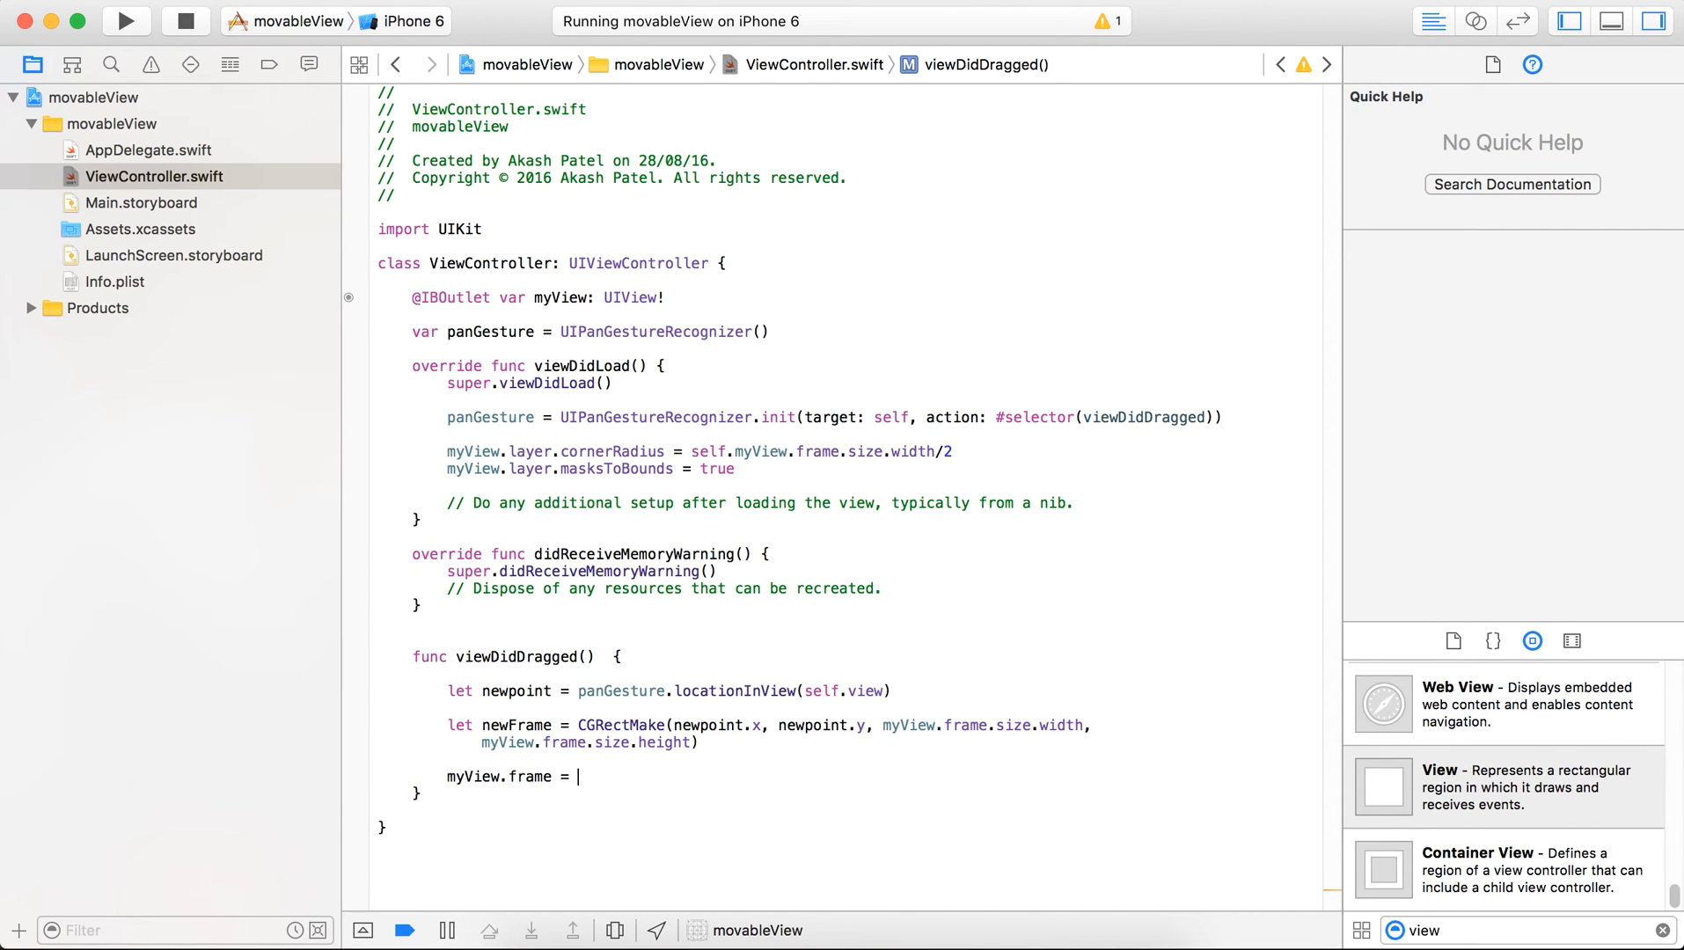
type("newFrame")
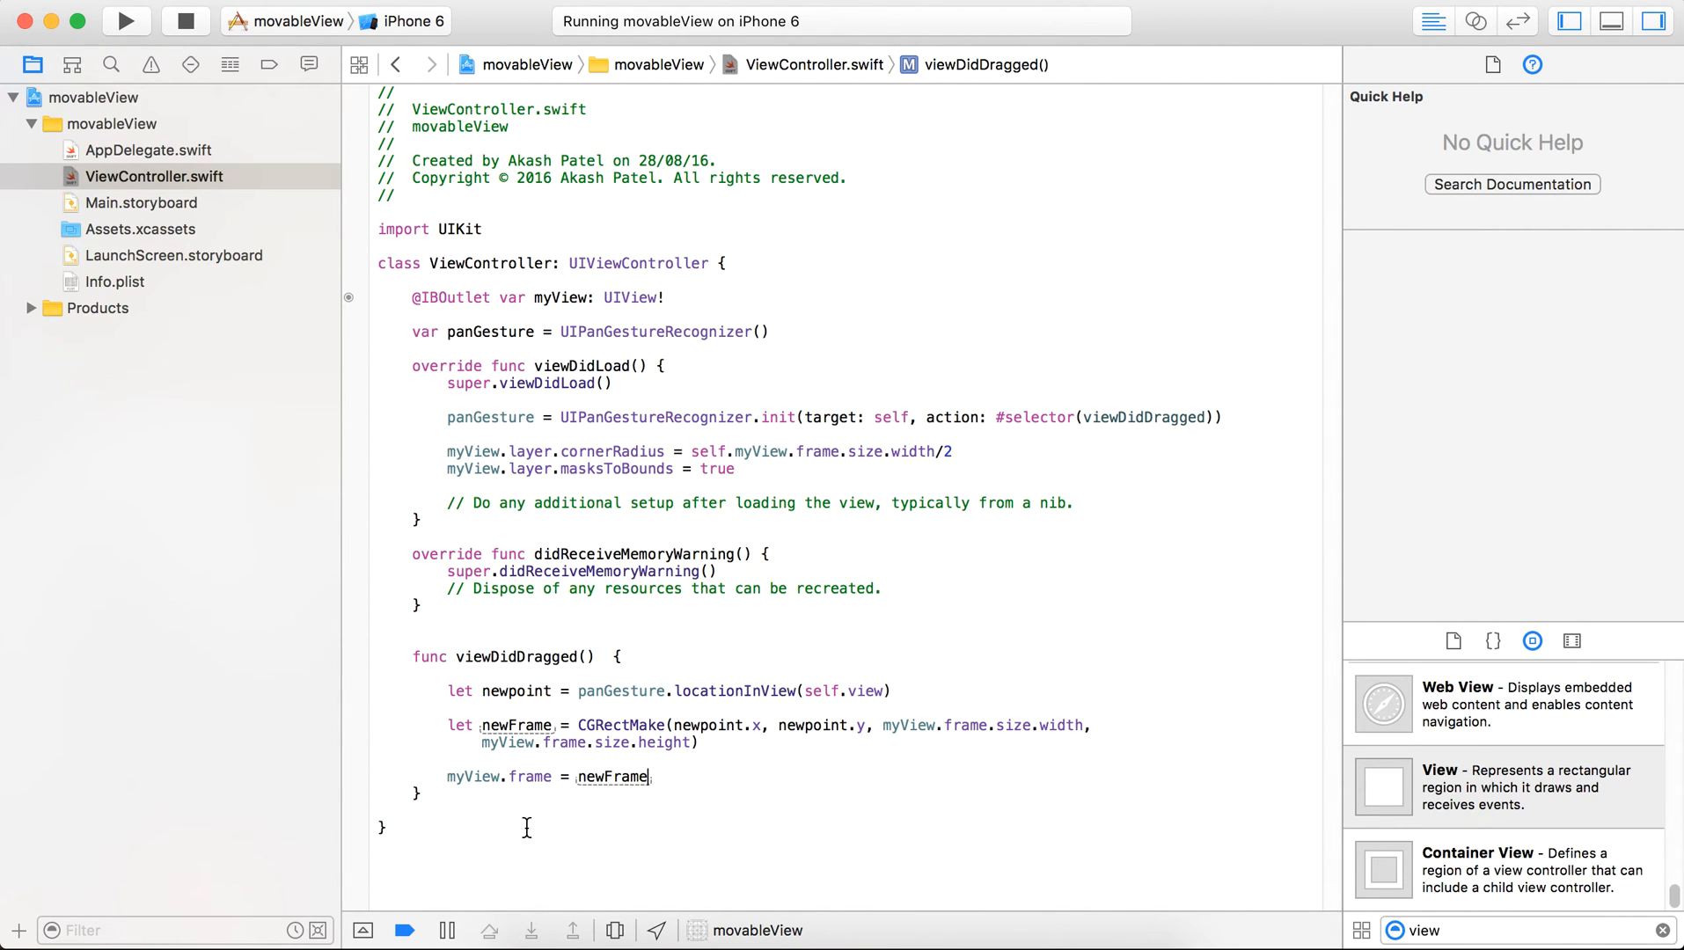
mouse_move(908, 440)
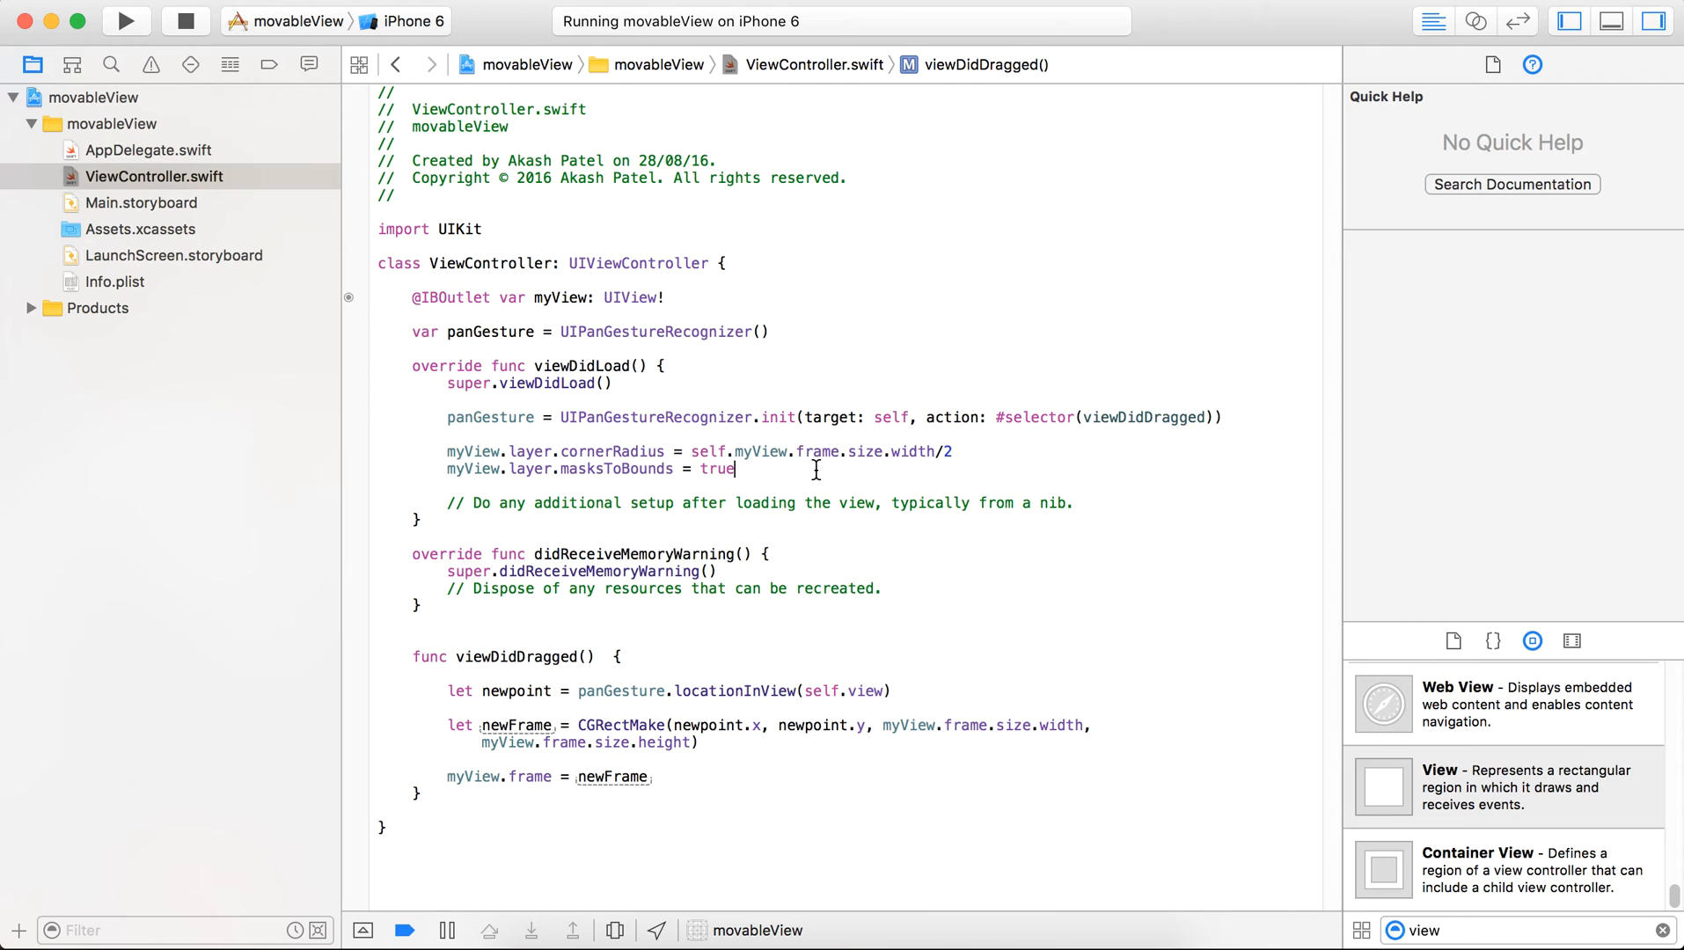
Step: Add myView.addGestureRecognizer(panGesture) after the corner-rounding code in viewDidLoad
key("return")
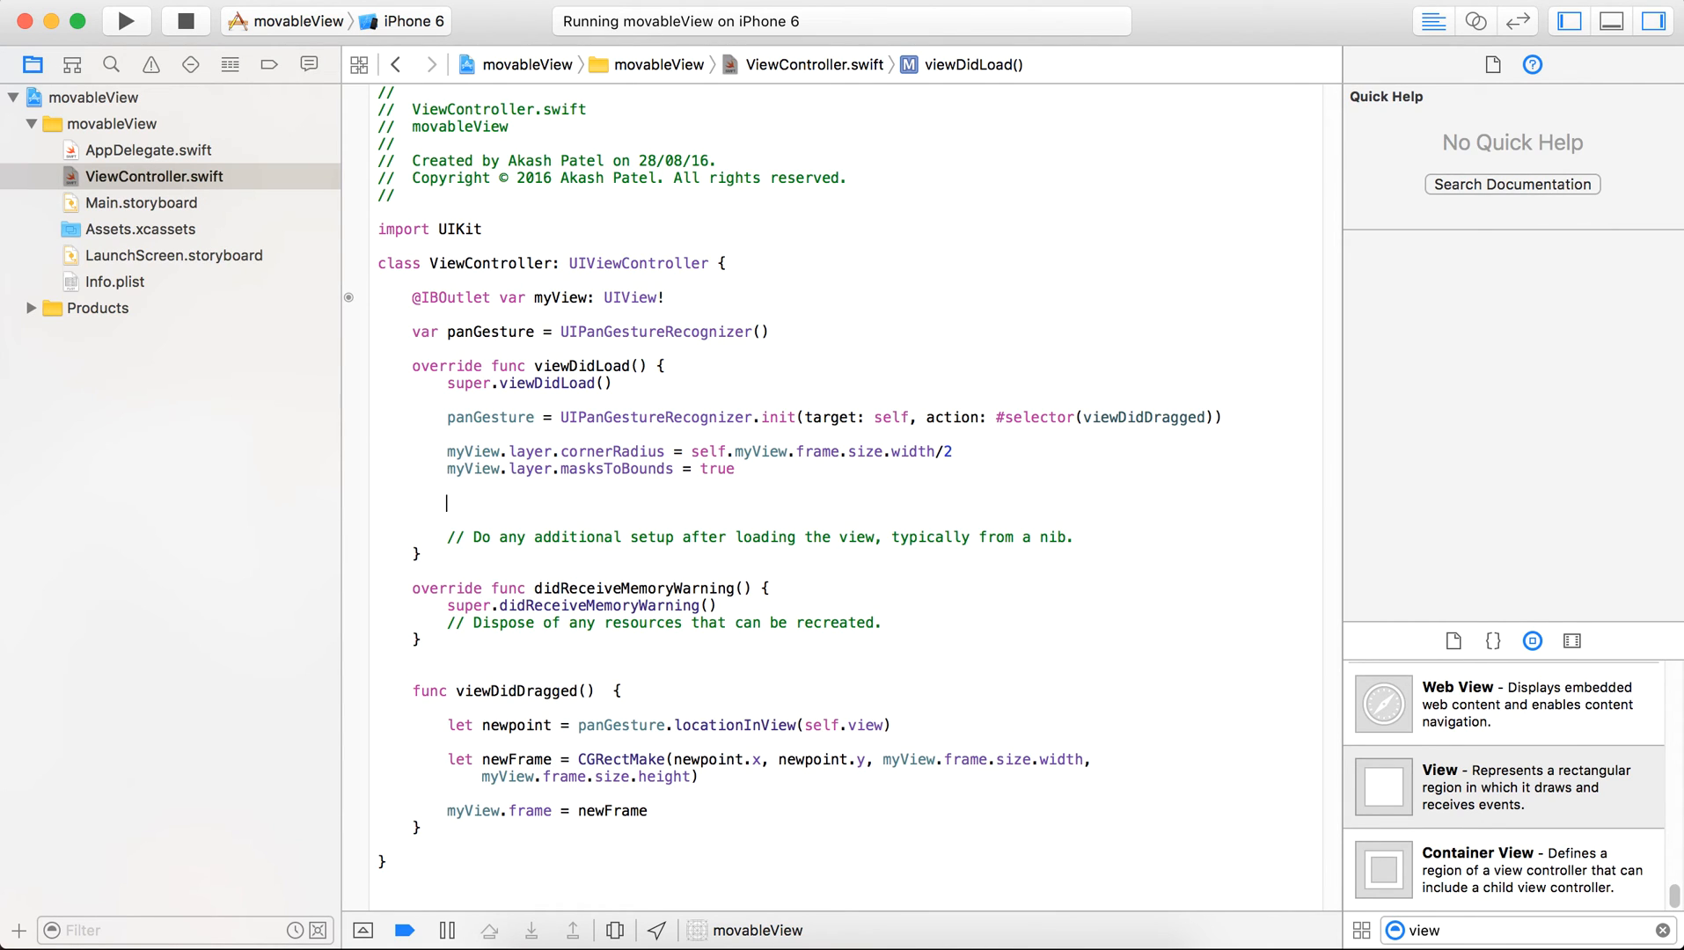
type("myView")
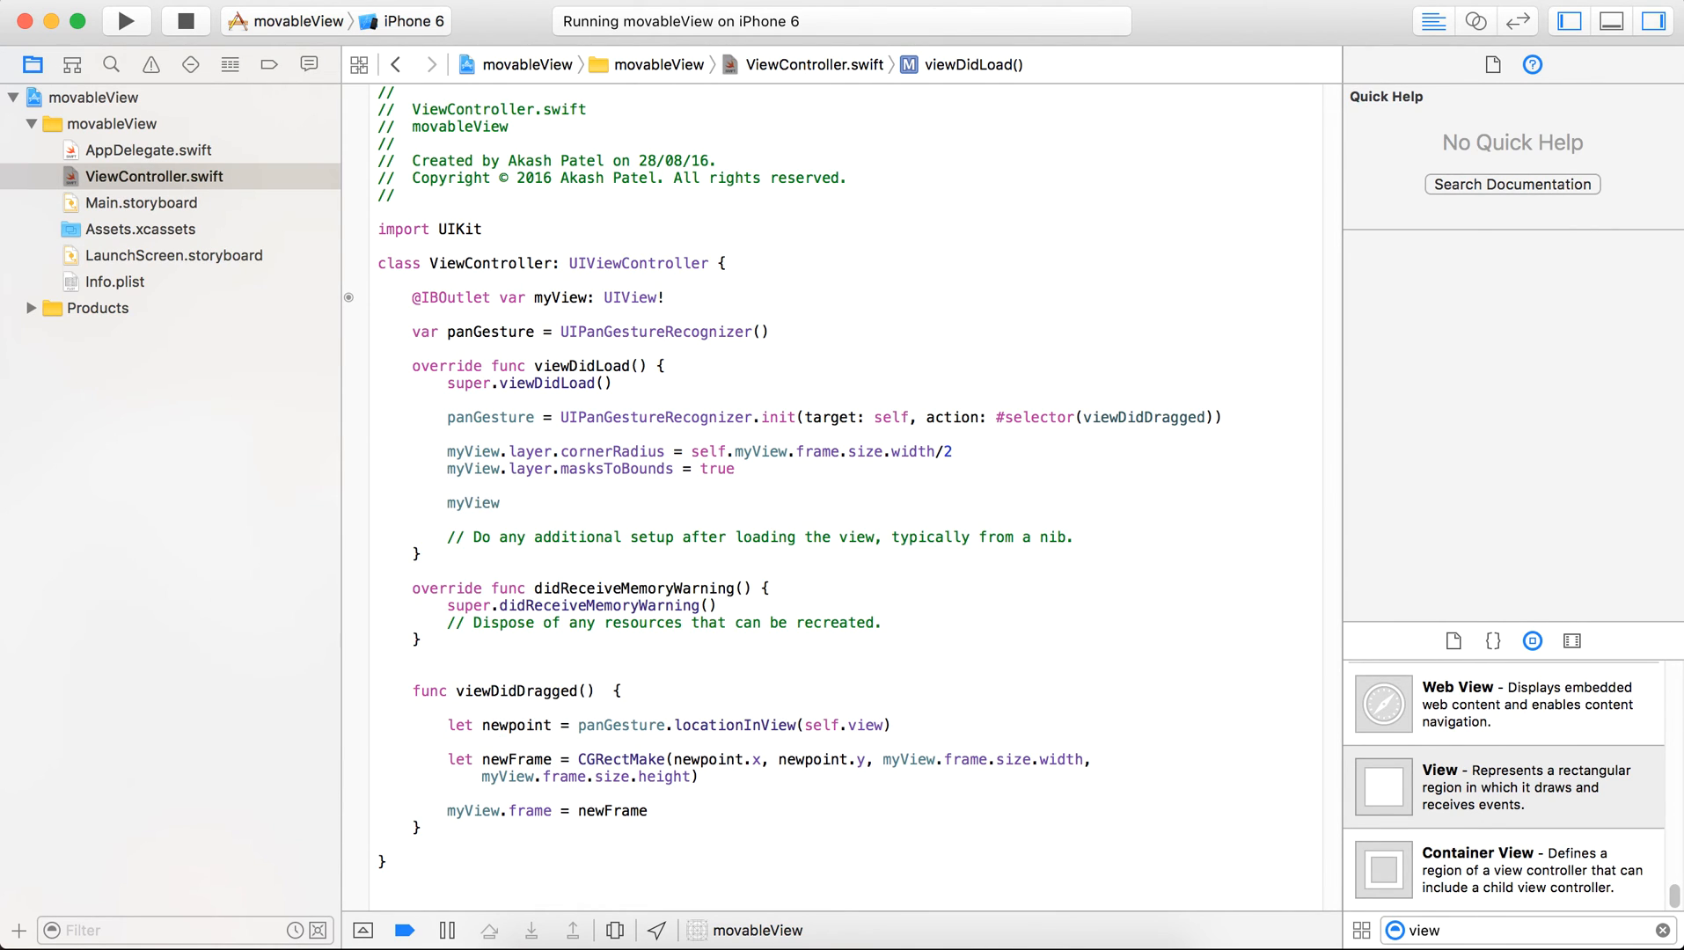
type(".")
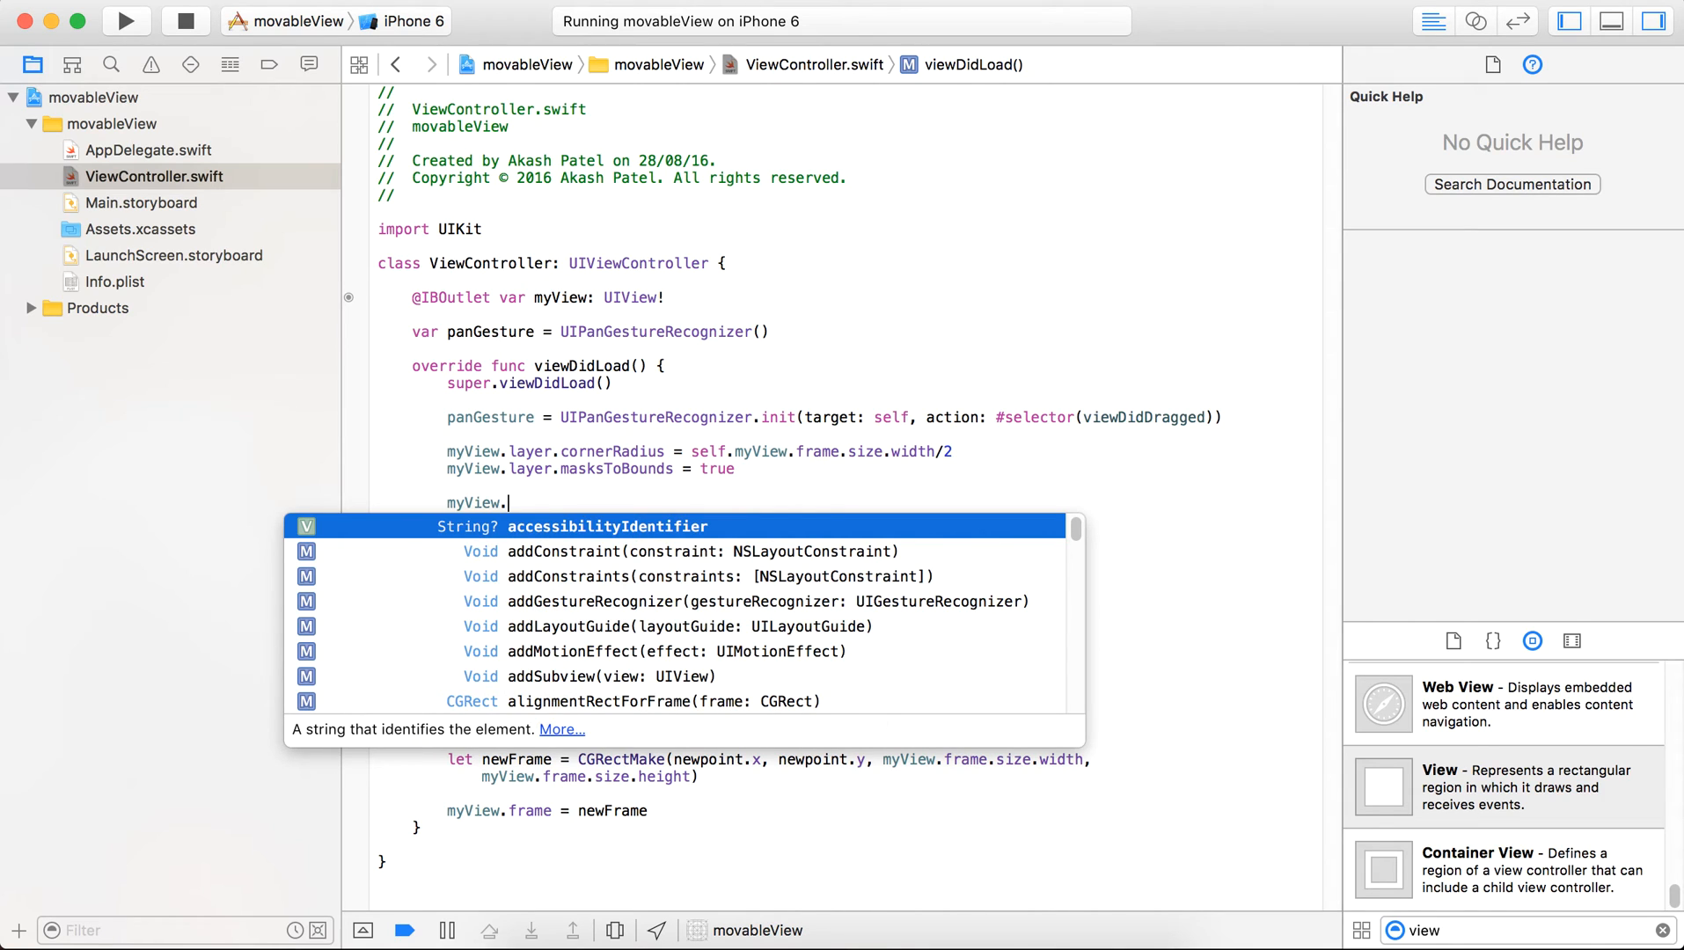
type("addge")
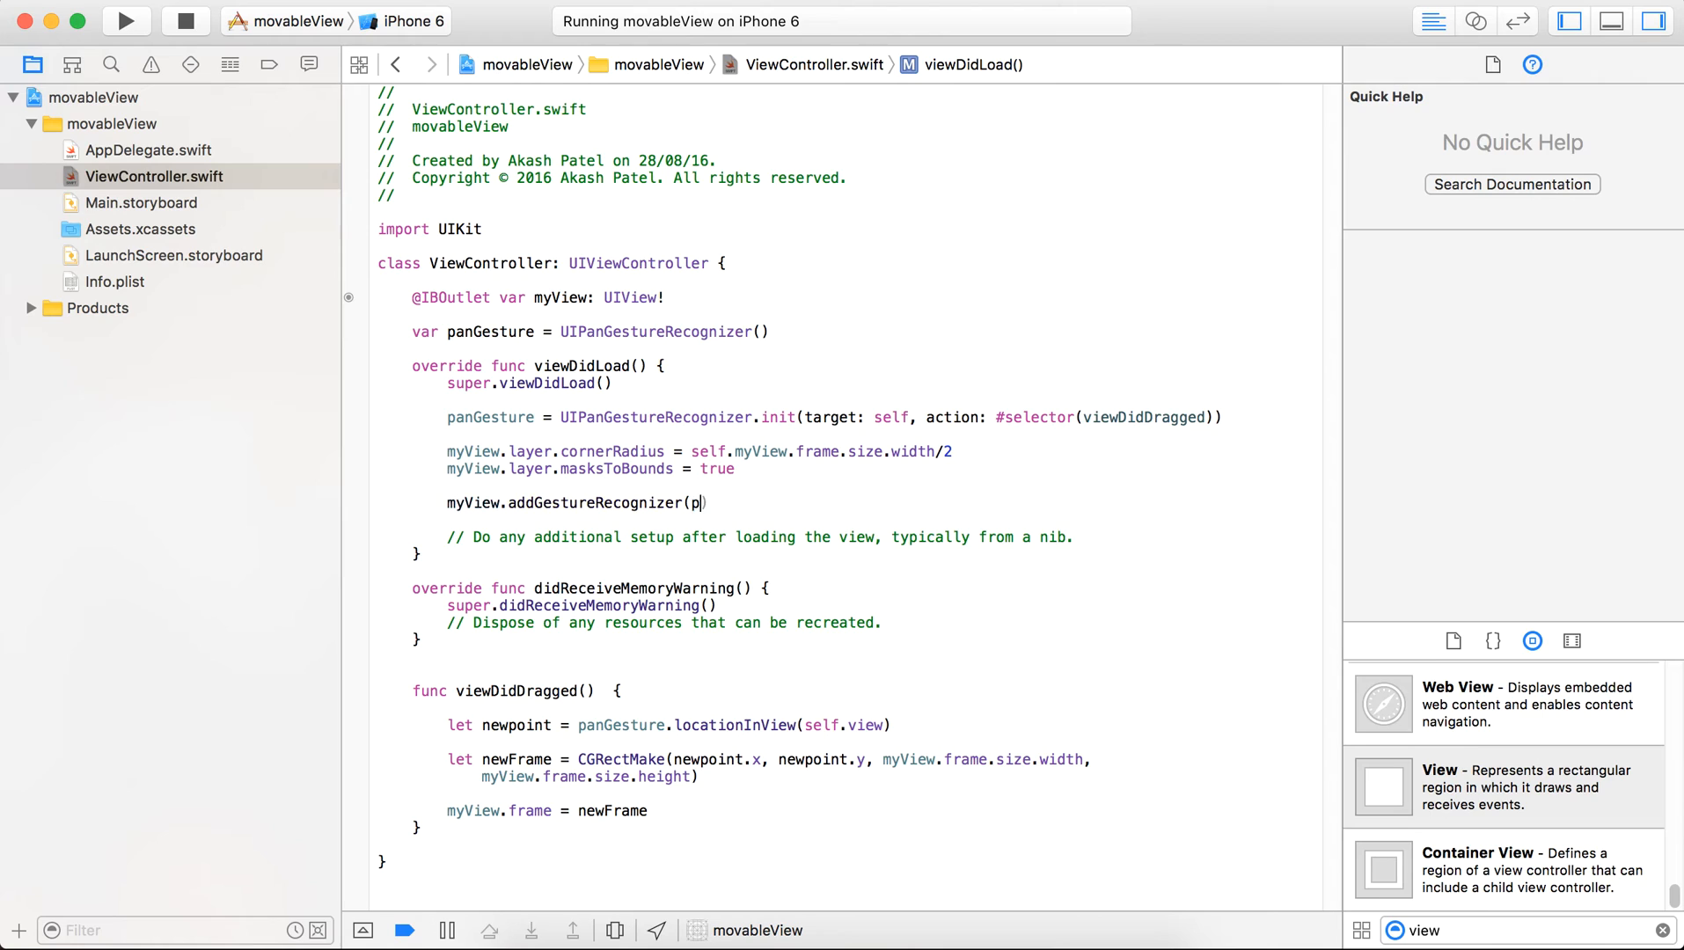
type("anGesture")
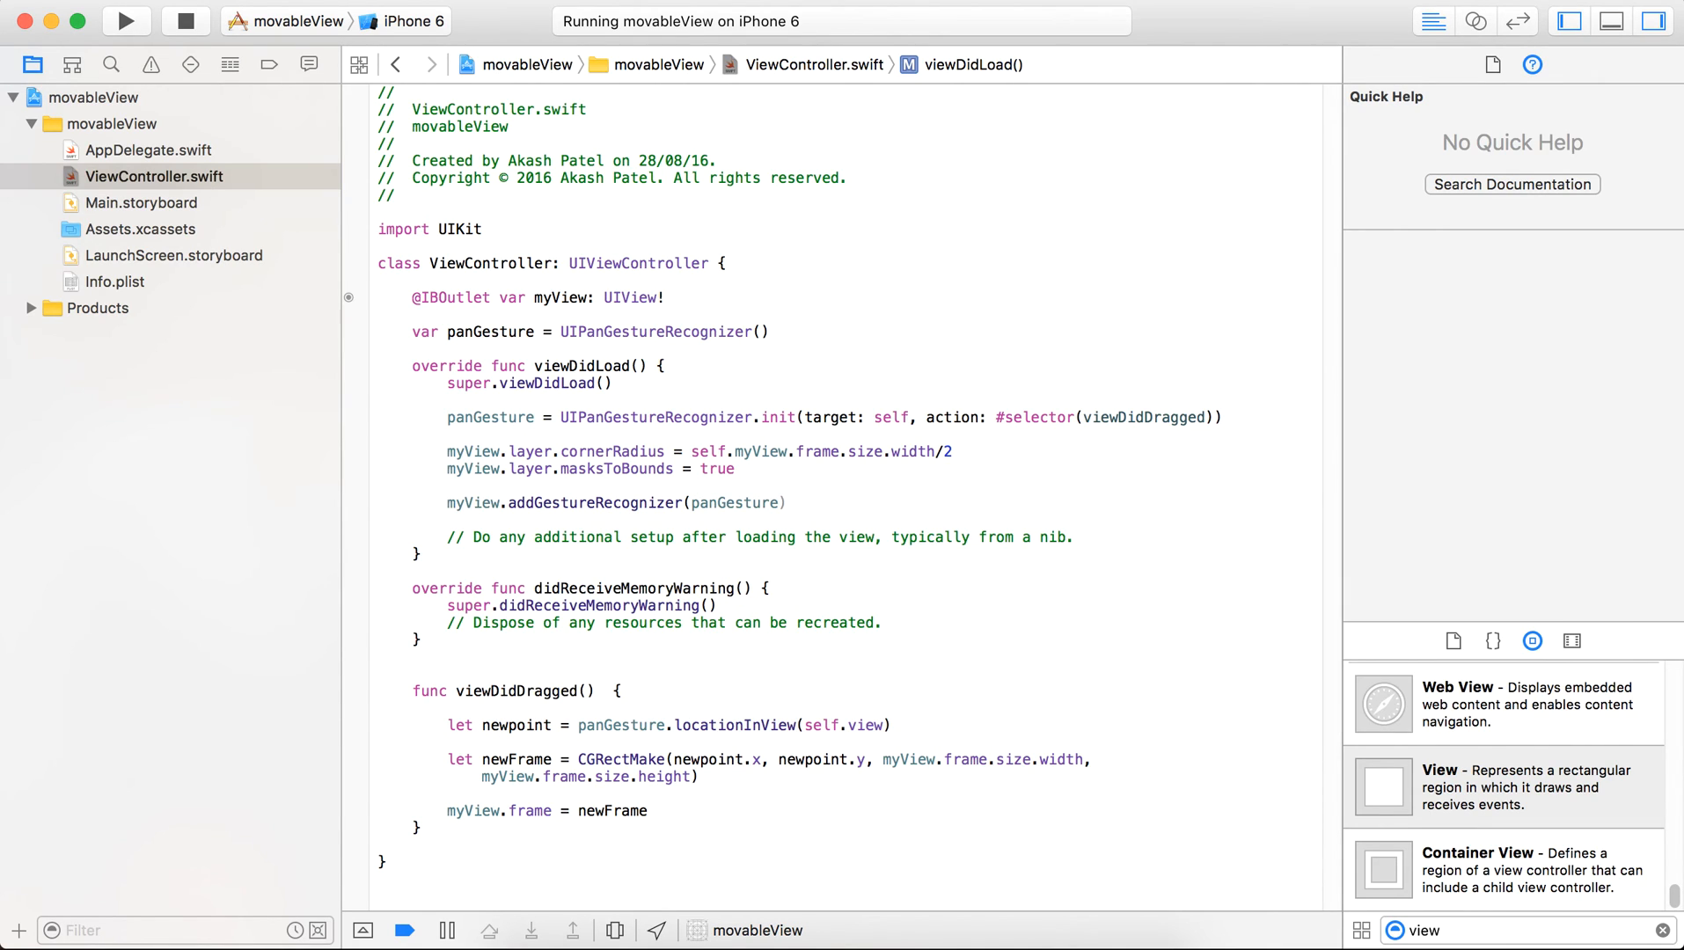
Step: Highlight every use of panGesture, then build and run the updated app
double_click(490, 332)
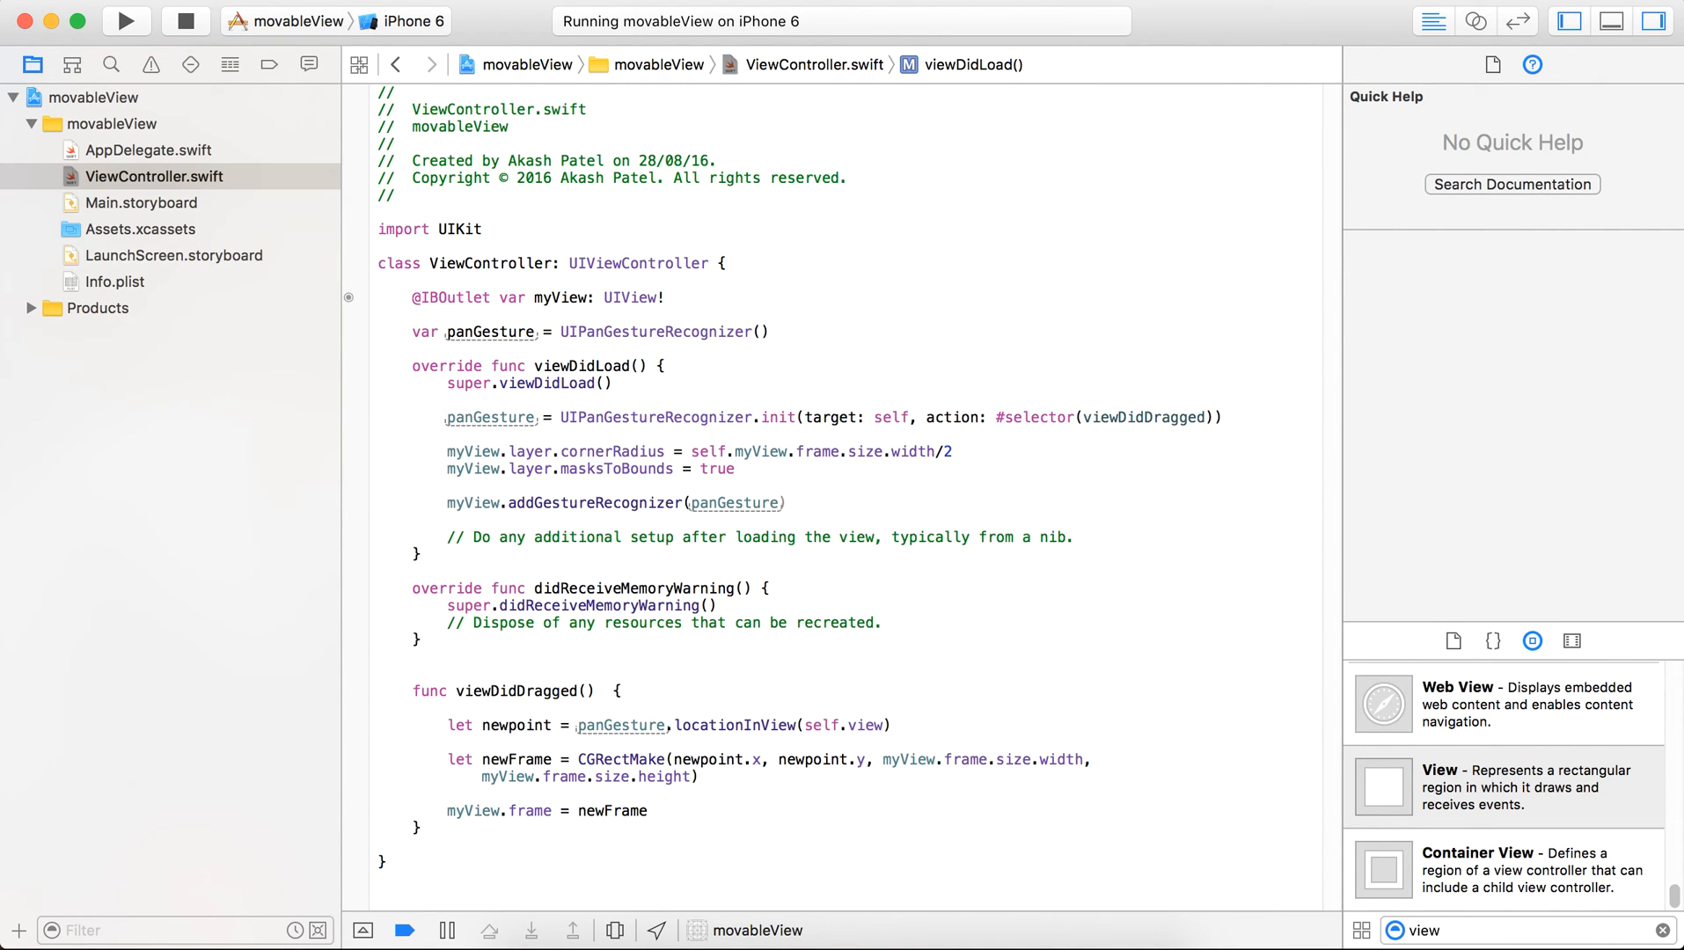
left_click(125, 21)
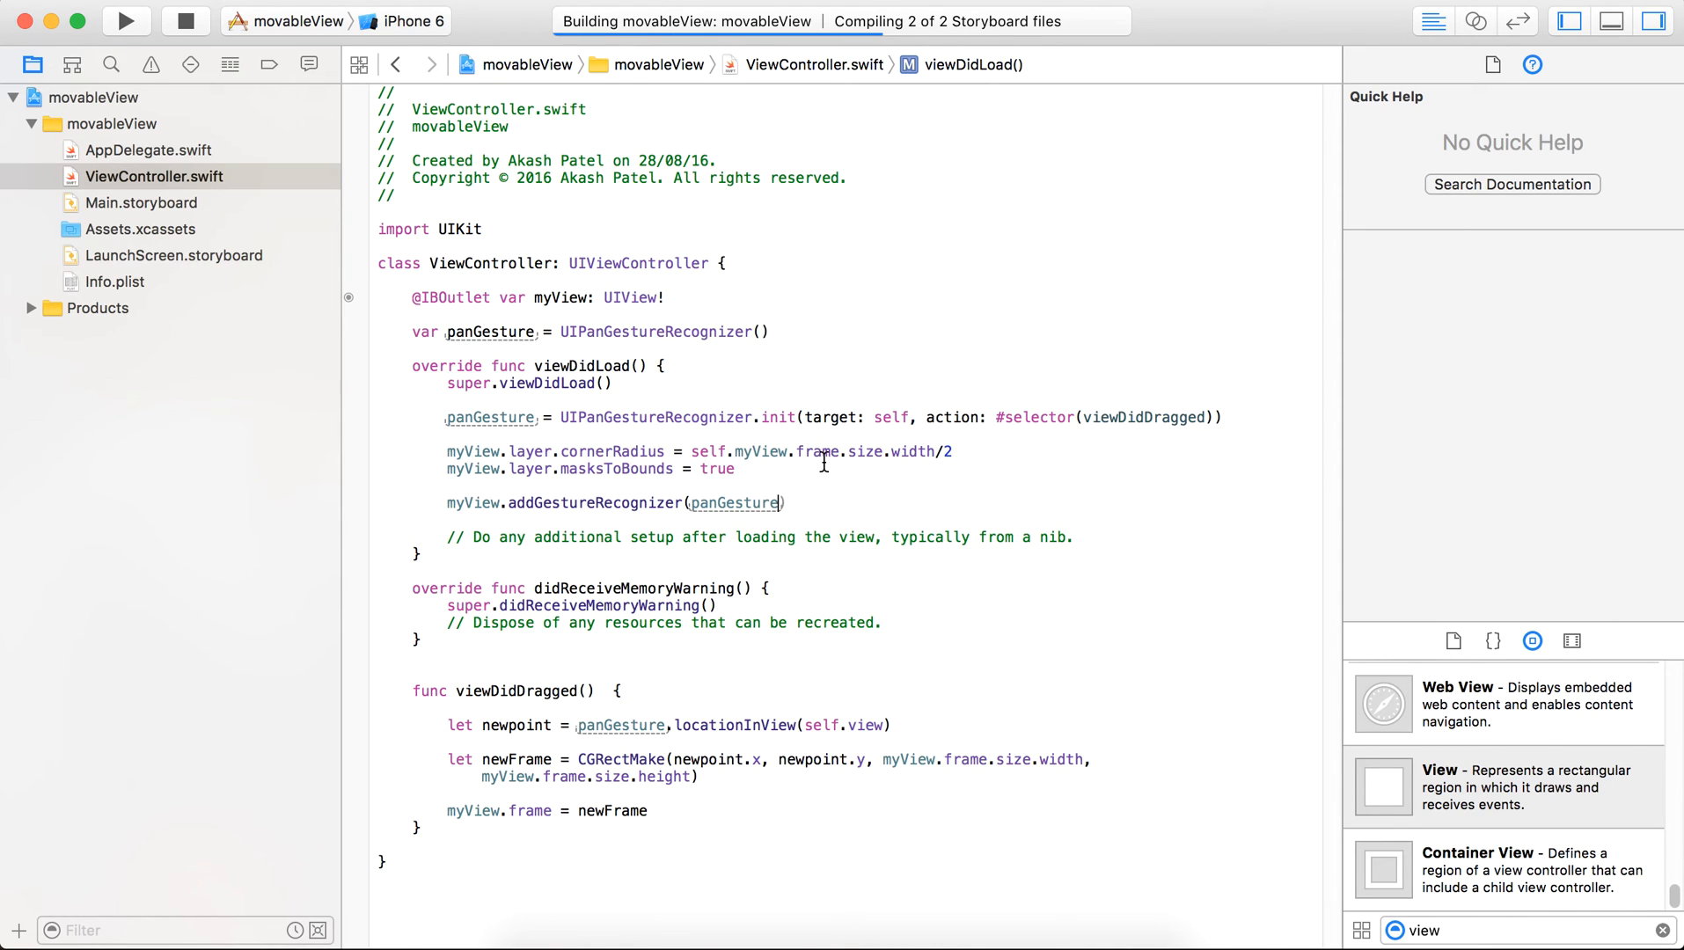
Step: Run the rebuilt movableView app on the iPhone 6 simulator showing the orange circle
left_click(125, 21)
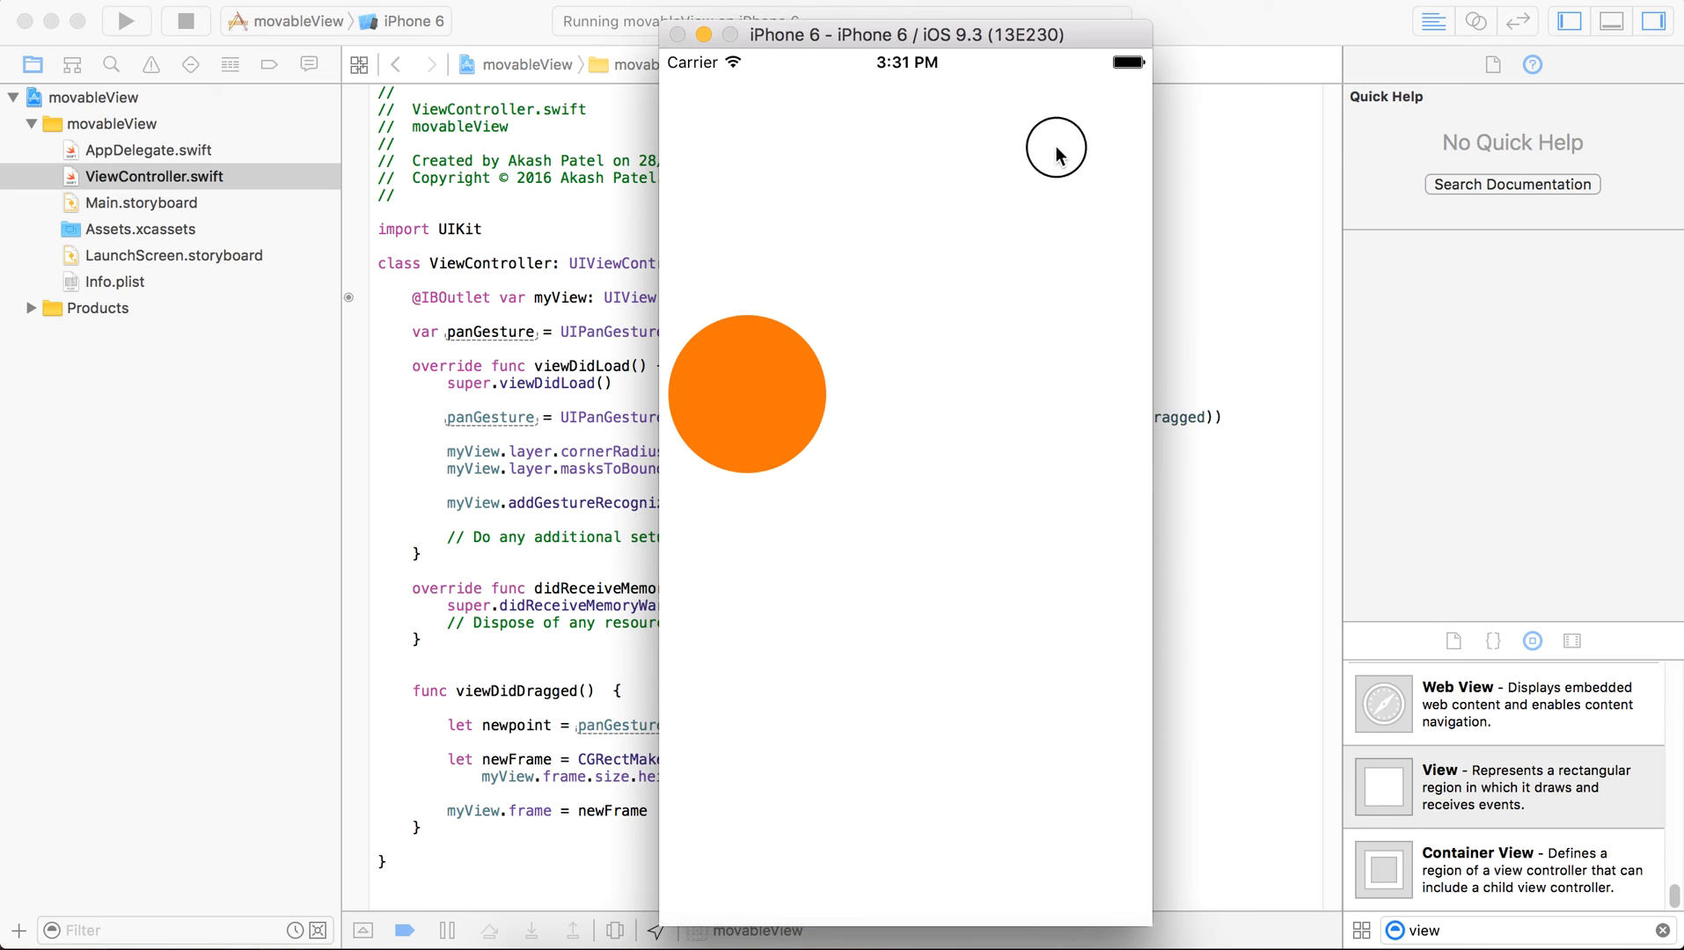
mouse_move(935, 306)
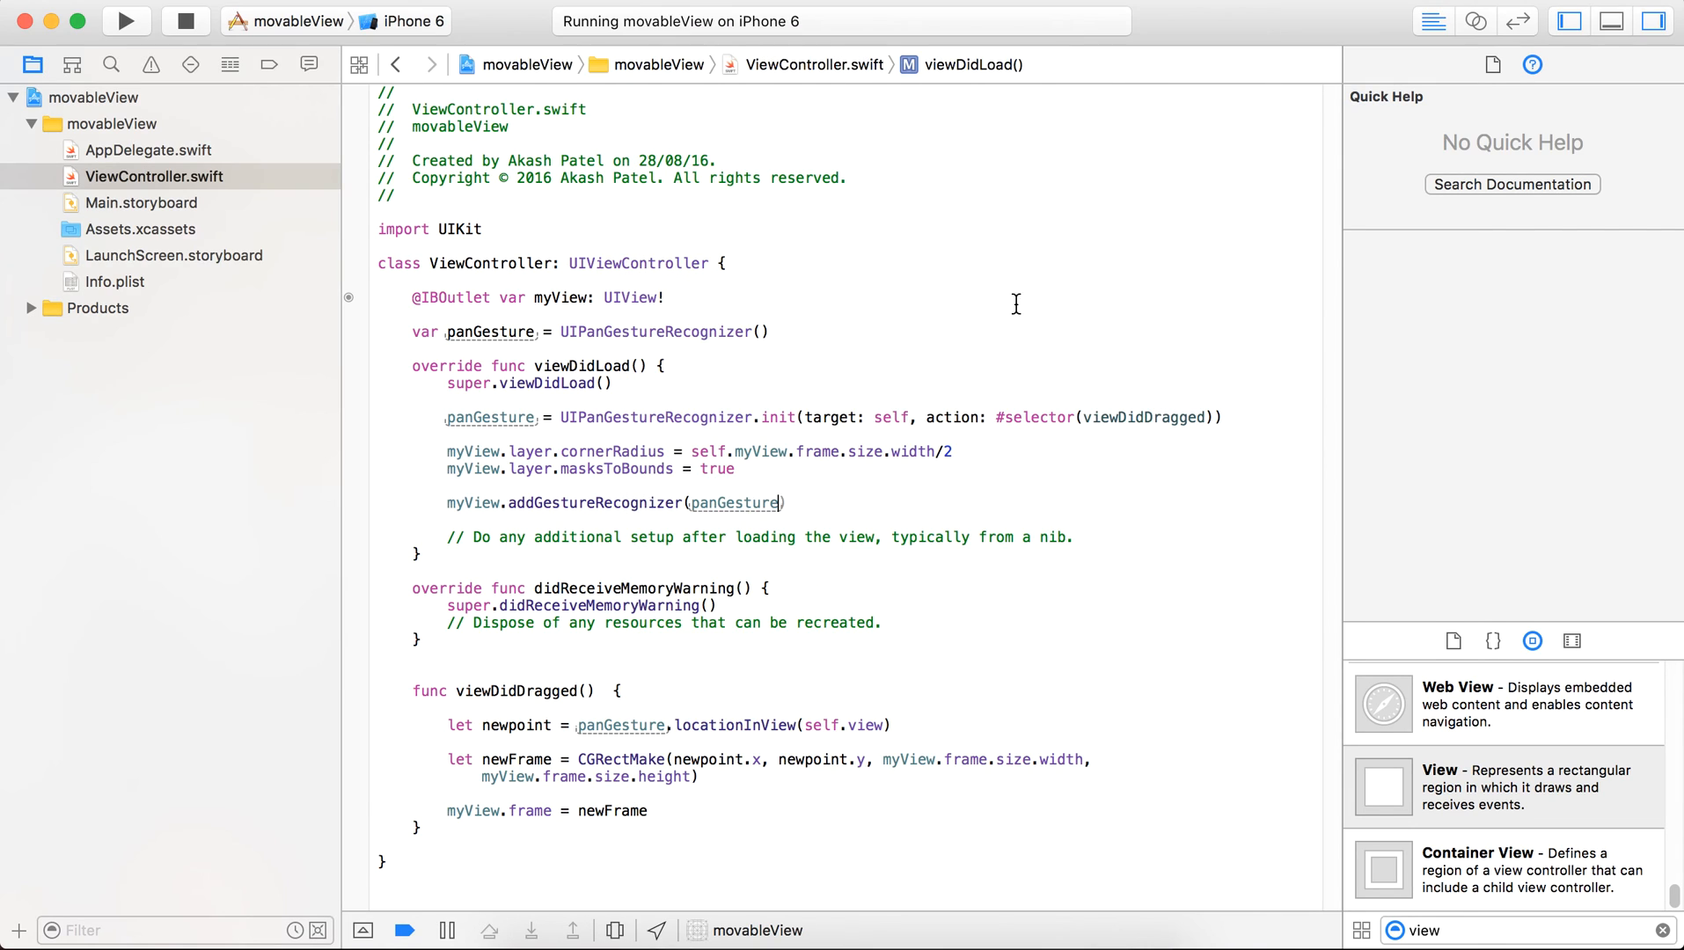
left_click(125, 21)
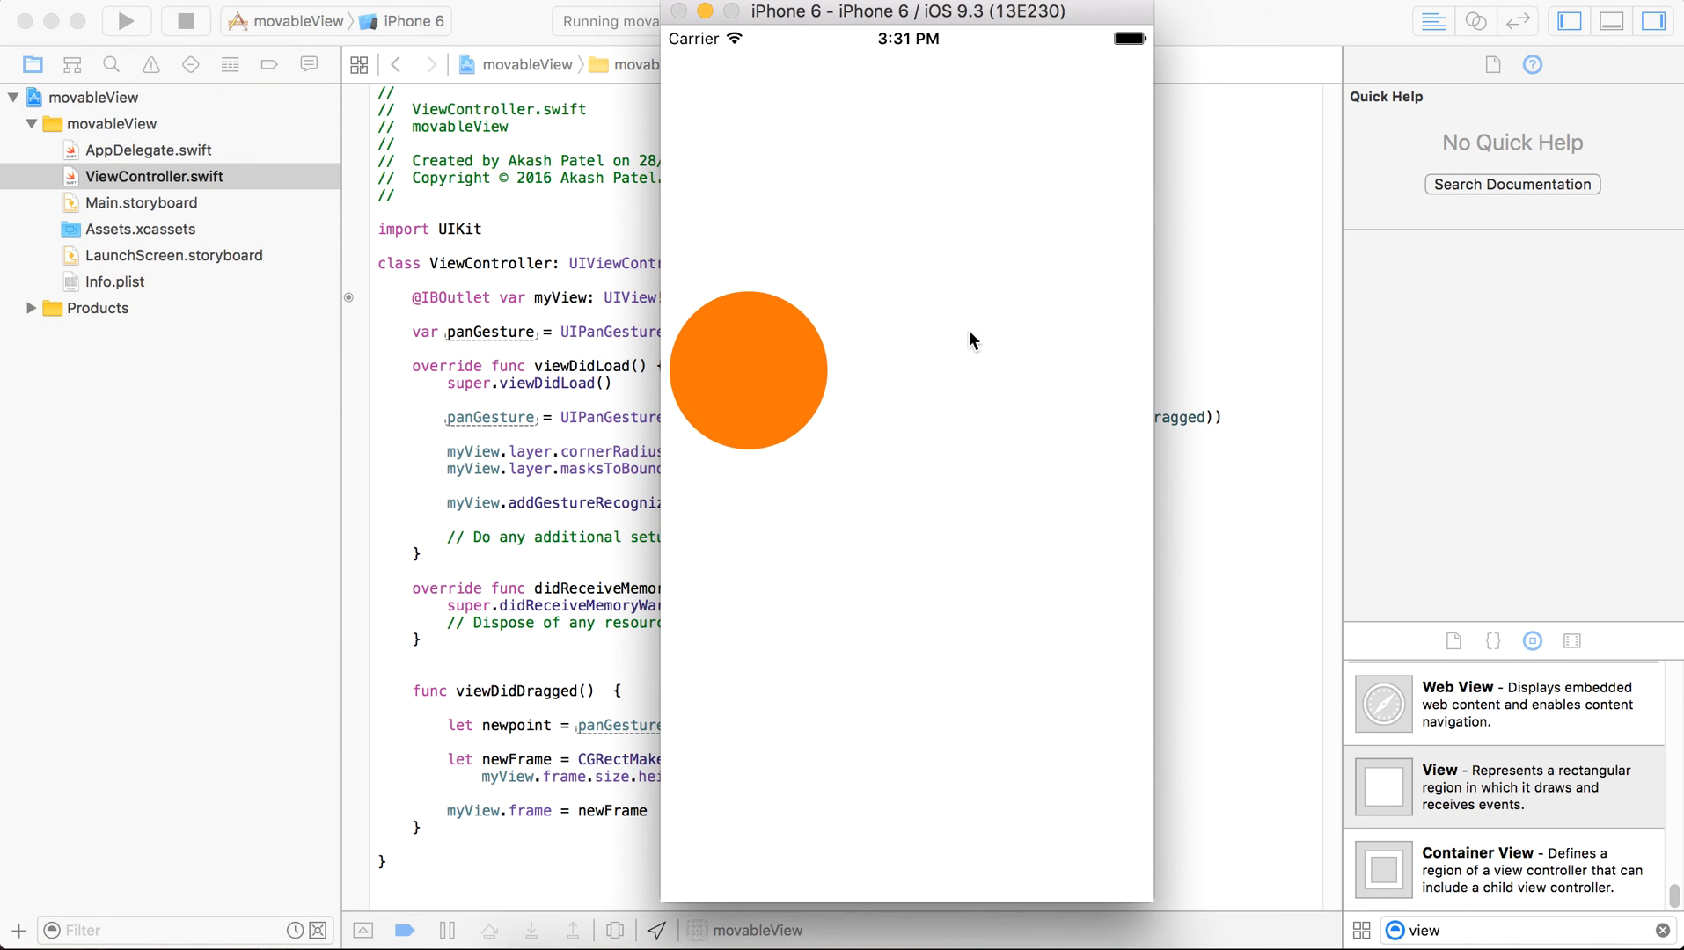
mouse_move(746, 383)
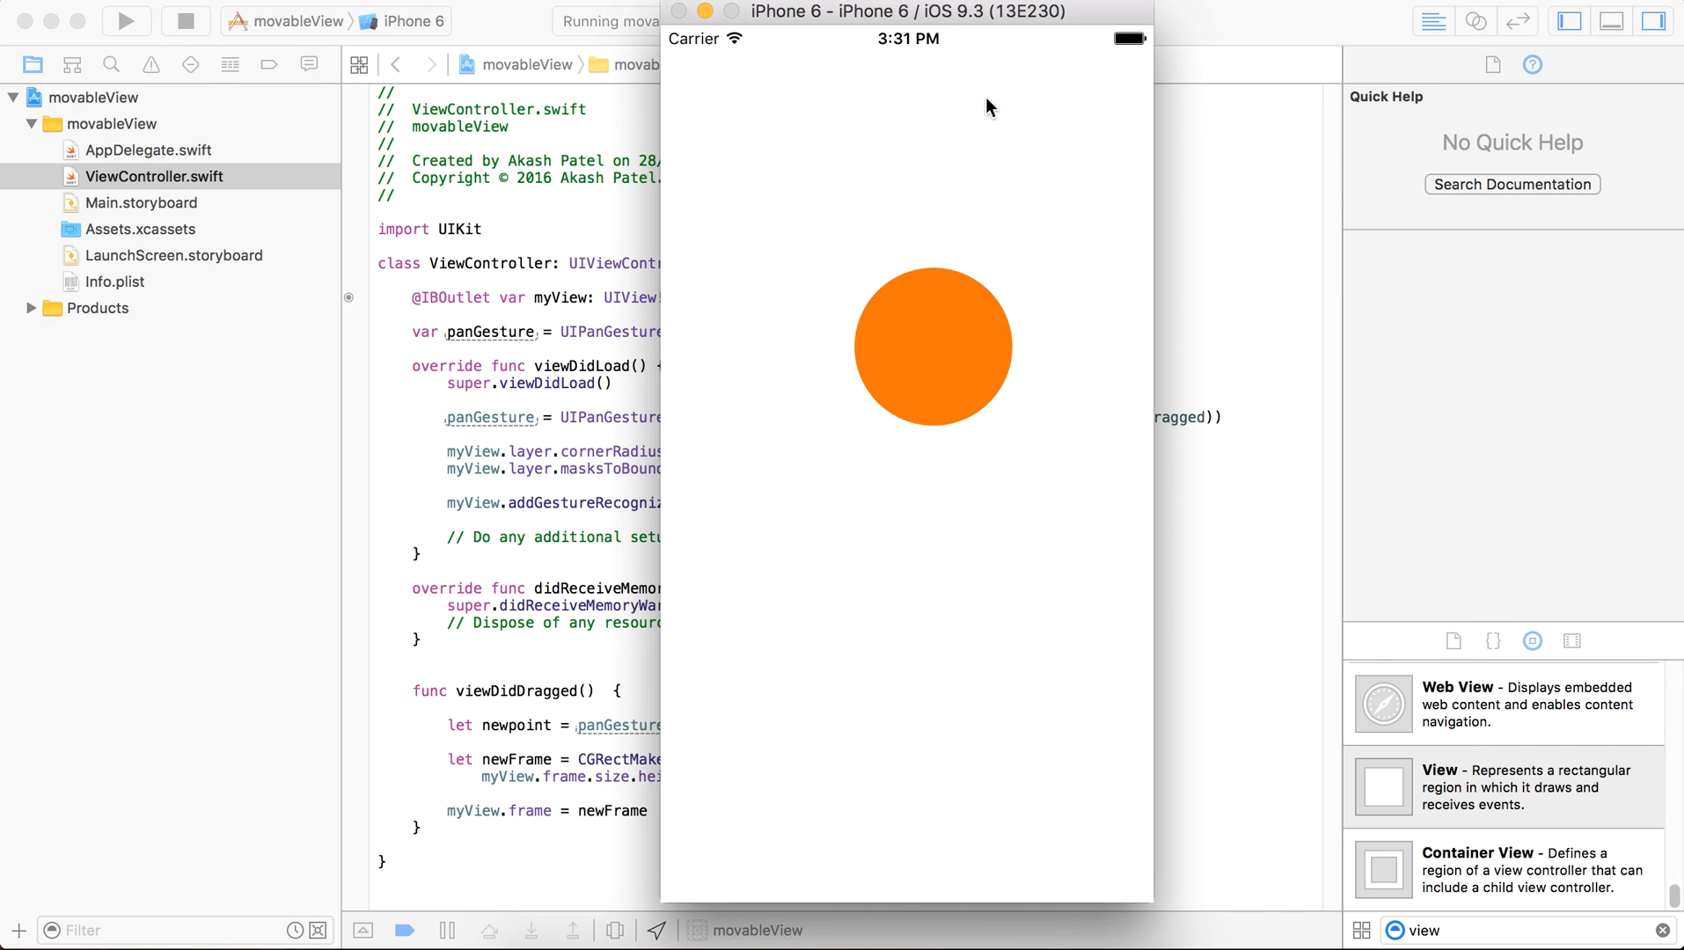
mouse_move(1179, 5)
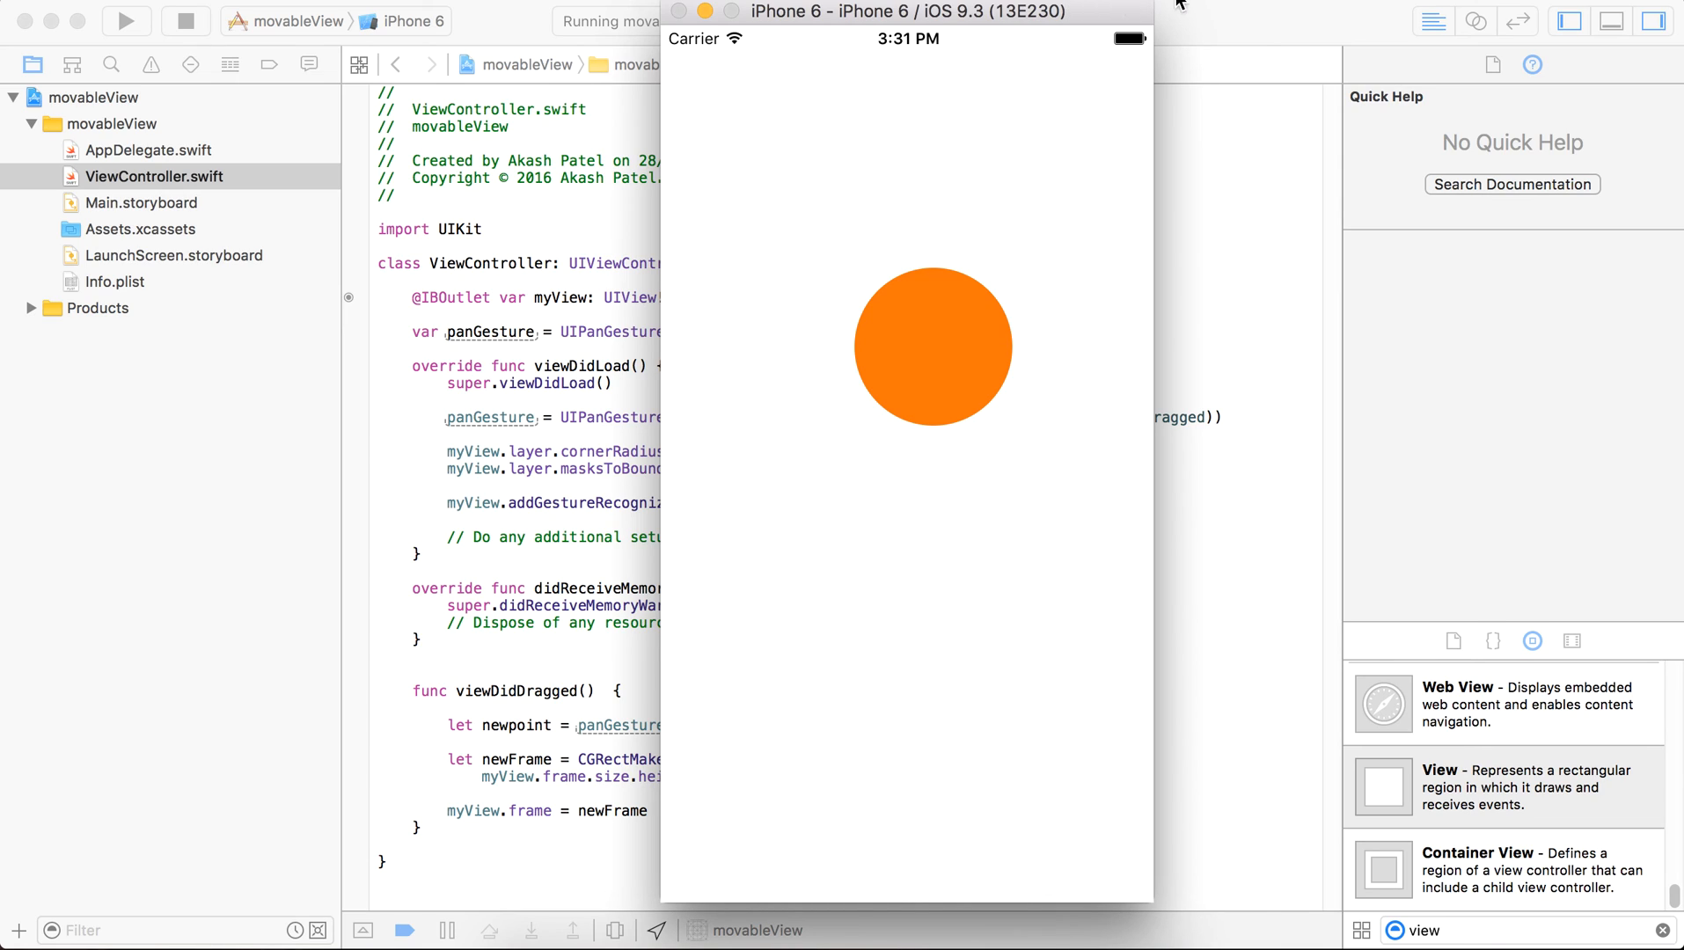